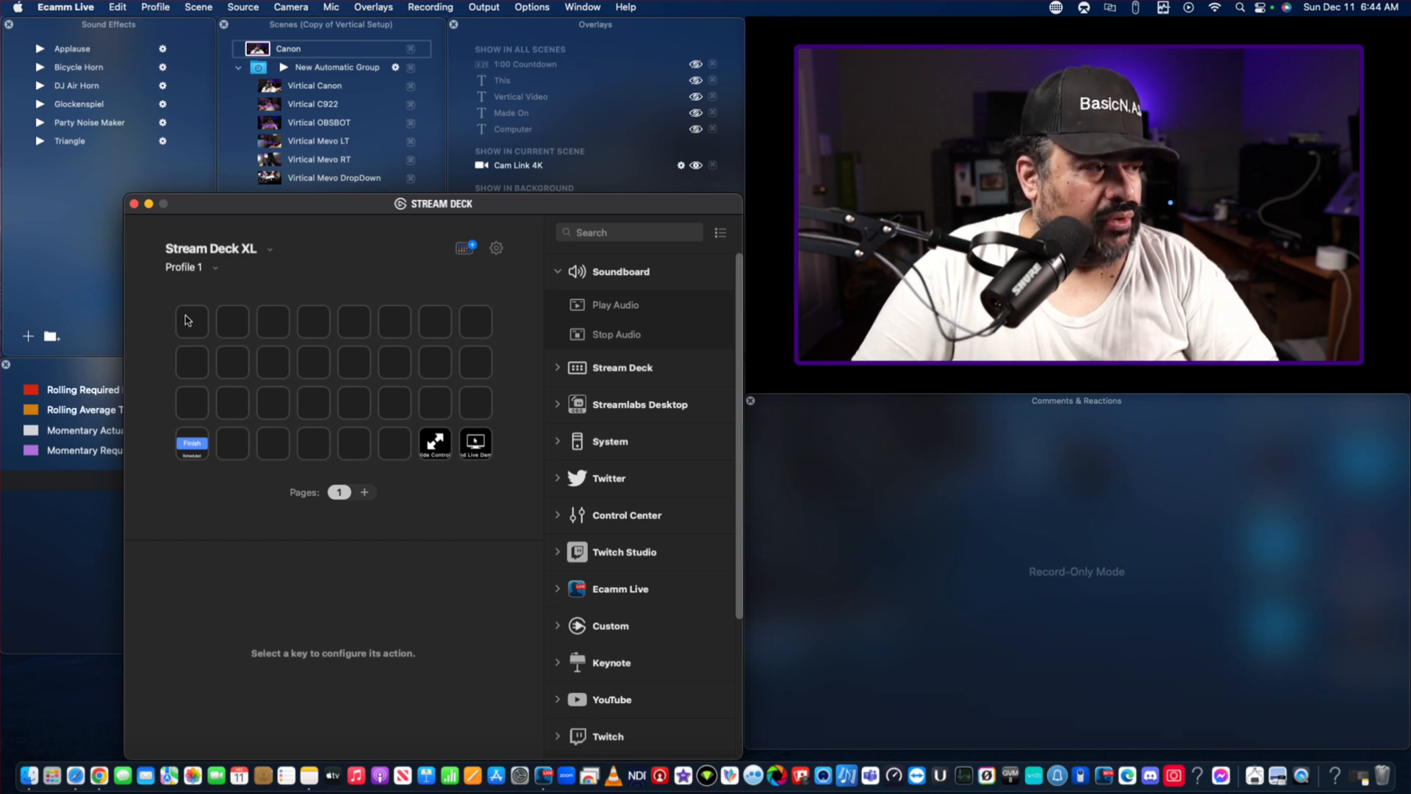
mouse_move(739, 488)
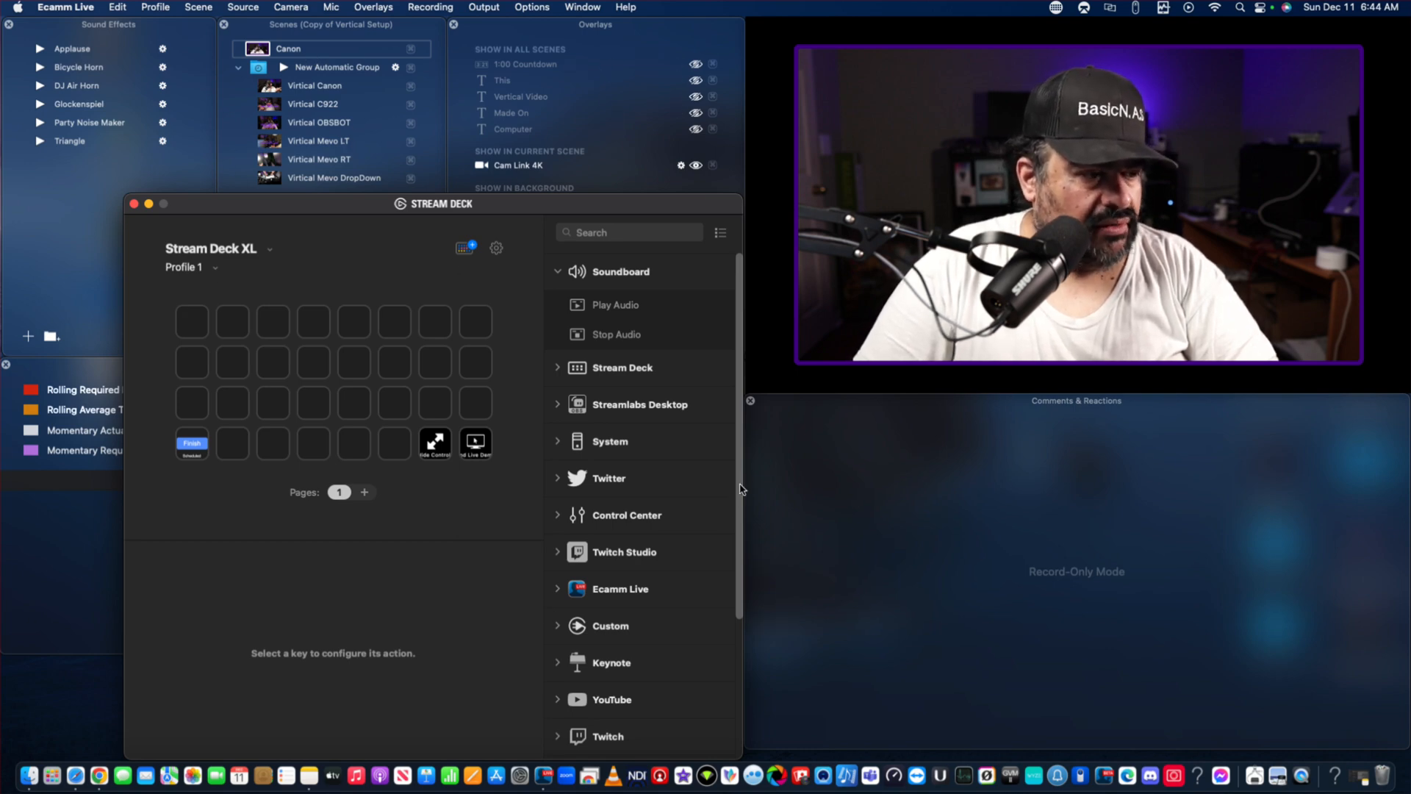
Place a Multi Action on an empty key with an Ecamm Live Run Scene (Canon) step.
scroll(down, 3)
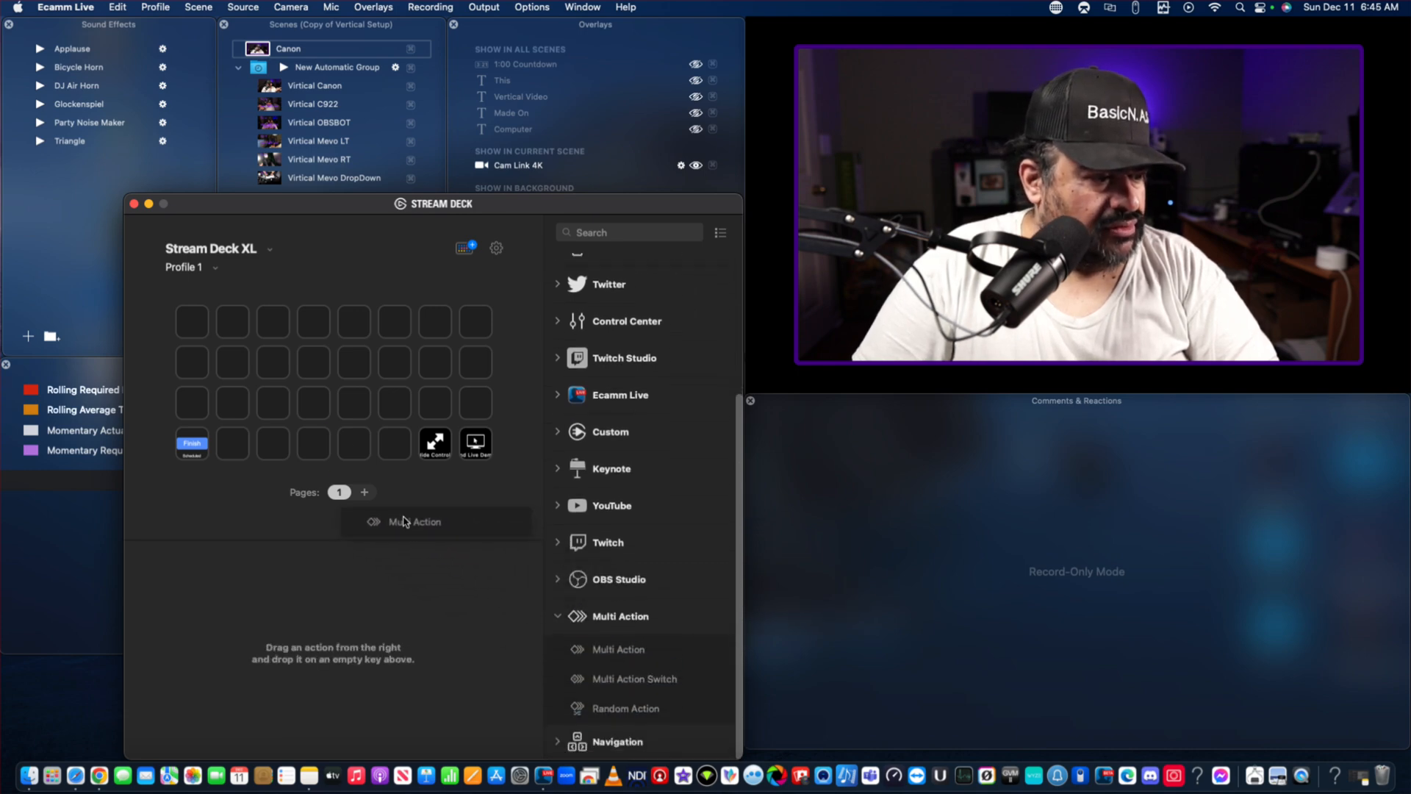
click(619, 648)
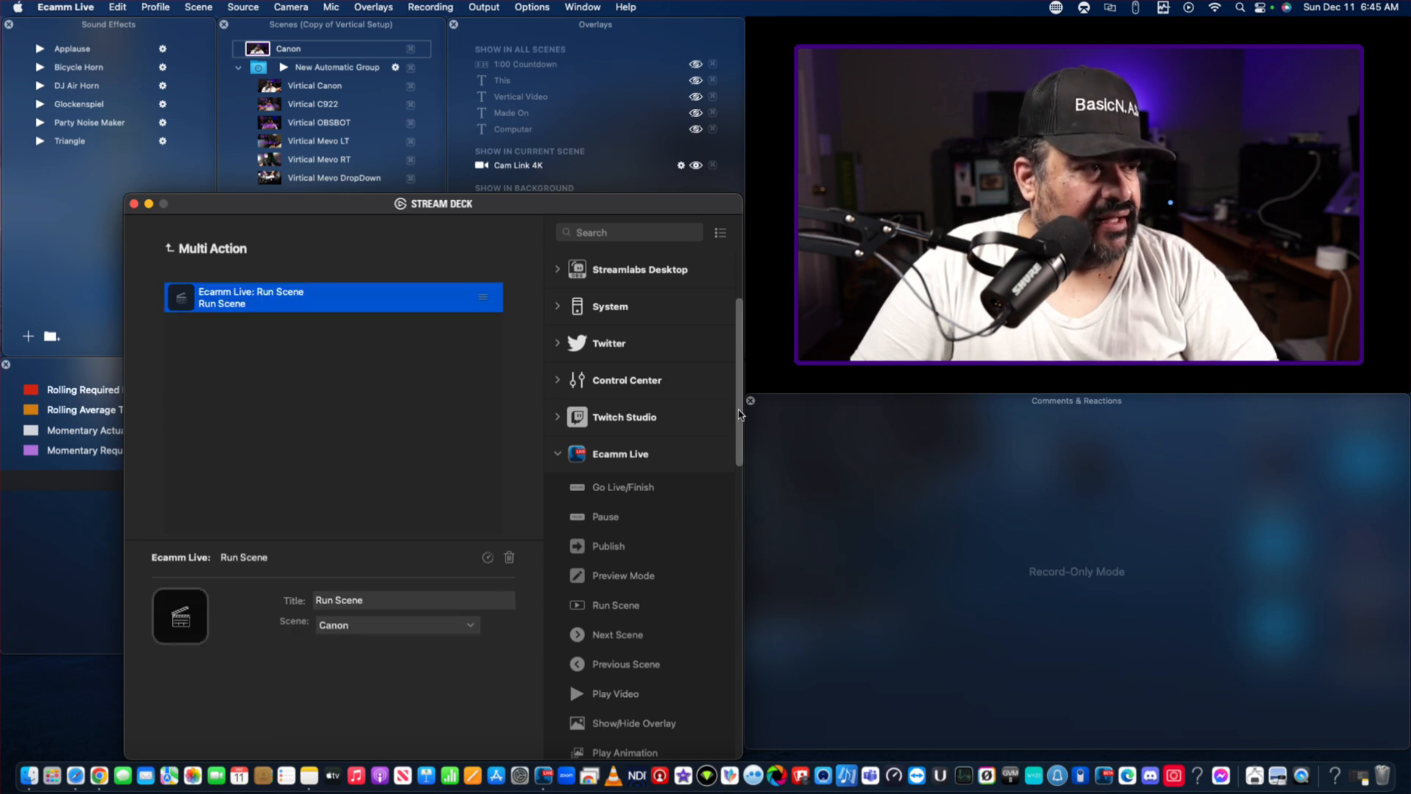
scroll(down, 3)
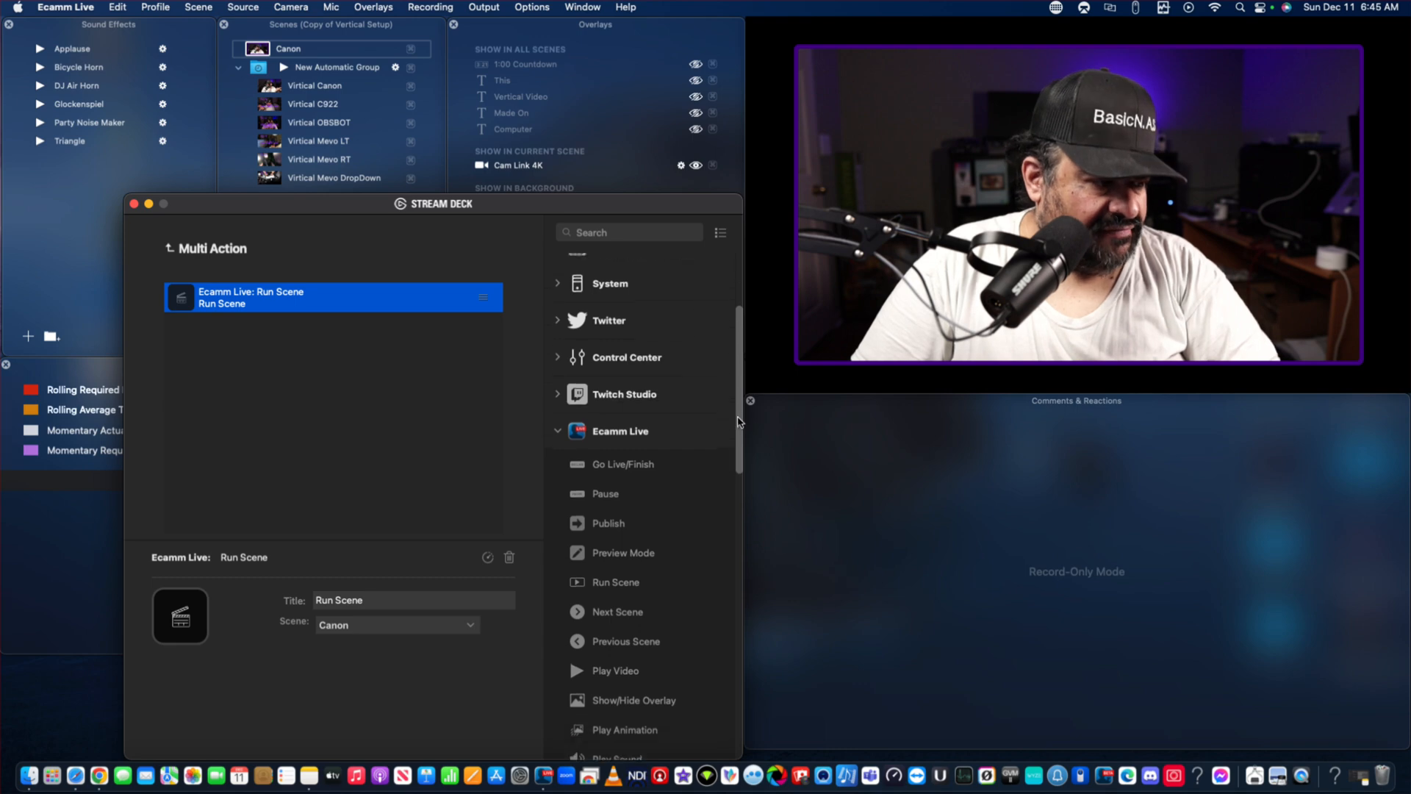
scroll(down, 3)
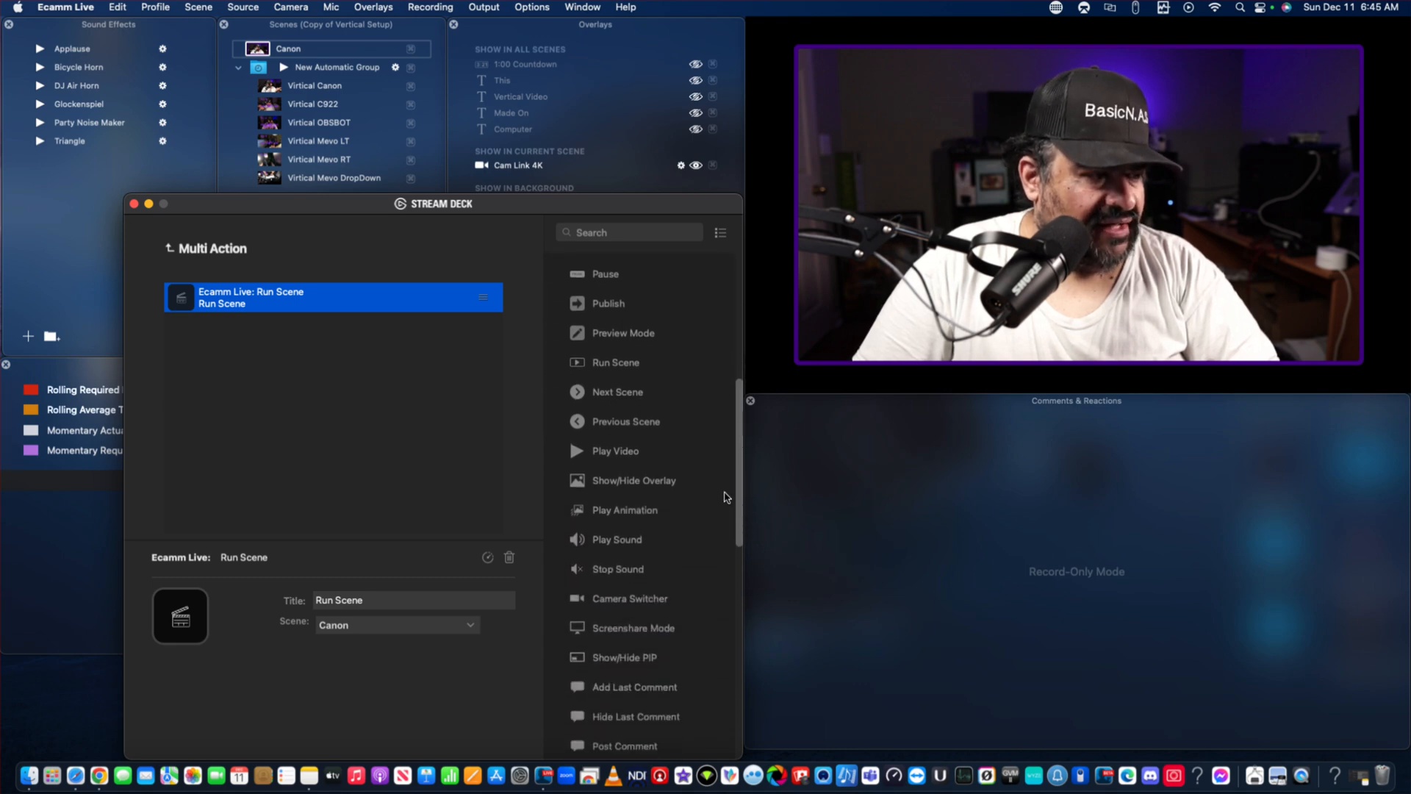
Append several Ecamm Live Show/Hide Overlay steps after the Run Scene step.
click(633, 479)
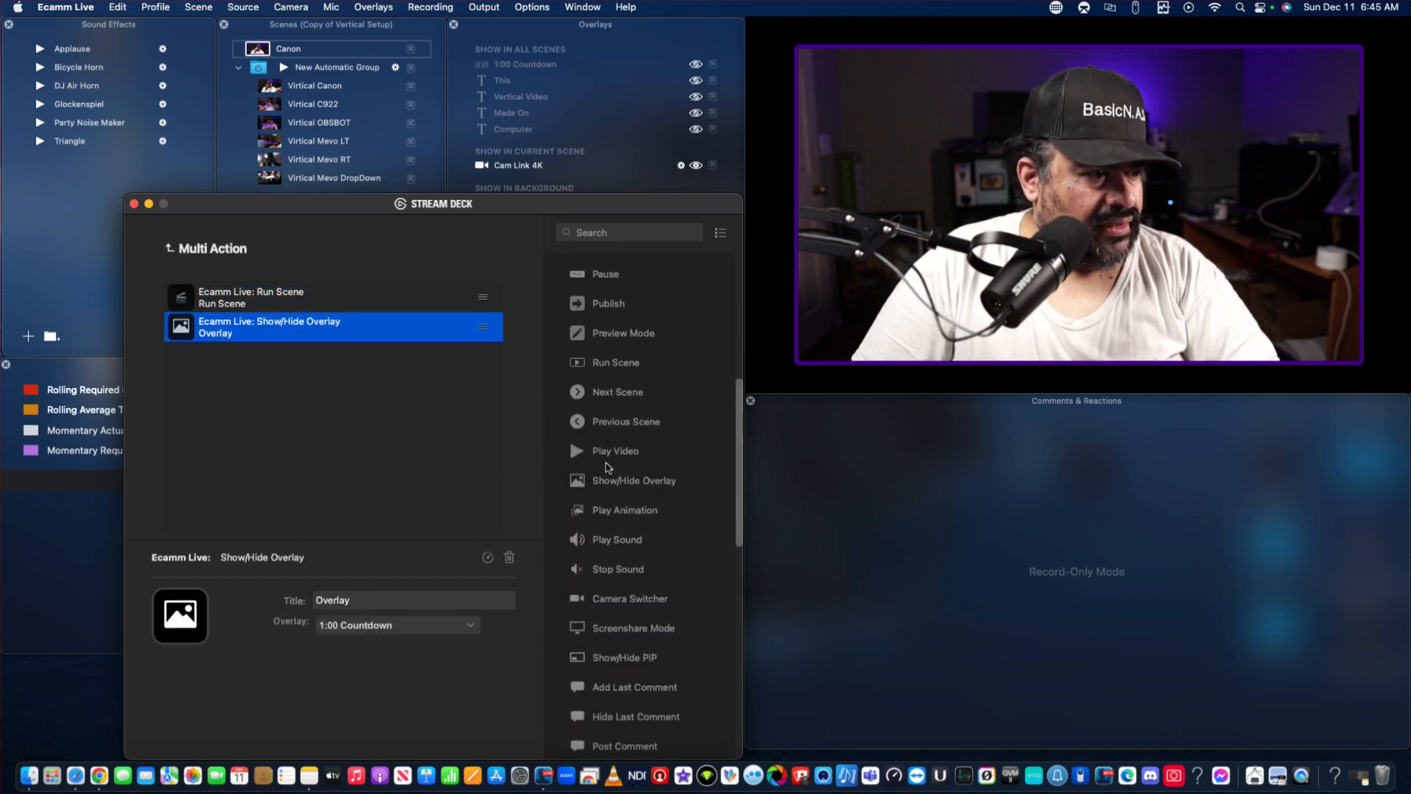
double_click(633, 479)
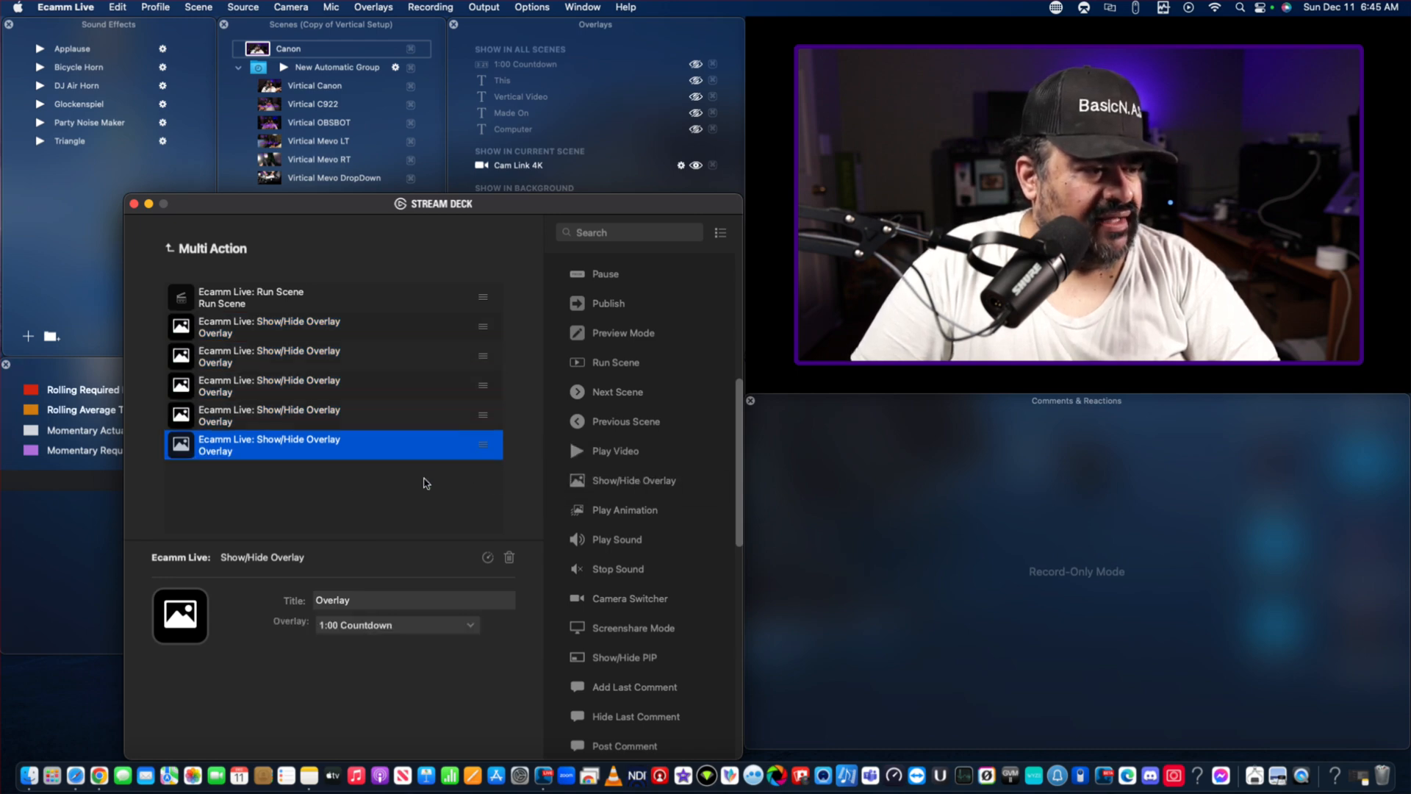
mouse_move(633, 481)
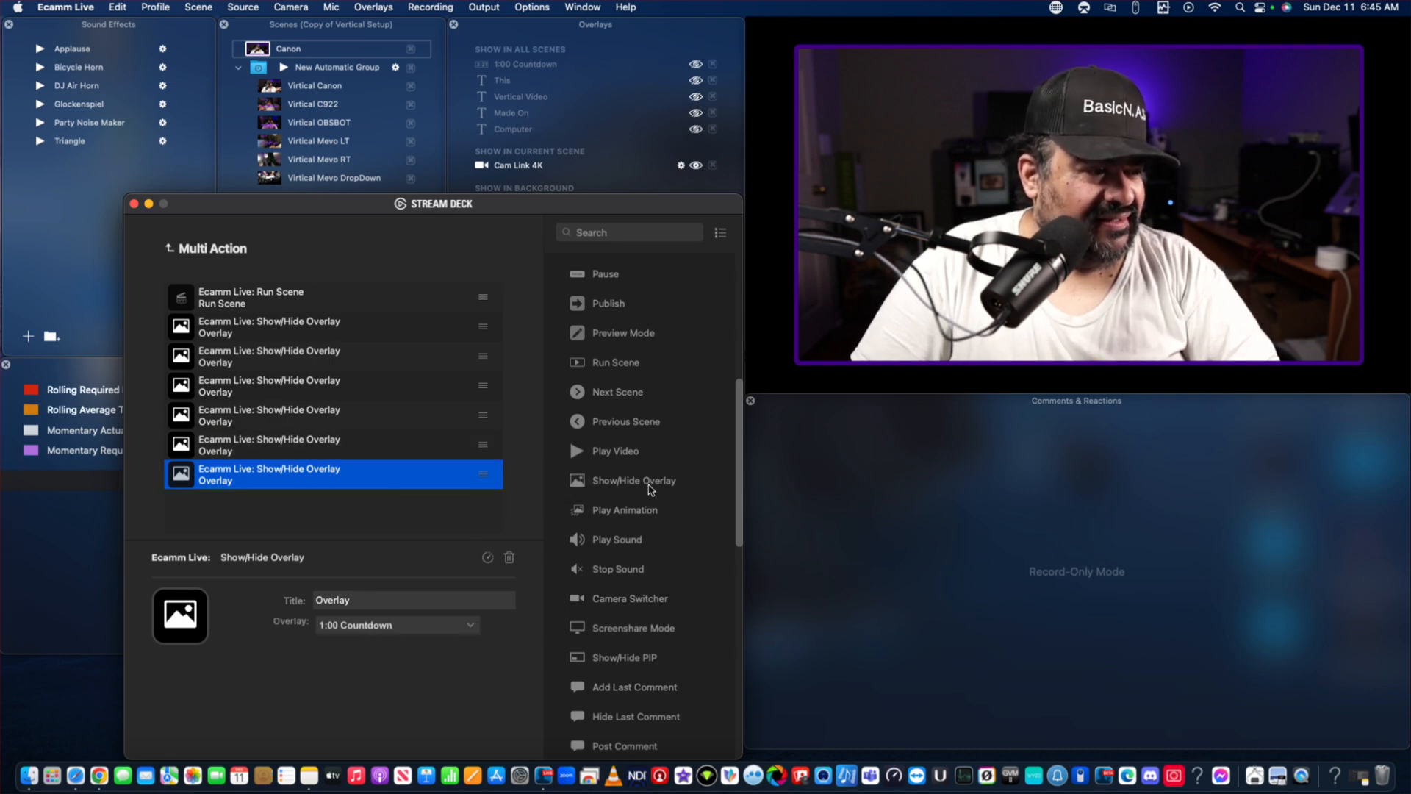
click(632, 479)
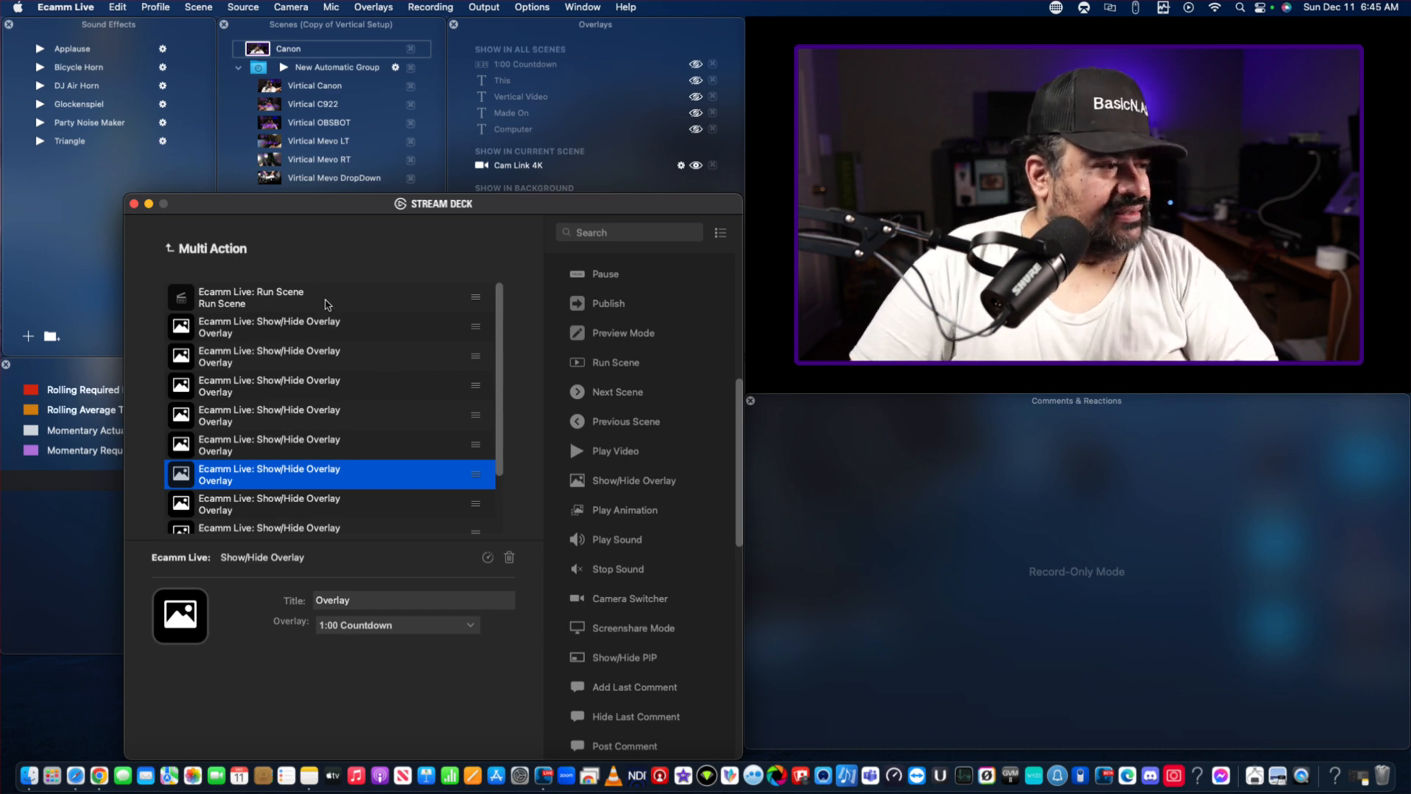
Review the first two overlay steps and set the third to toggle Vertical Video.
click(323, 297)
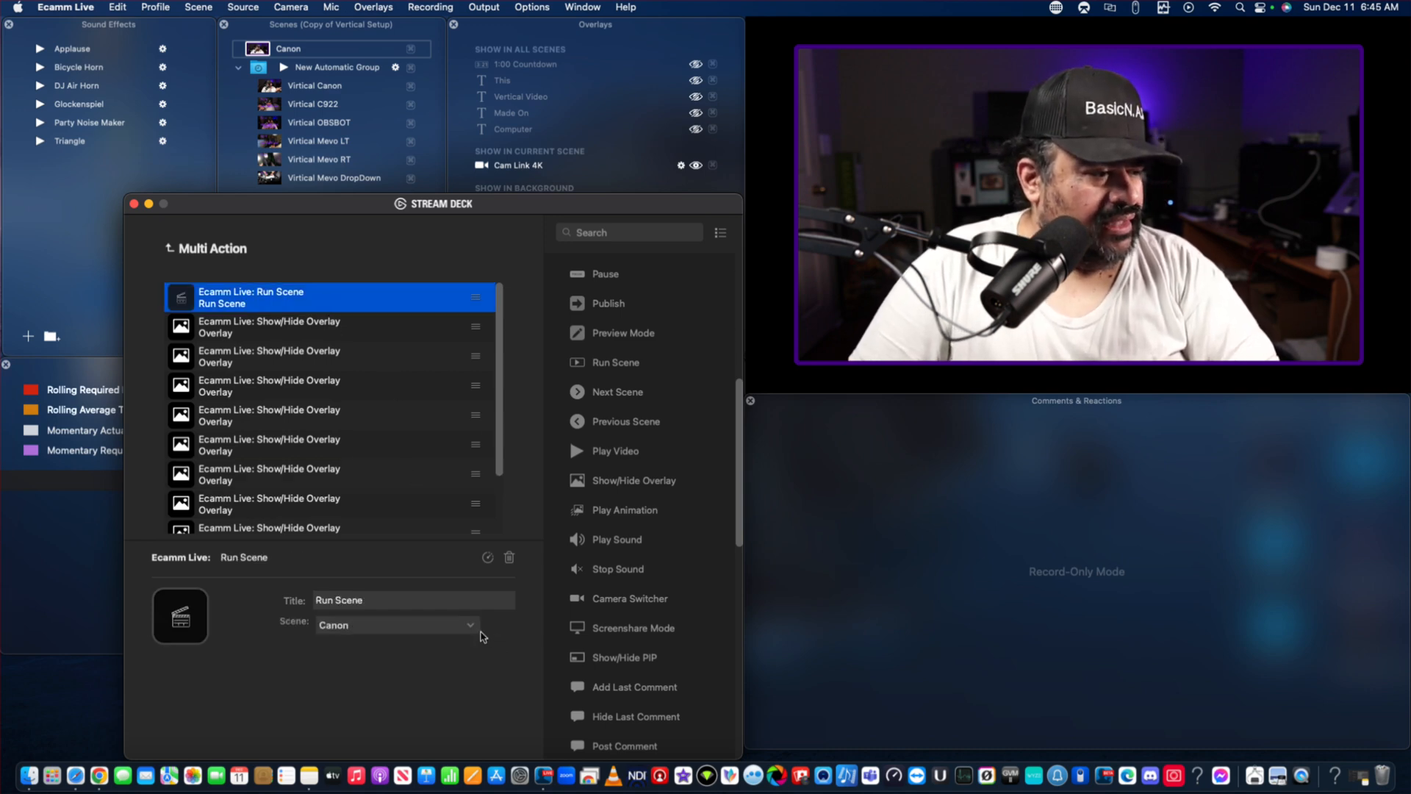
click(468, 624)
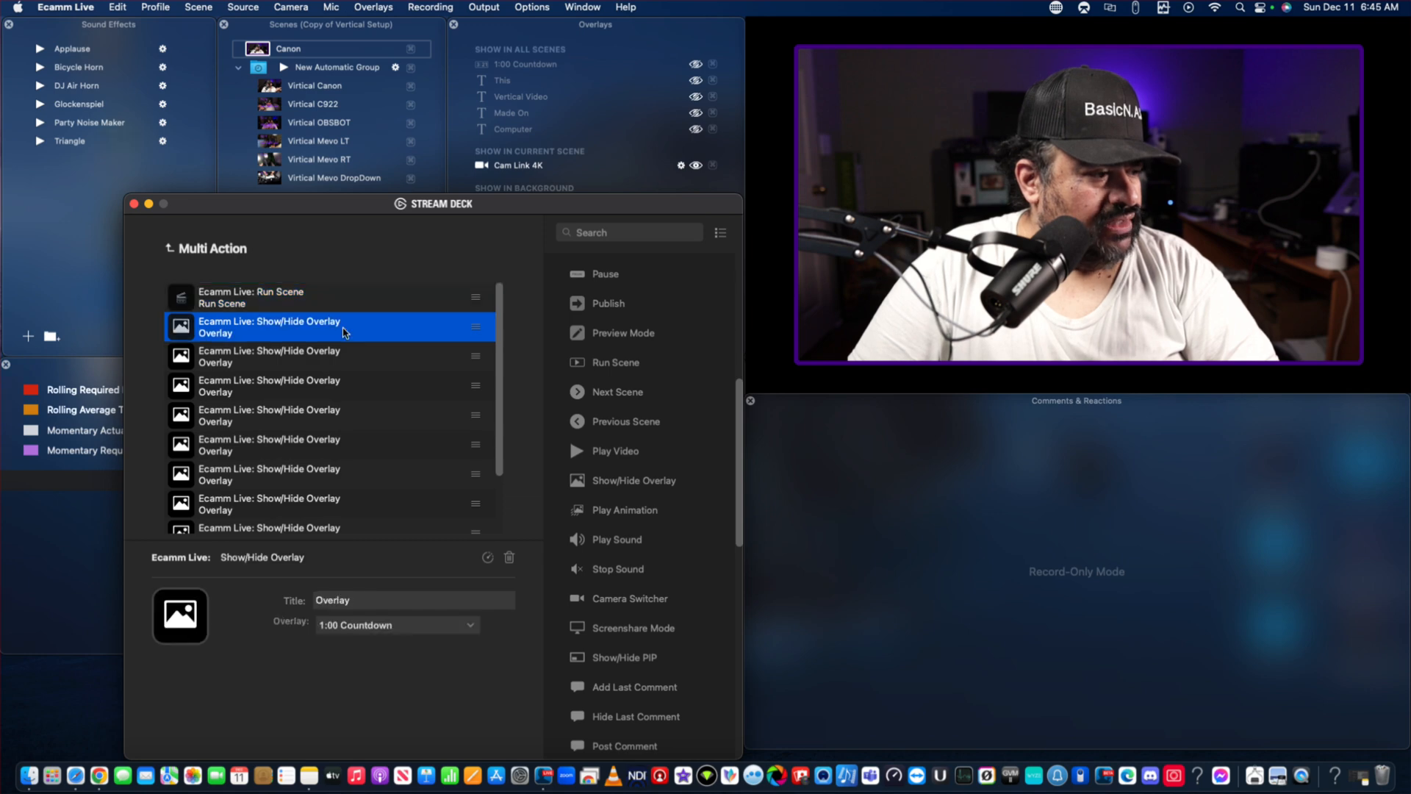
mouse_move(354, 359)
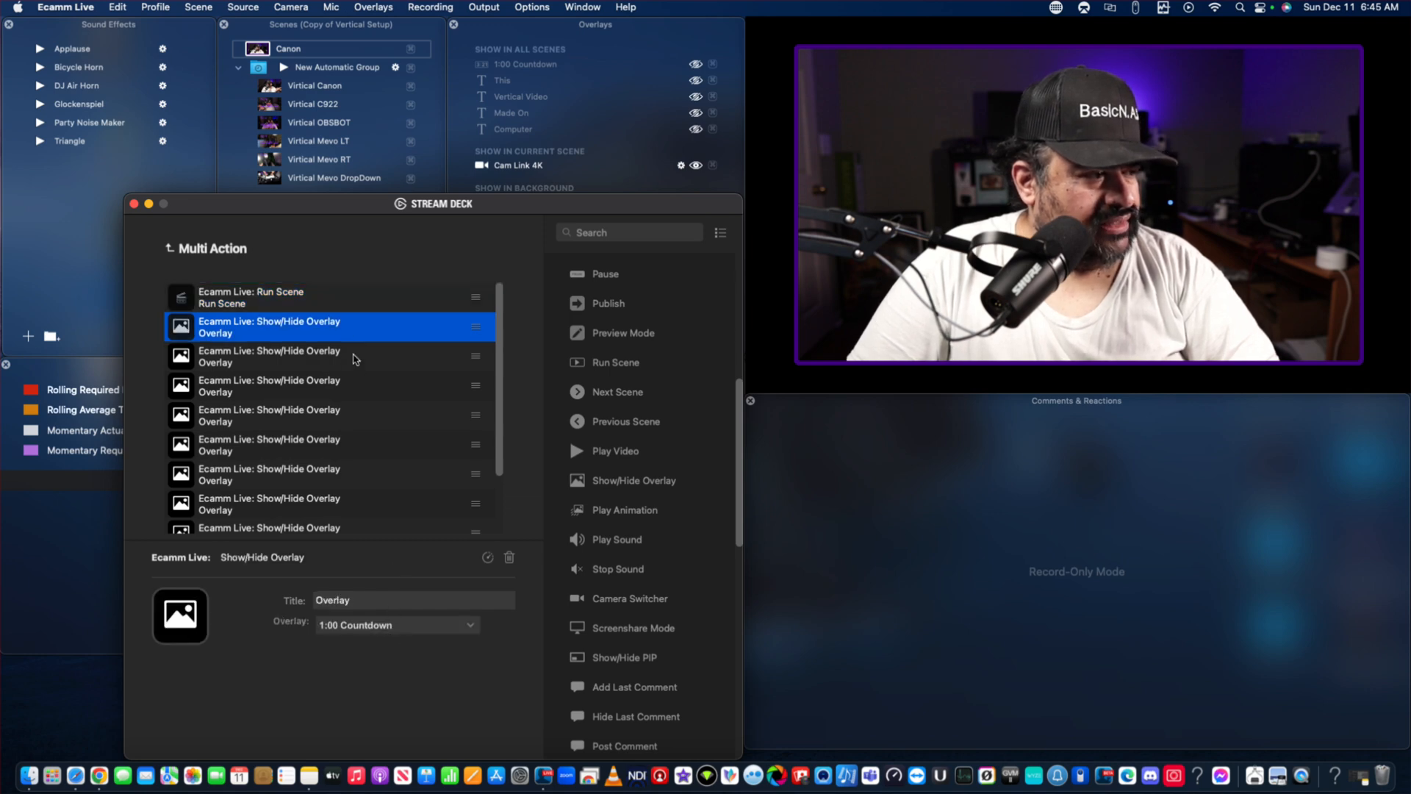
click(331, 356)
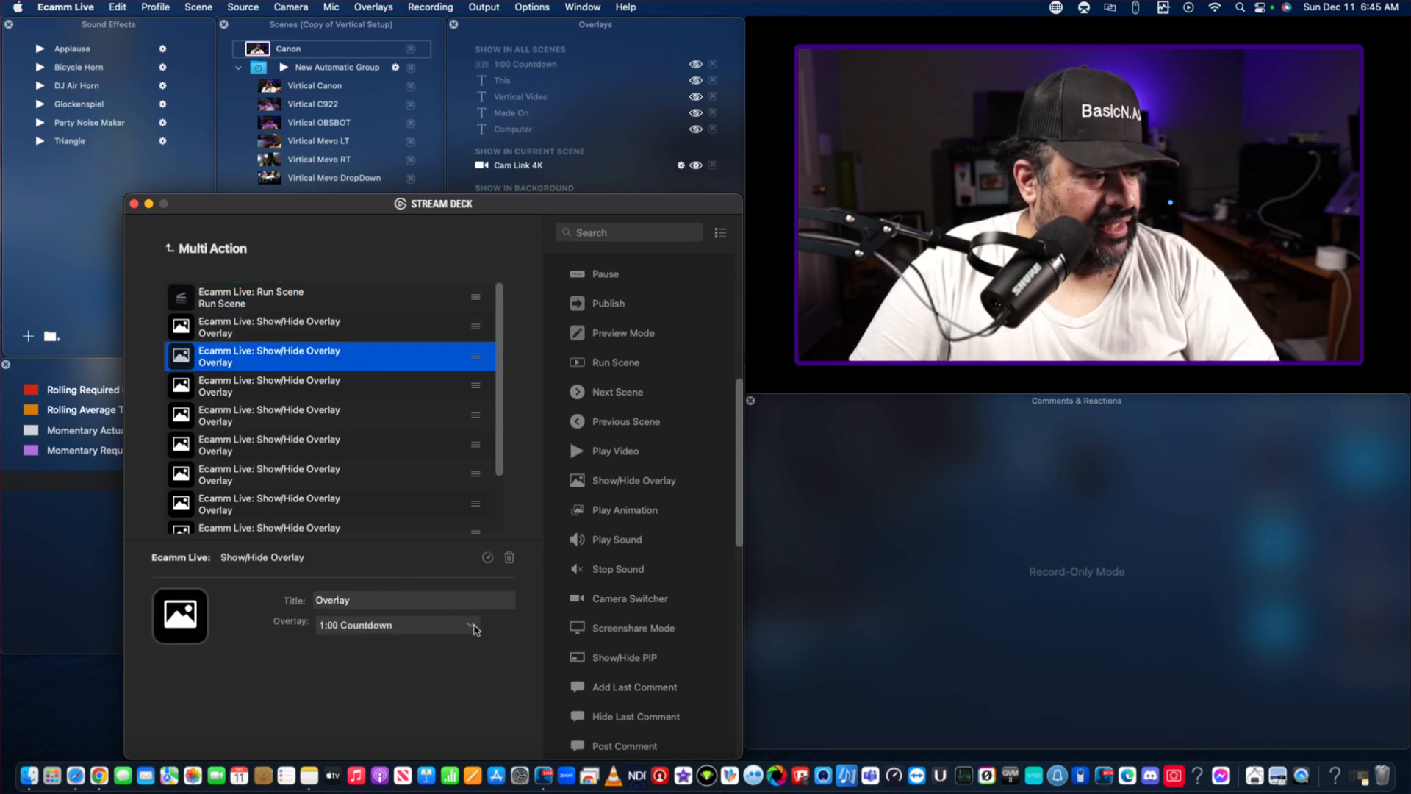
click(394, 624)
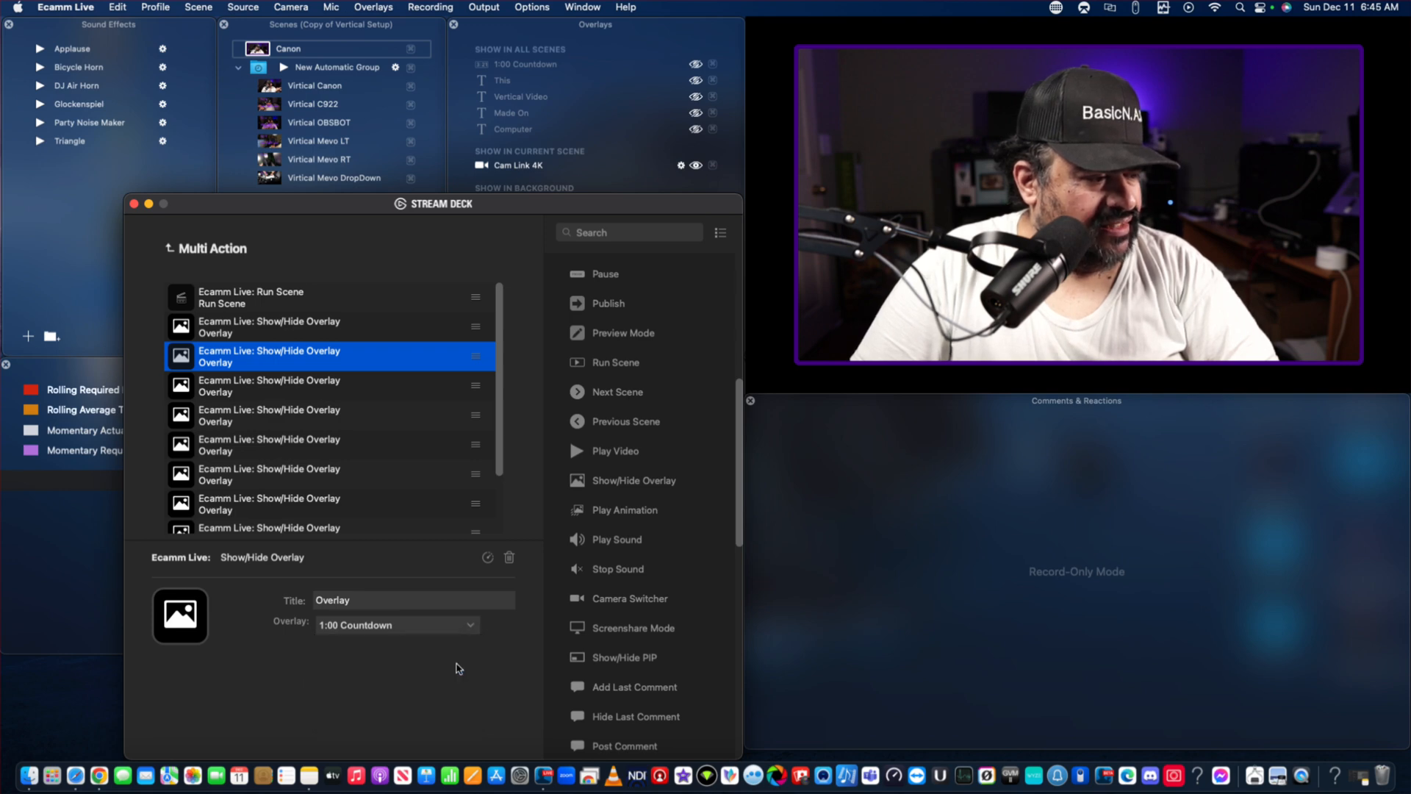
click(327, 385)
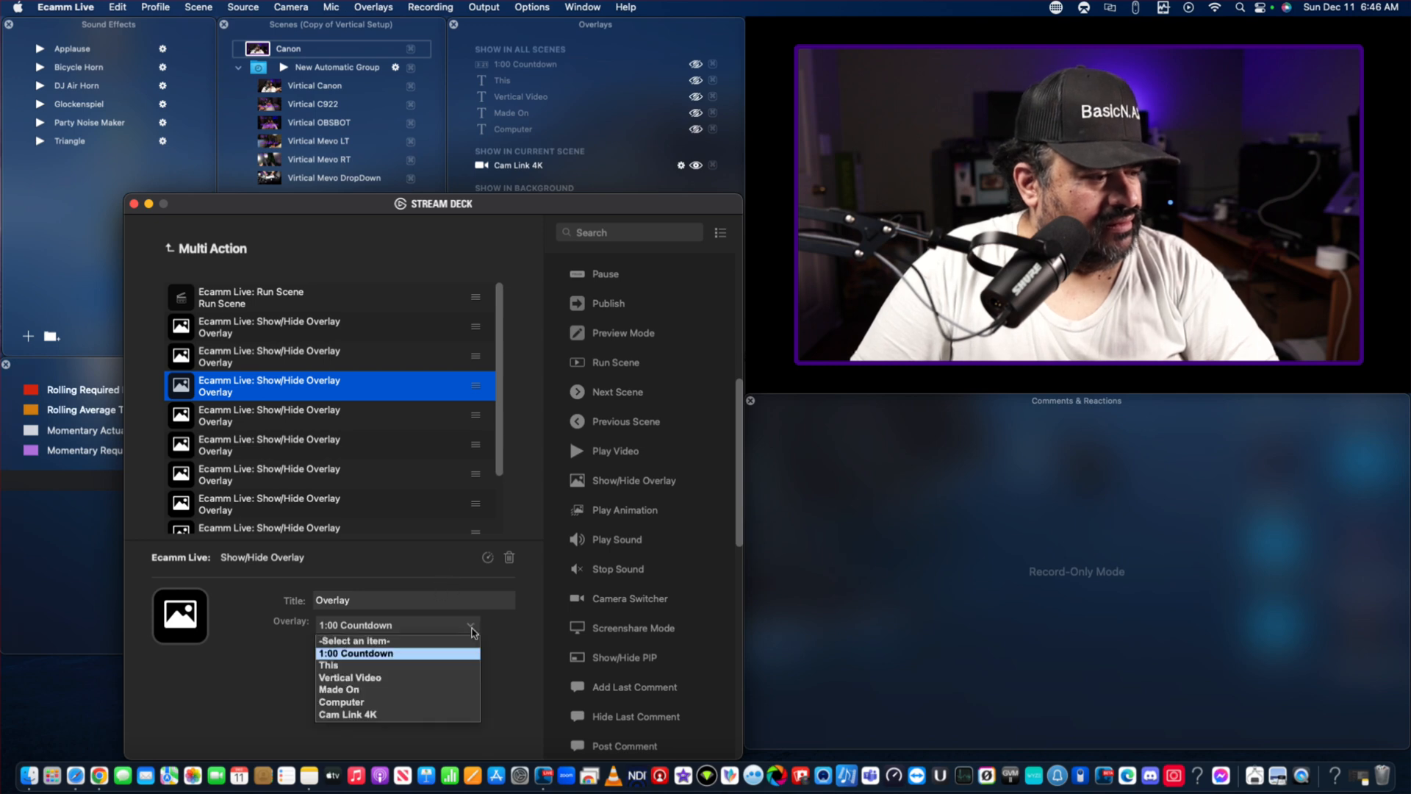
mouse_move(419, 676)
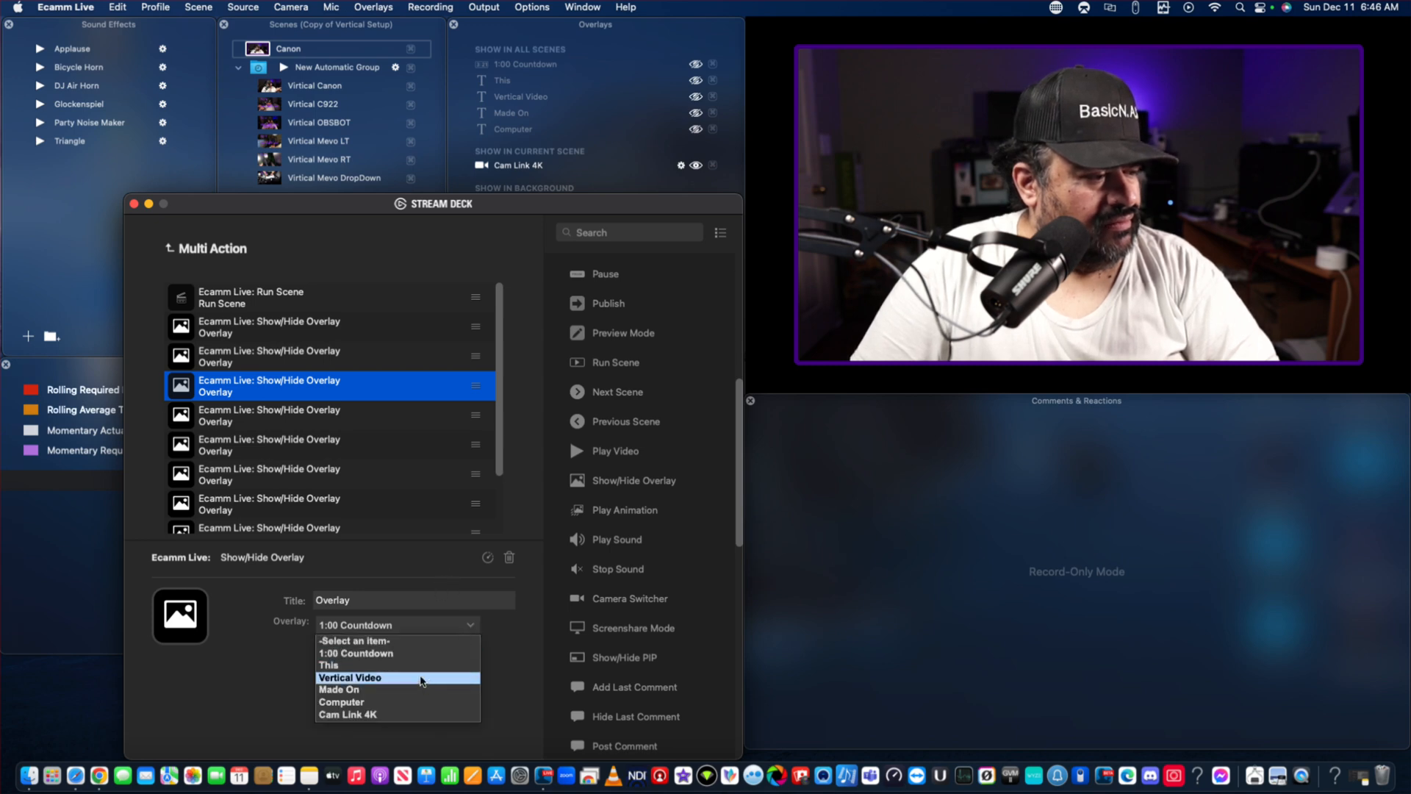
click(352, 676)
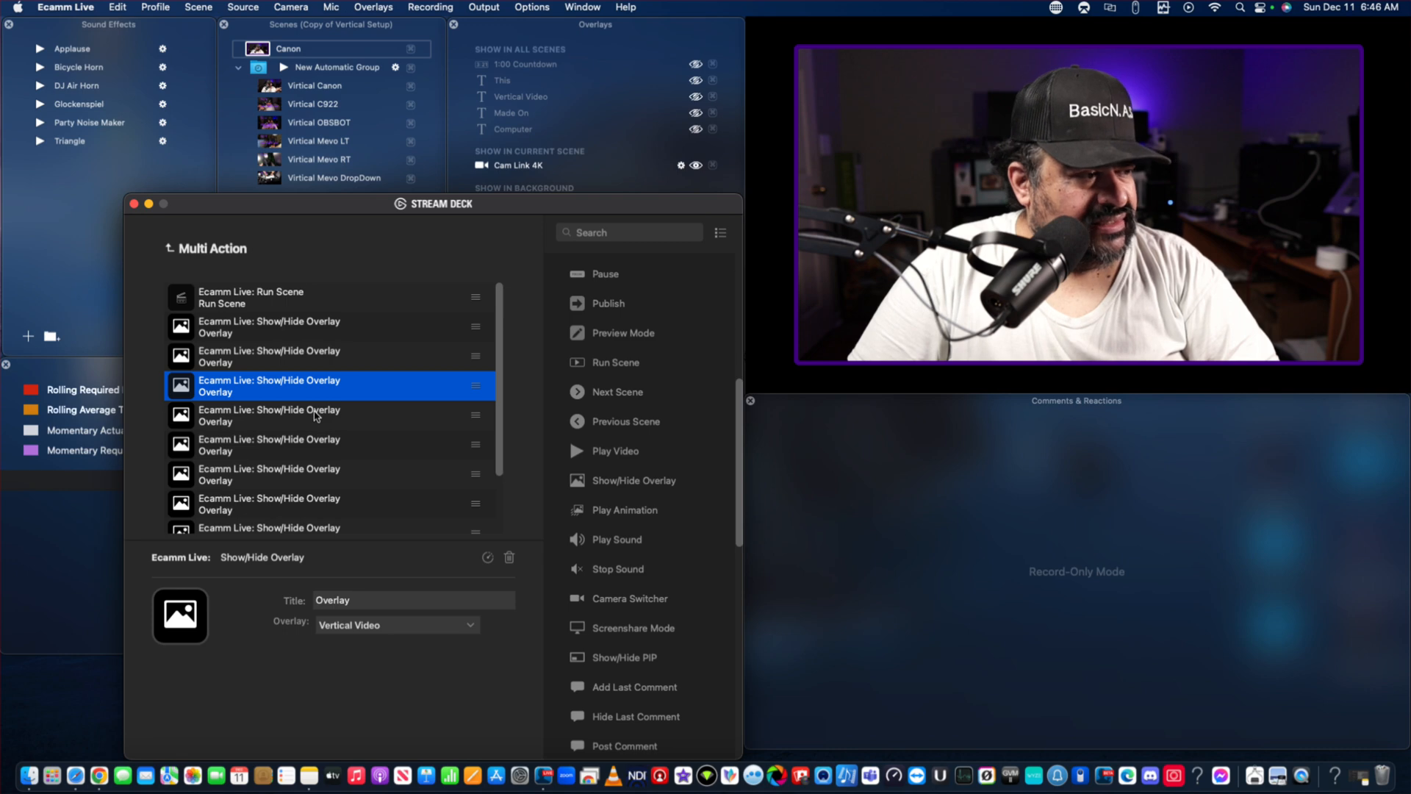
Set the fourth overlay step to Made On and move on to the fifth step.
click(314, 416)
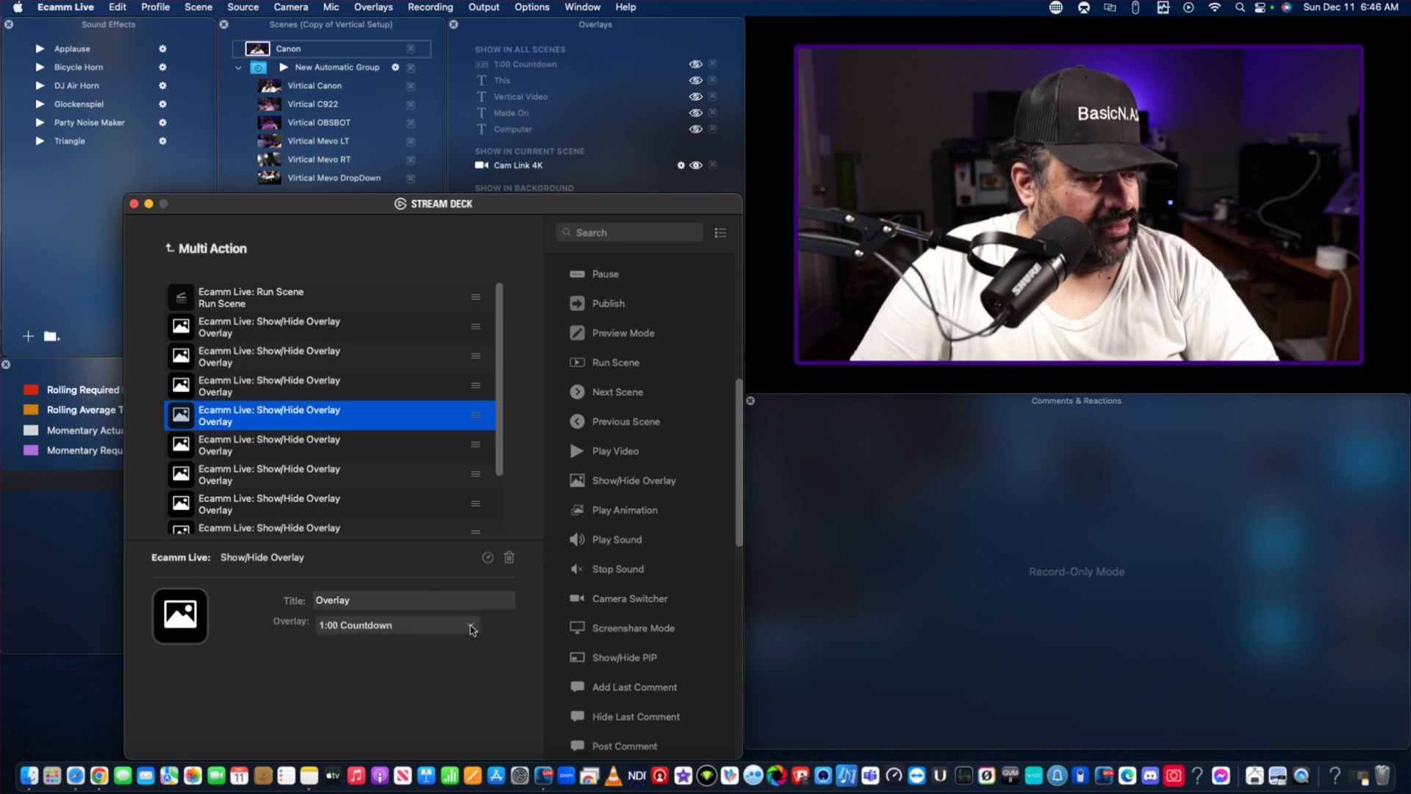
click(396, 624)
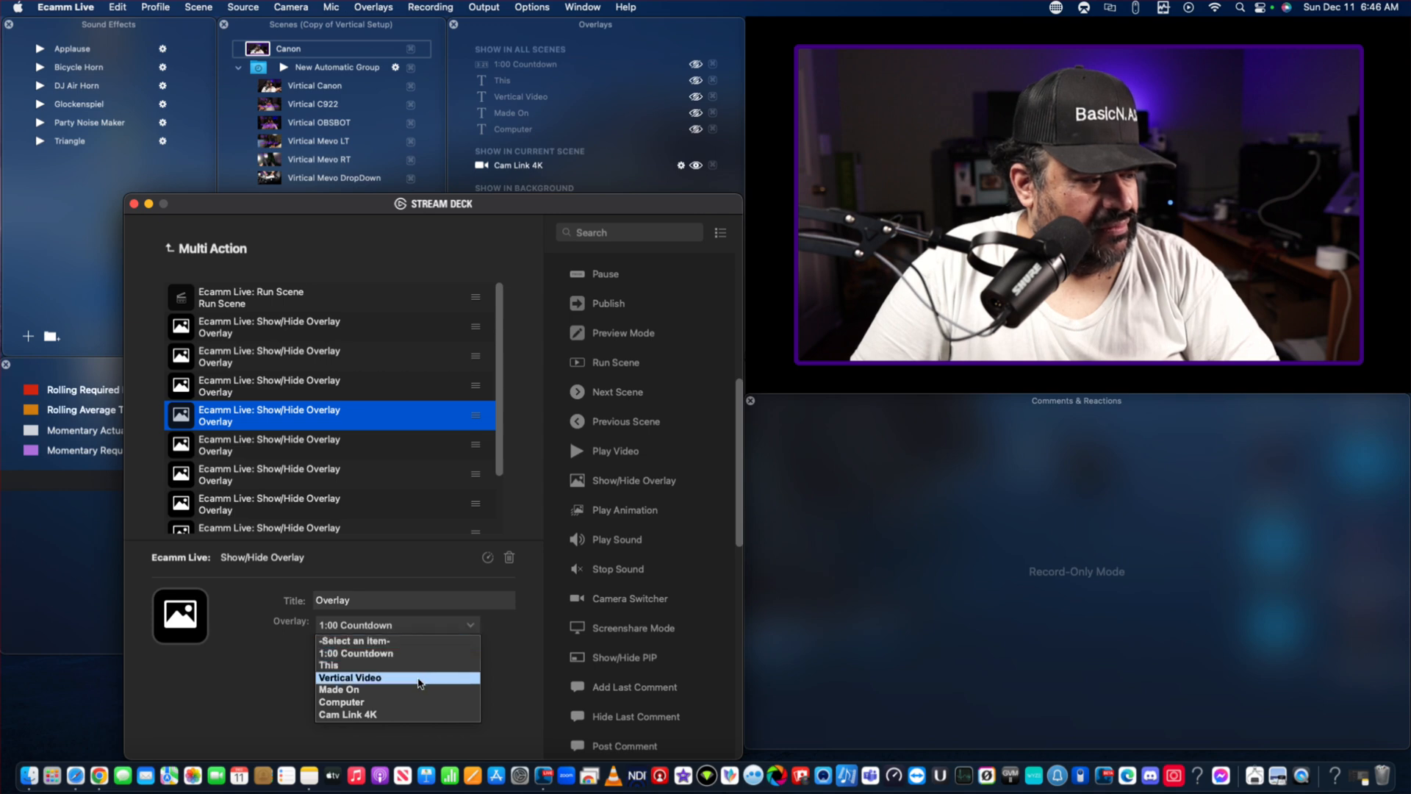
click(340, 689)
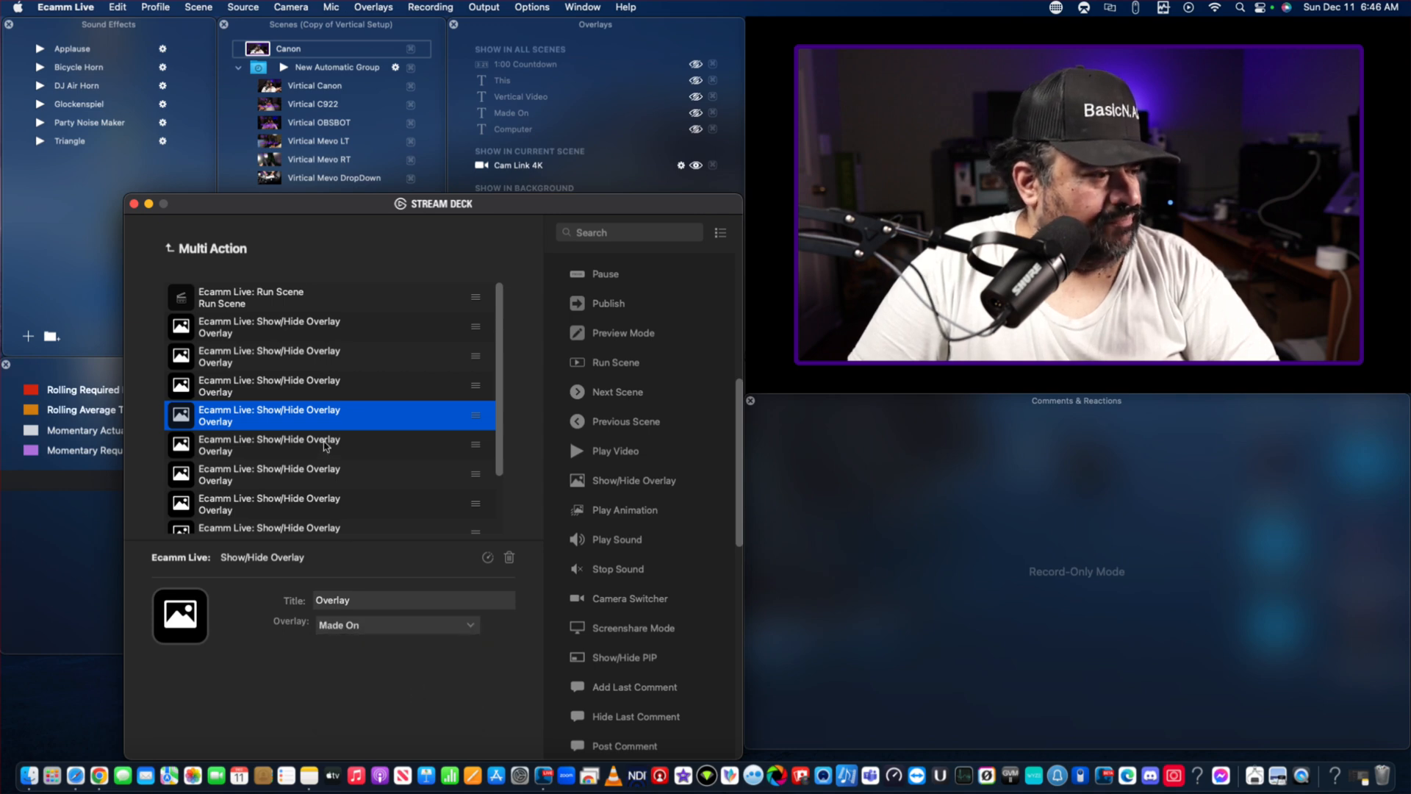
click(396, 624)
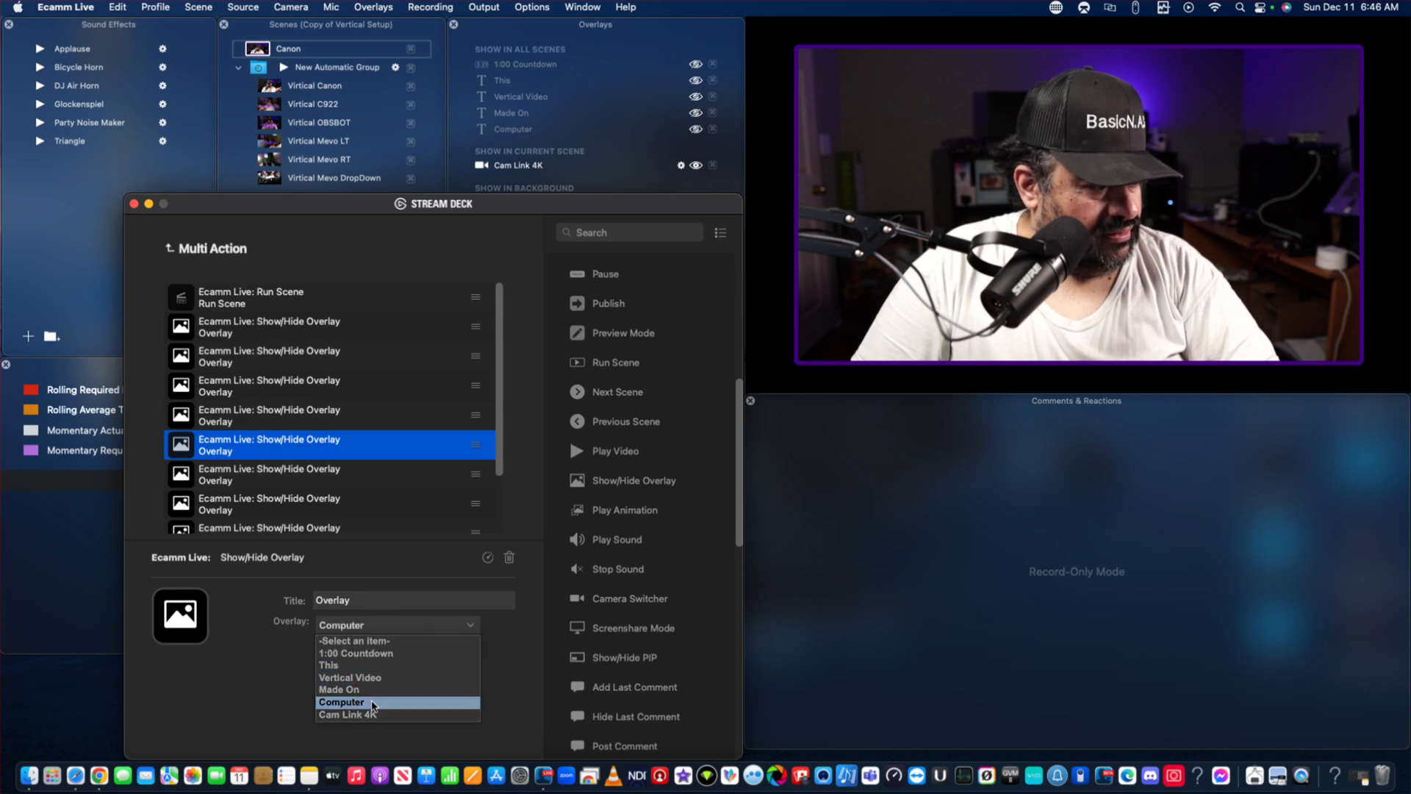
Set two overlay steps to Computer and a further one to Vertical Video.
click(342, 702)
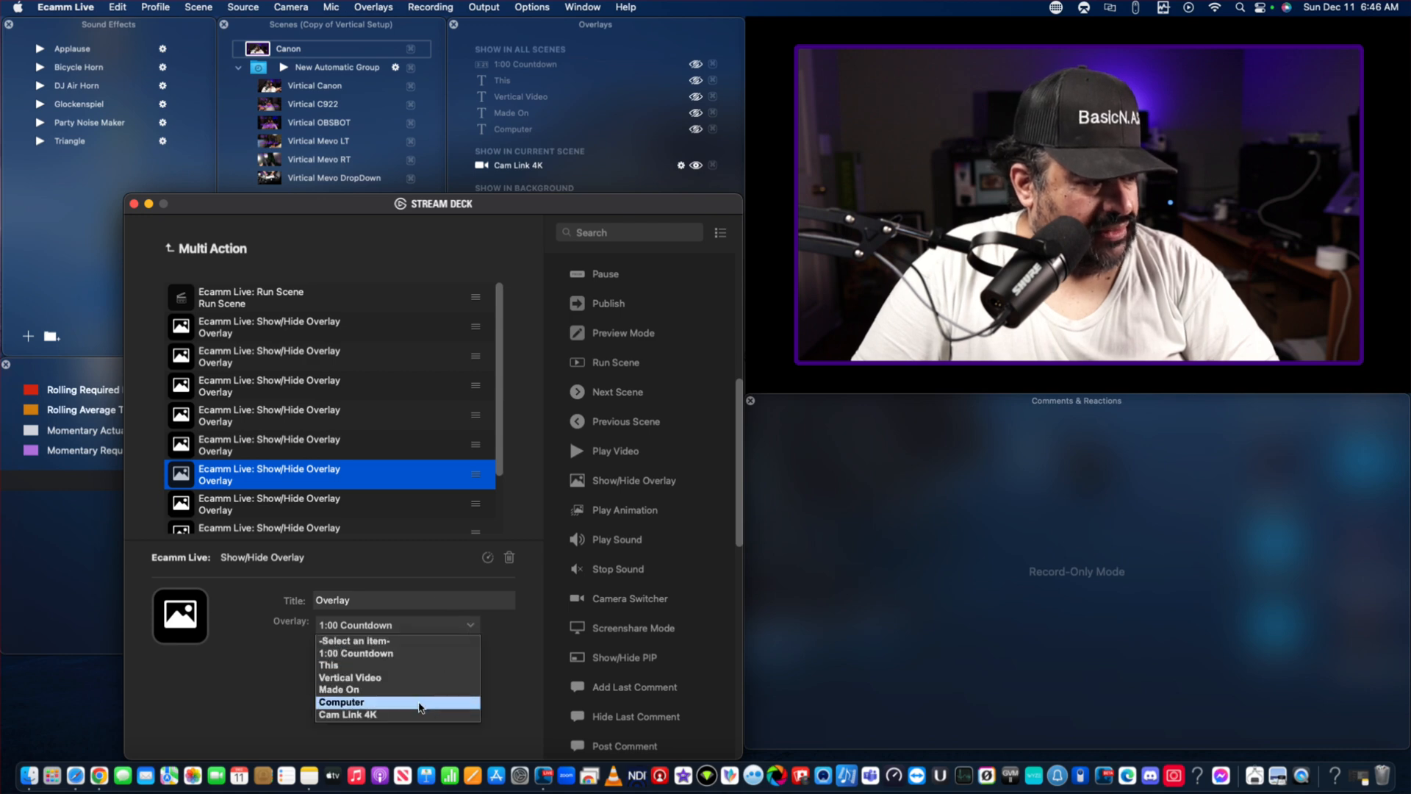
click(342, 703)
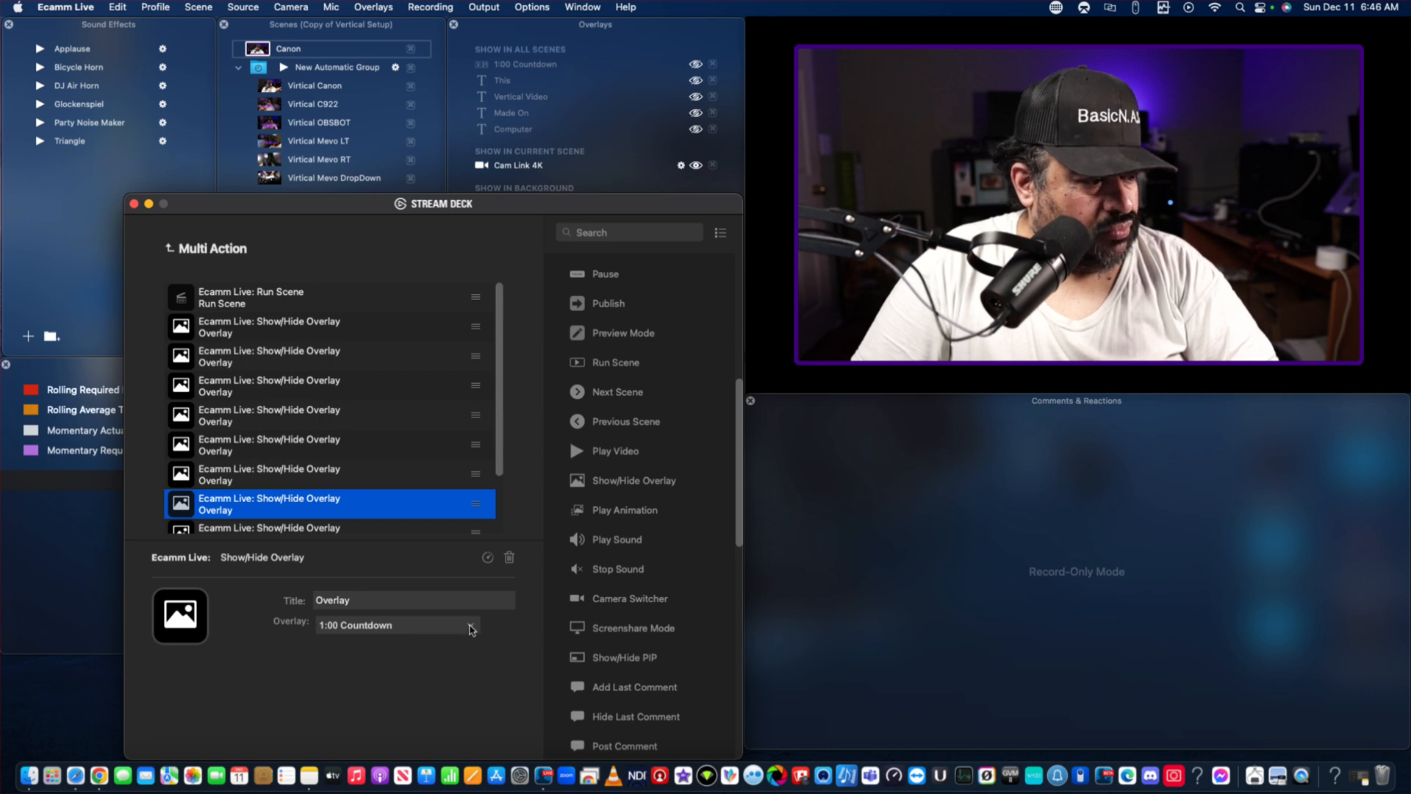
click(395, 625)
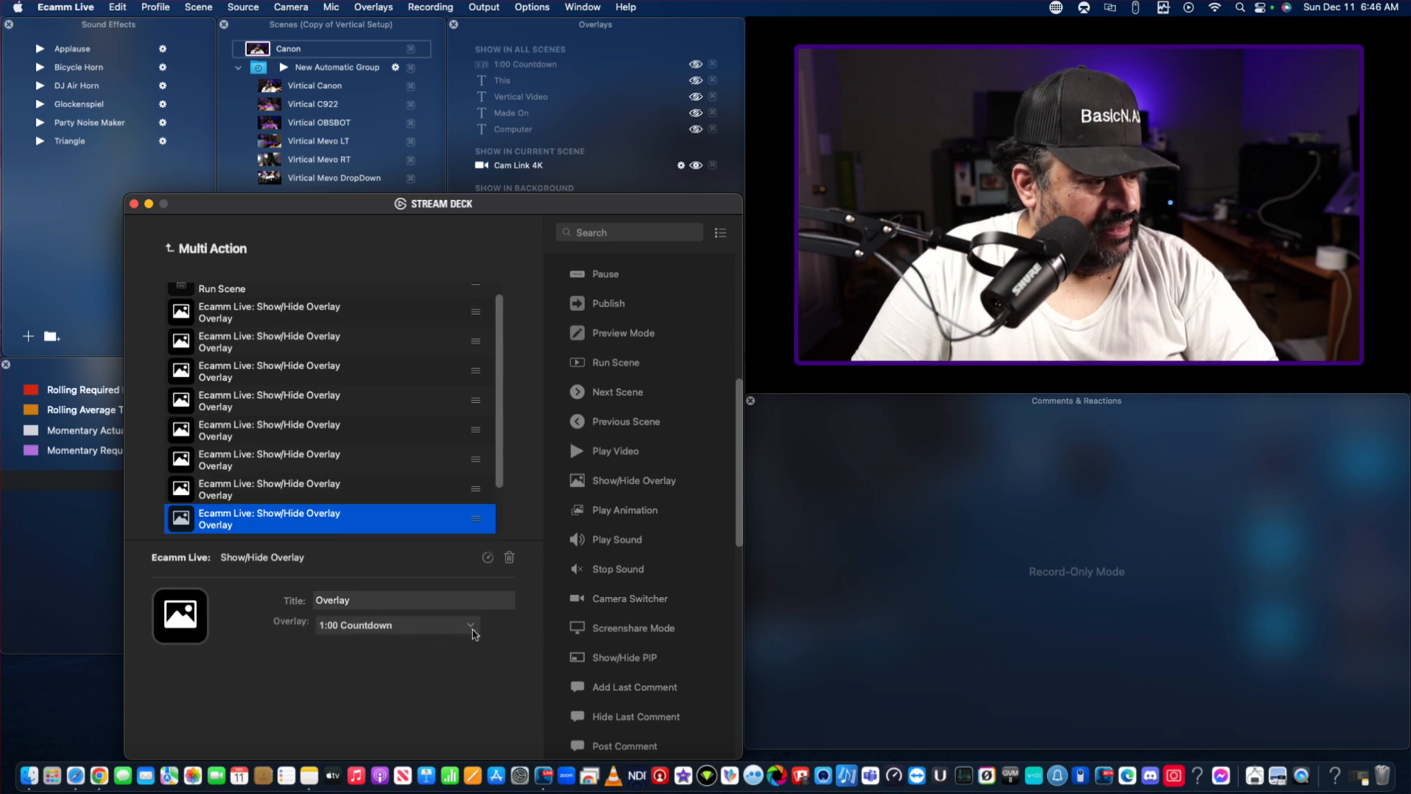
click(392, 625)
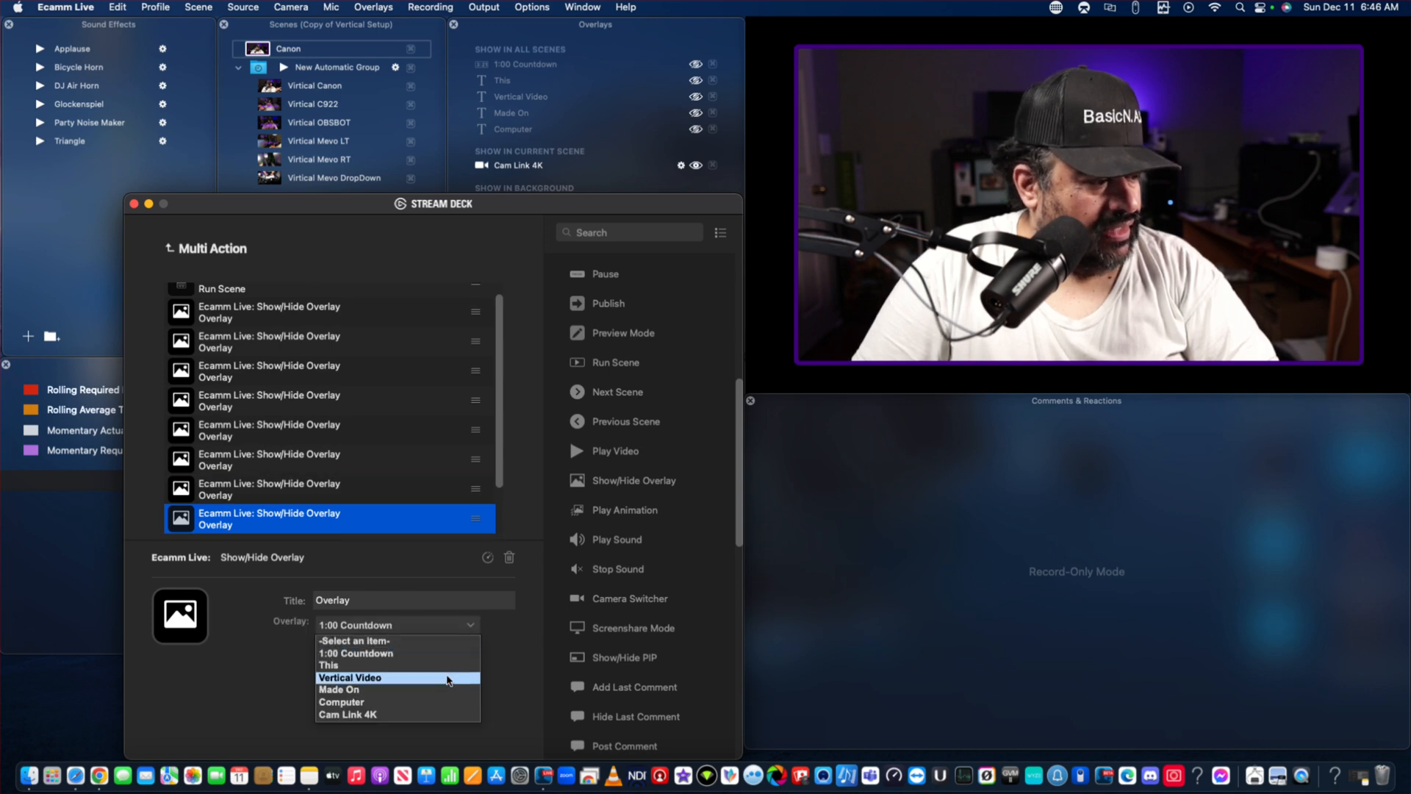
click(350, 676)
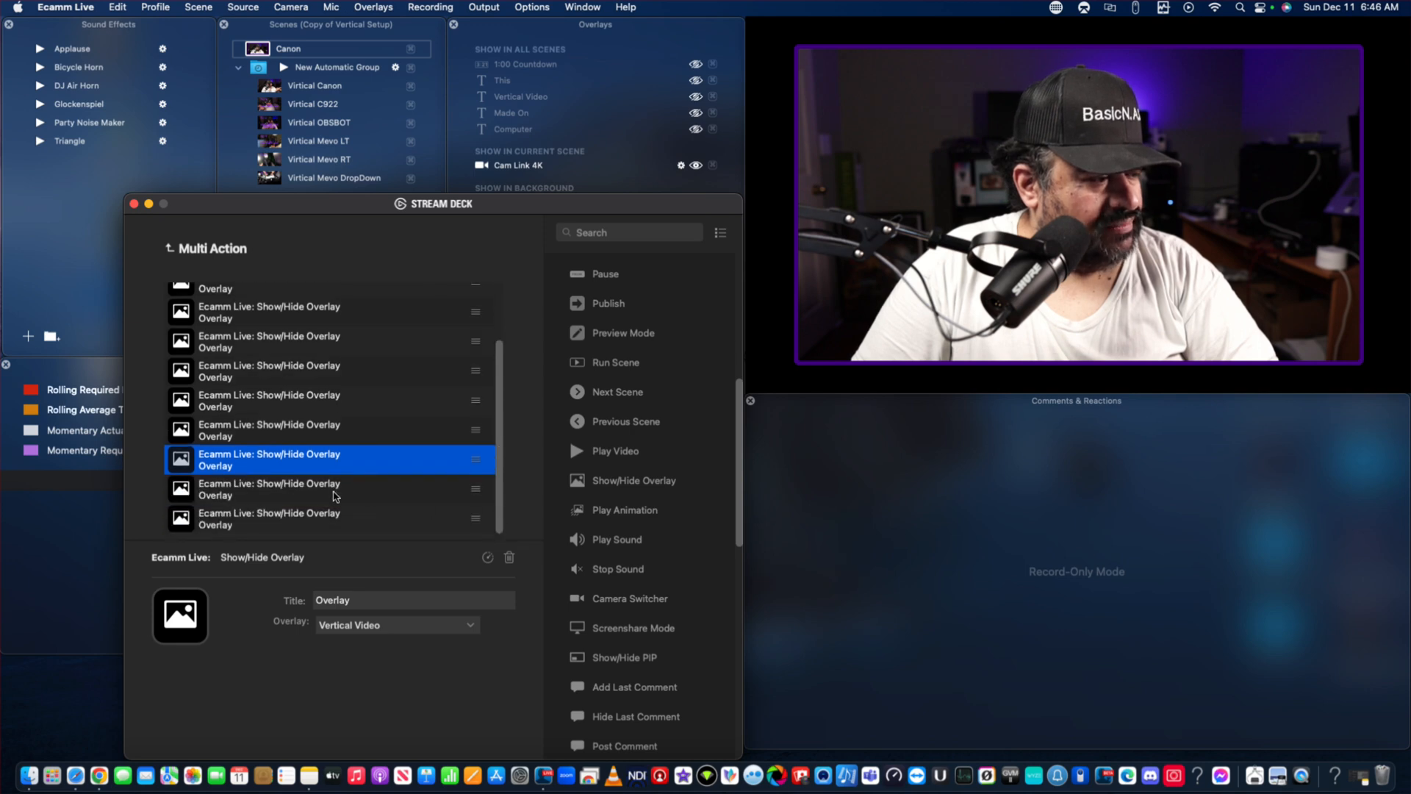
Make the last overlay step toggle the 1:00 Countdown overlay.
click(328, 487)
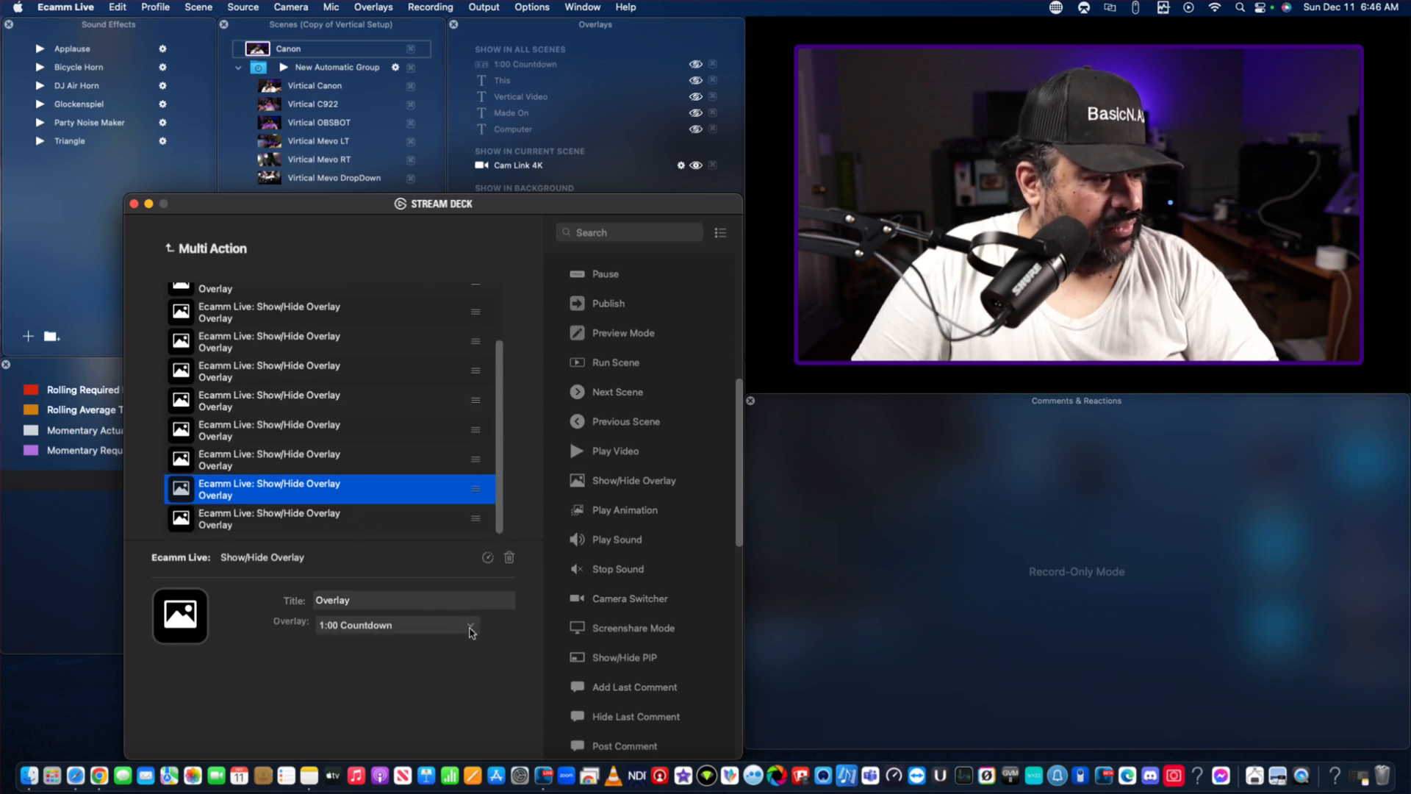
click(395, 624)
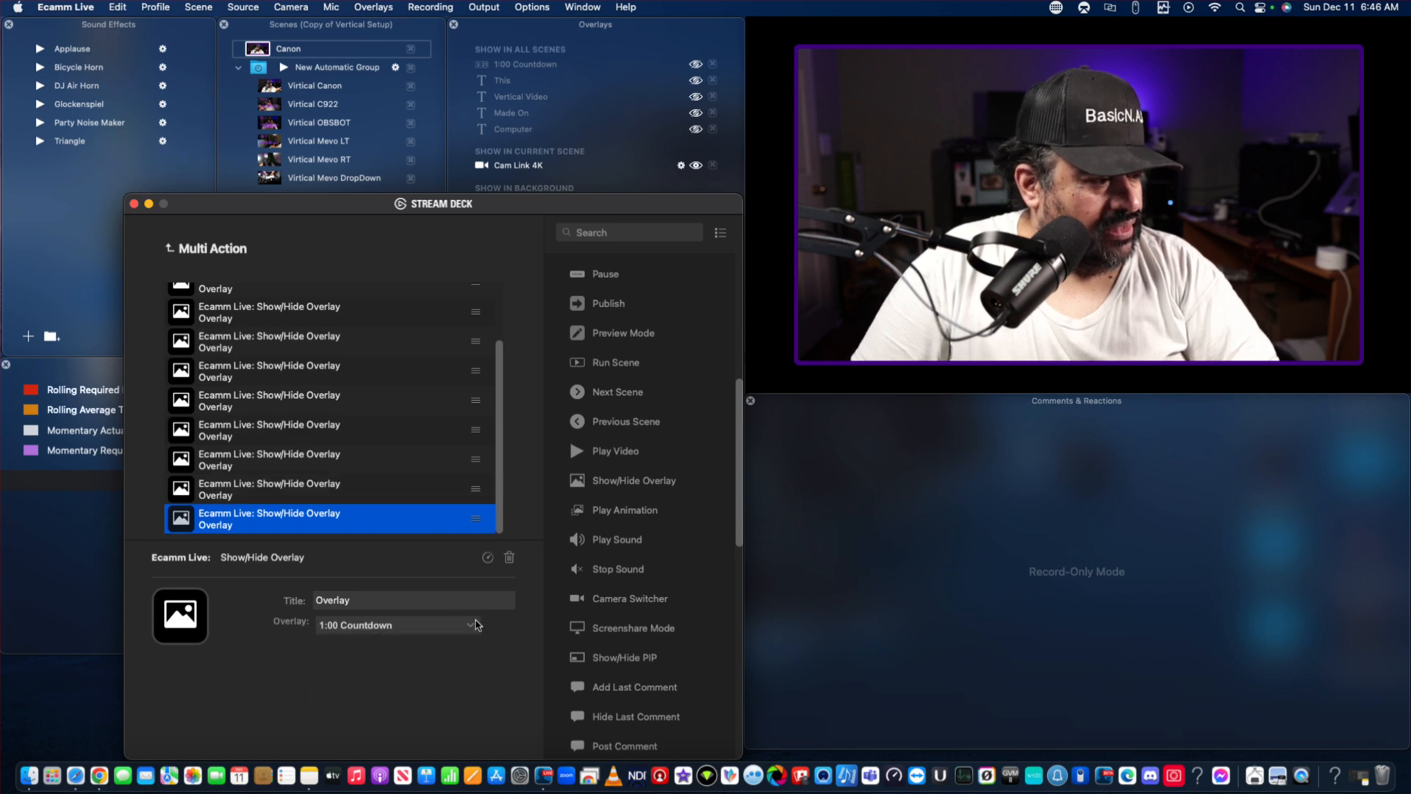
click(394, 625)
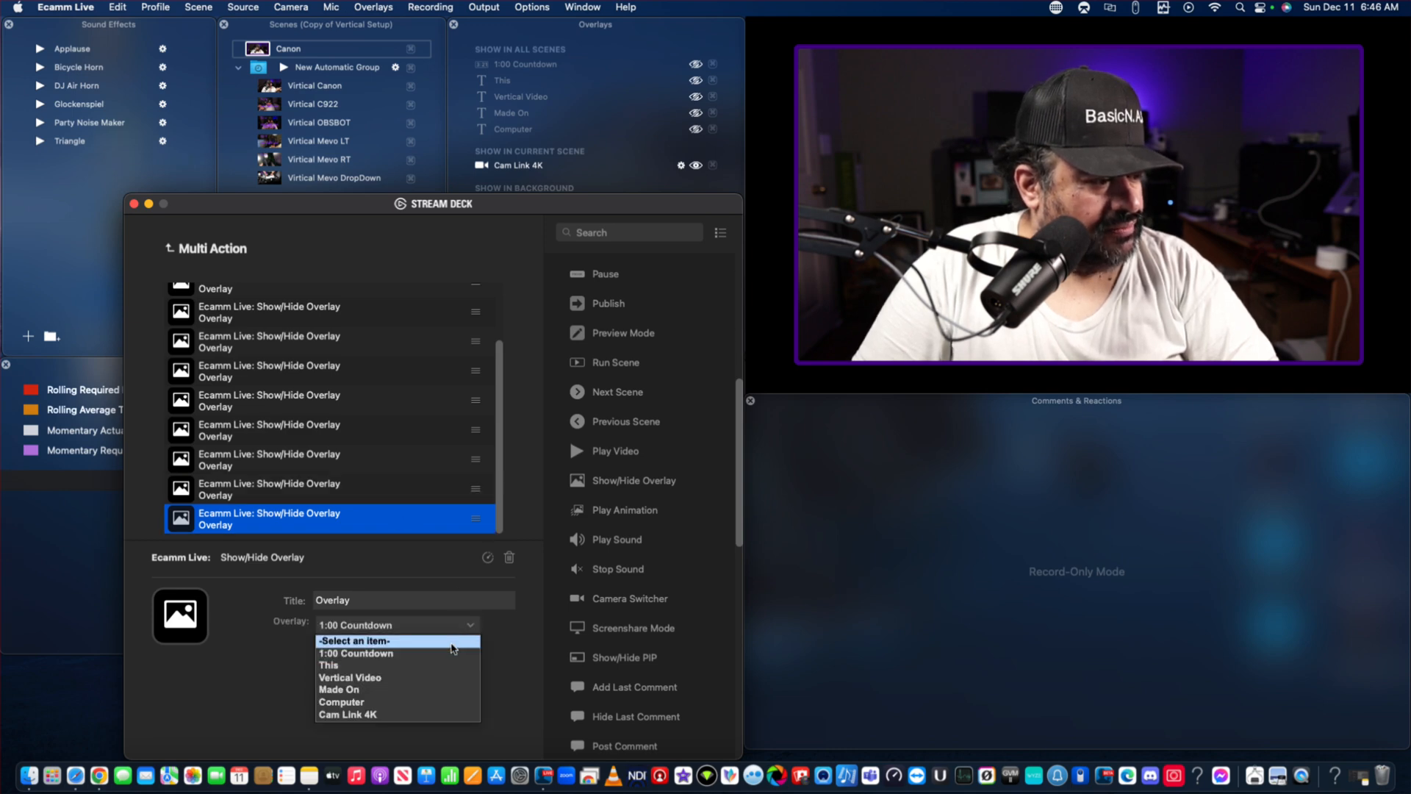
click(355, 652)
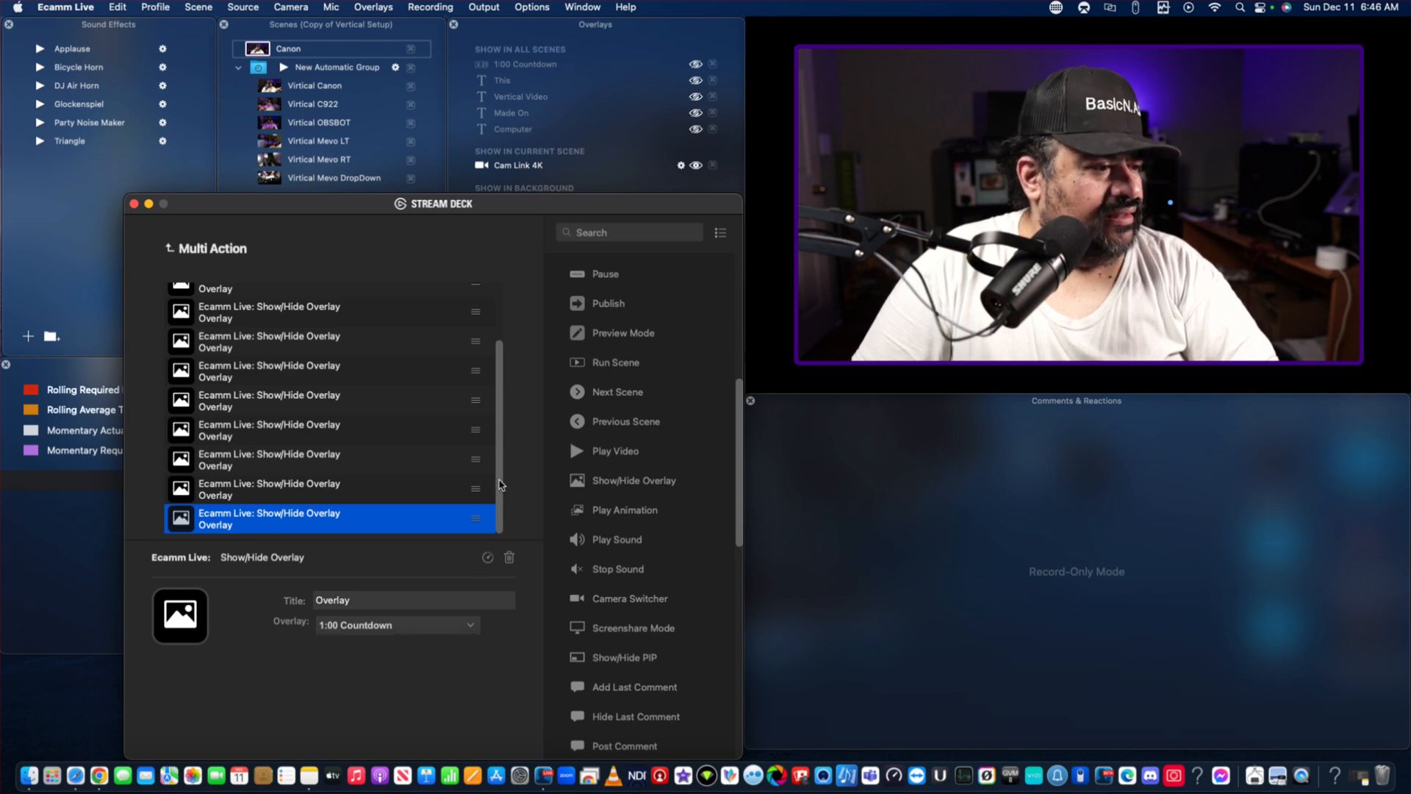
Add a Multi Action Delay step and set its duration to 3000 ms.
scroll(up, 3)
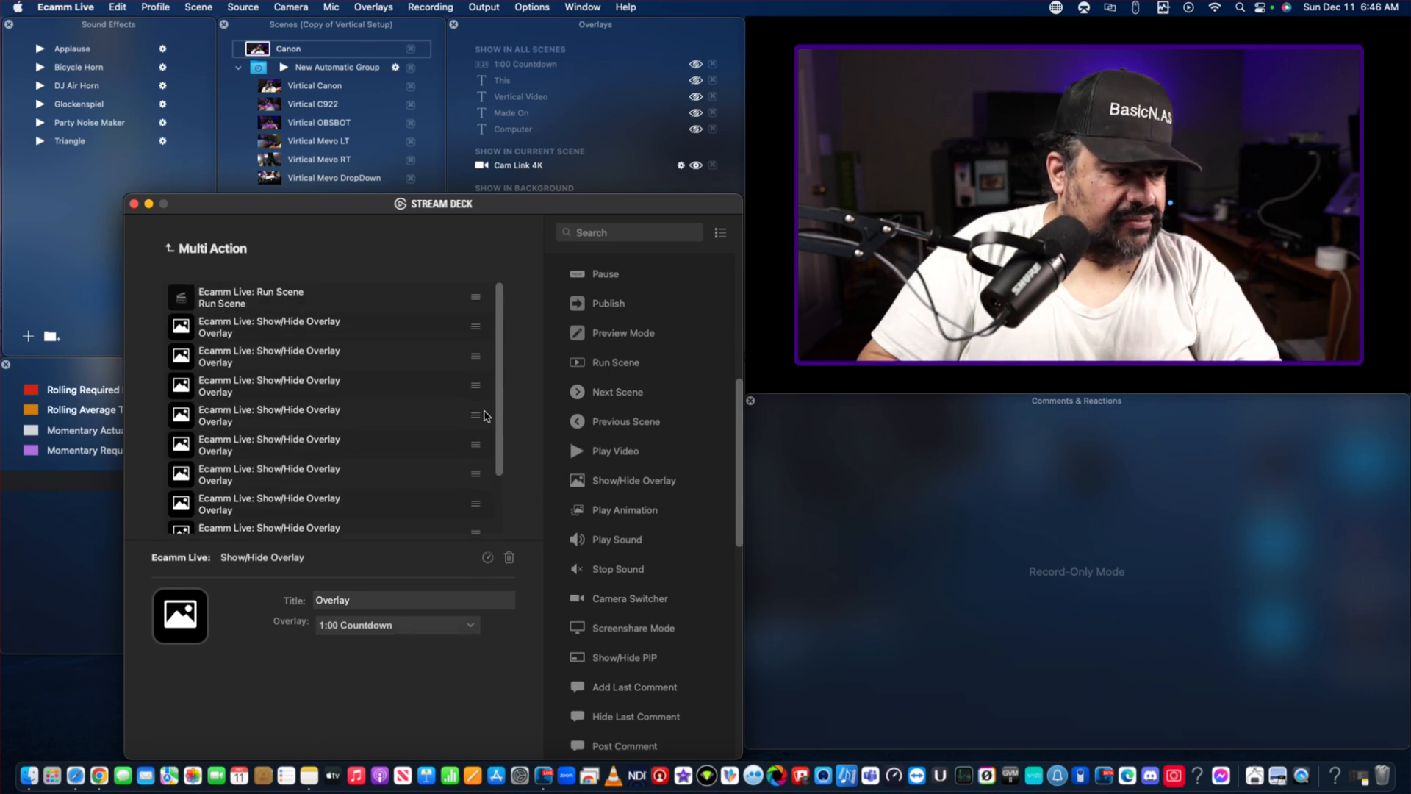
mouse_move(720, 488)
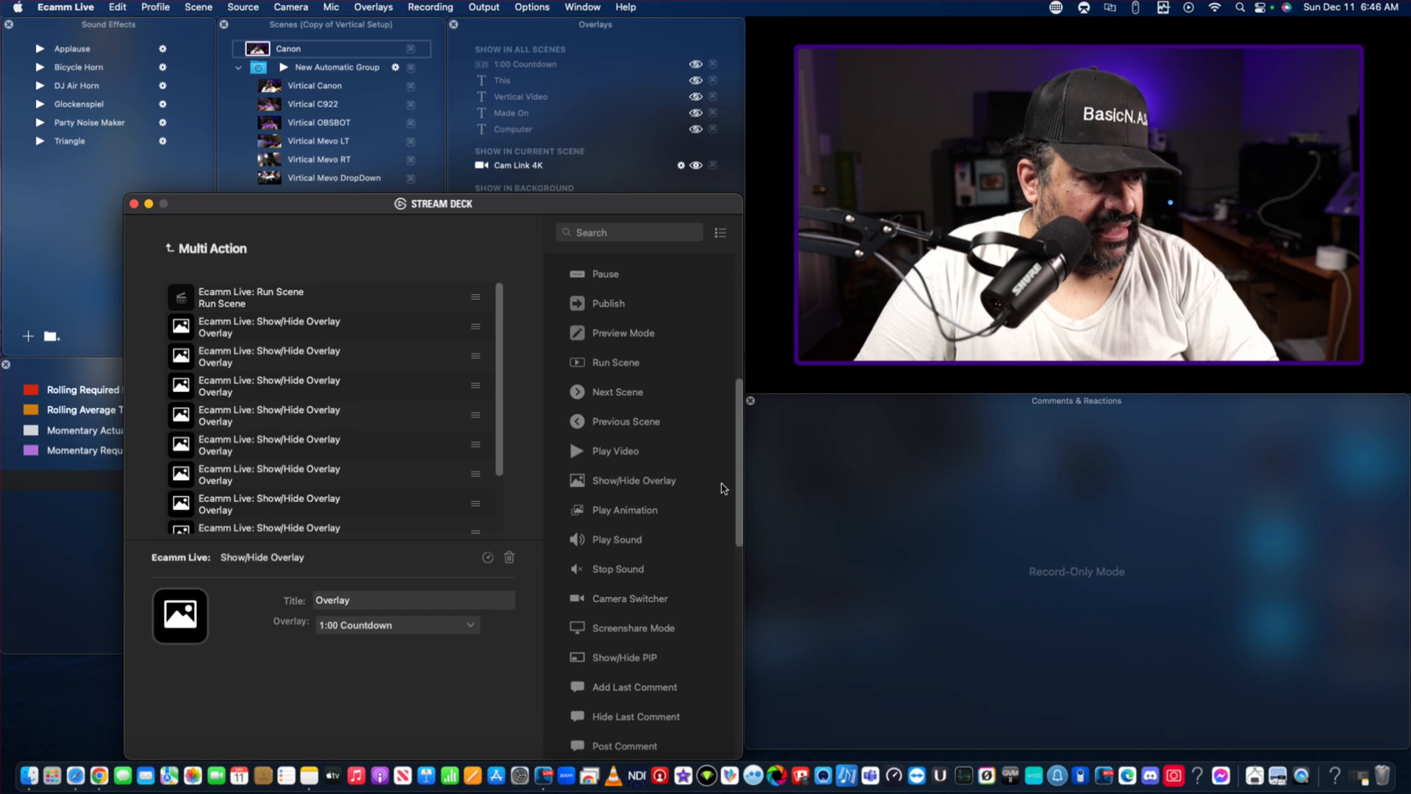
scroll(down, 3)
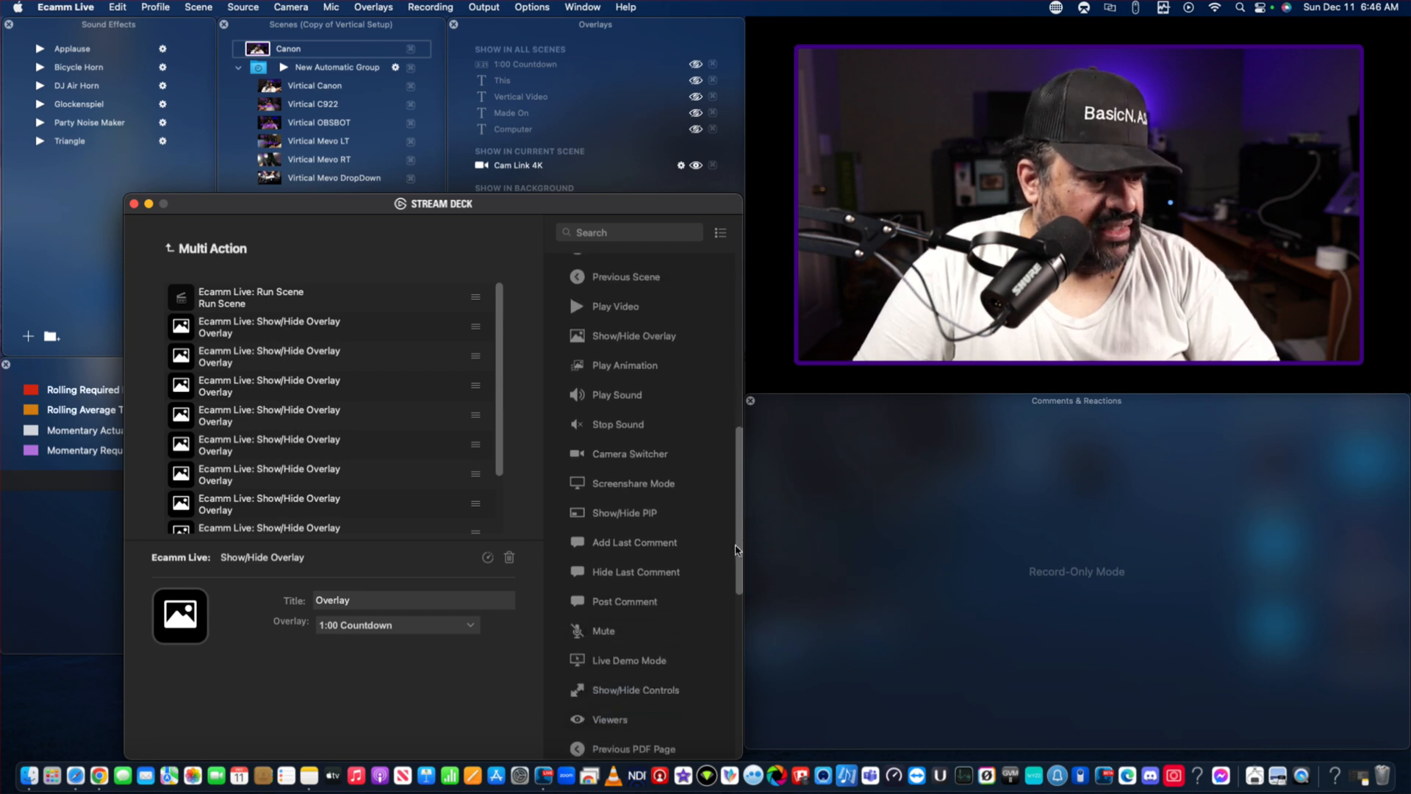
scroll(down, 3)
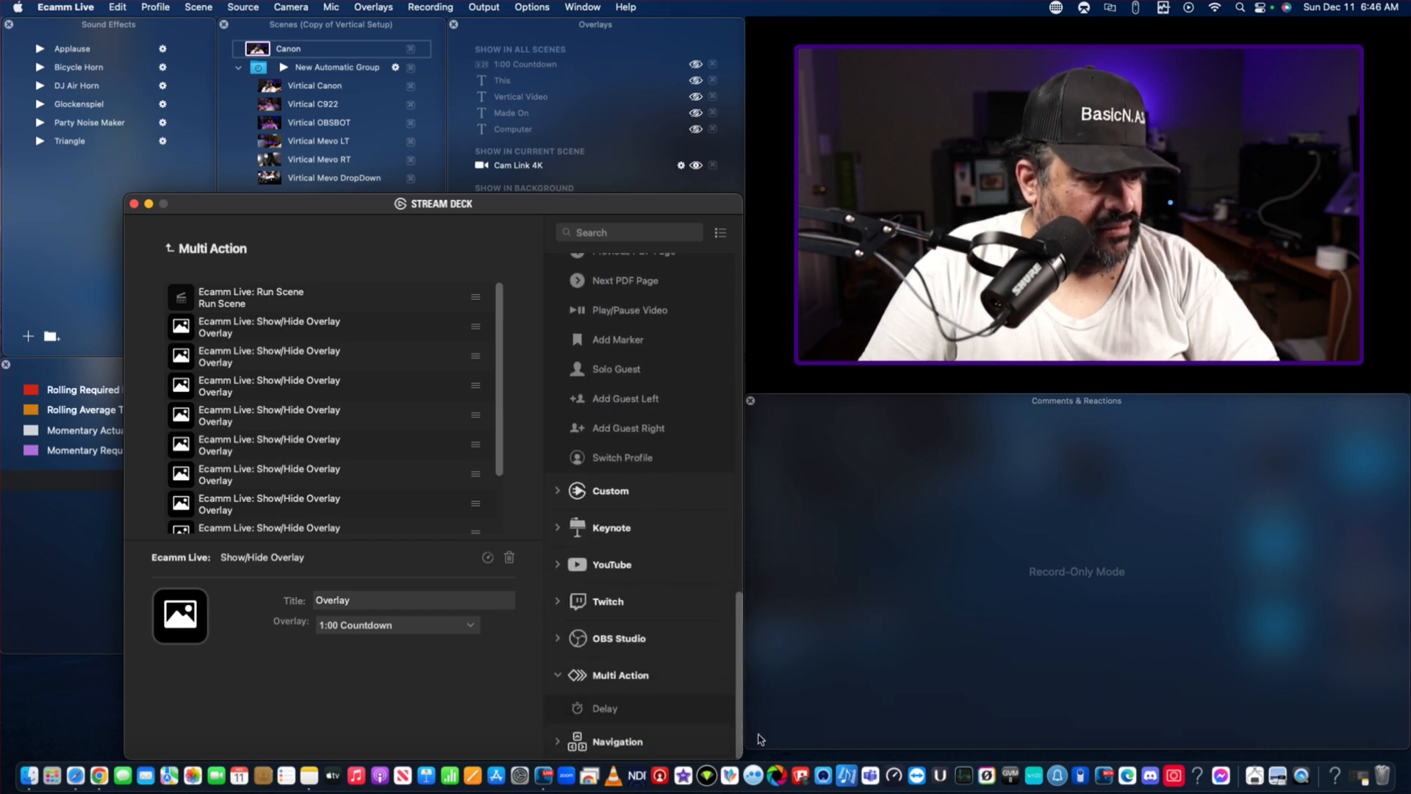
mouse_move(616, 716)
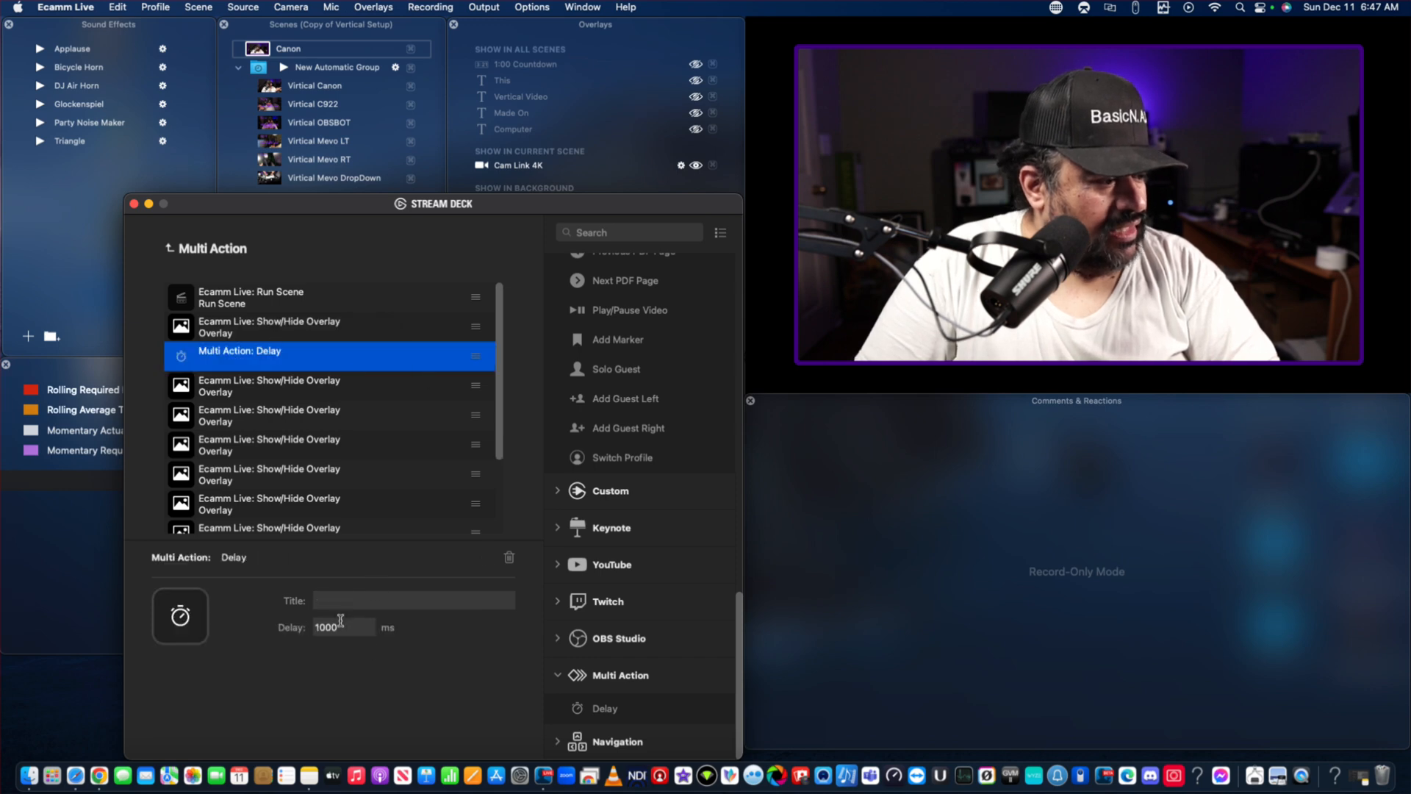
triple_click(326, 627)
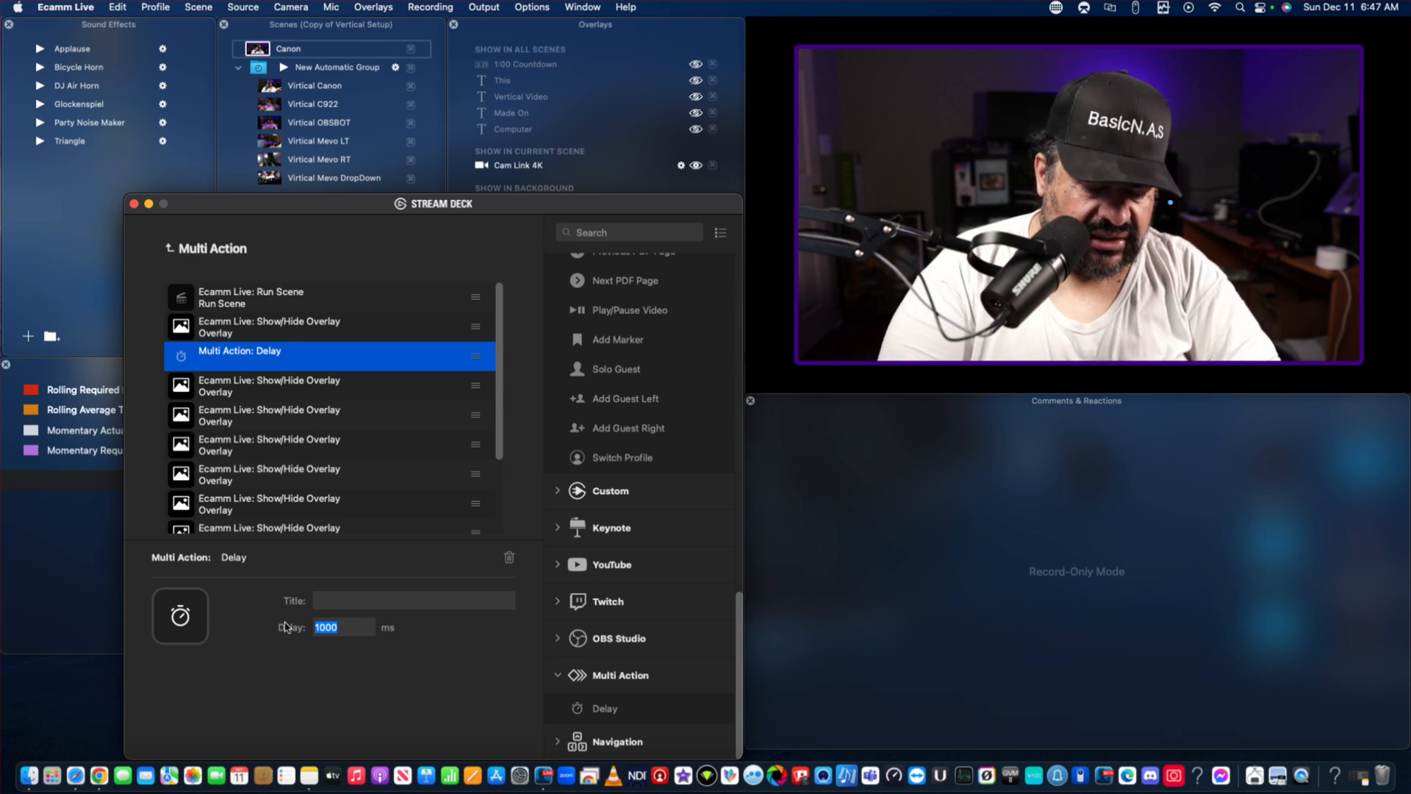
text(30)
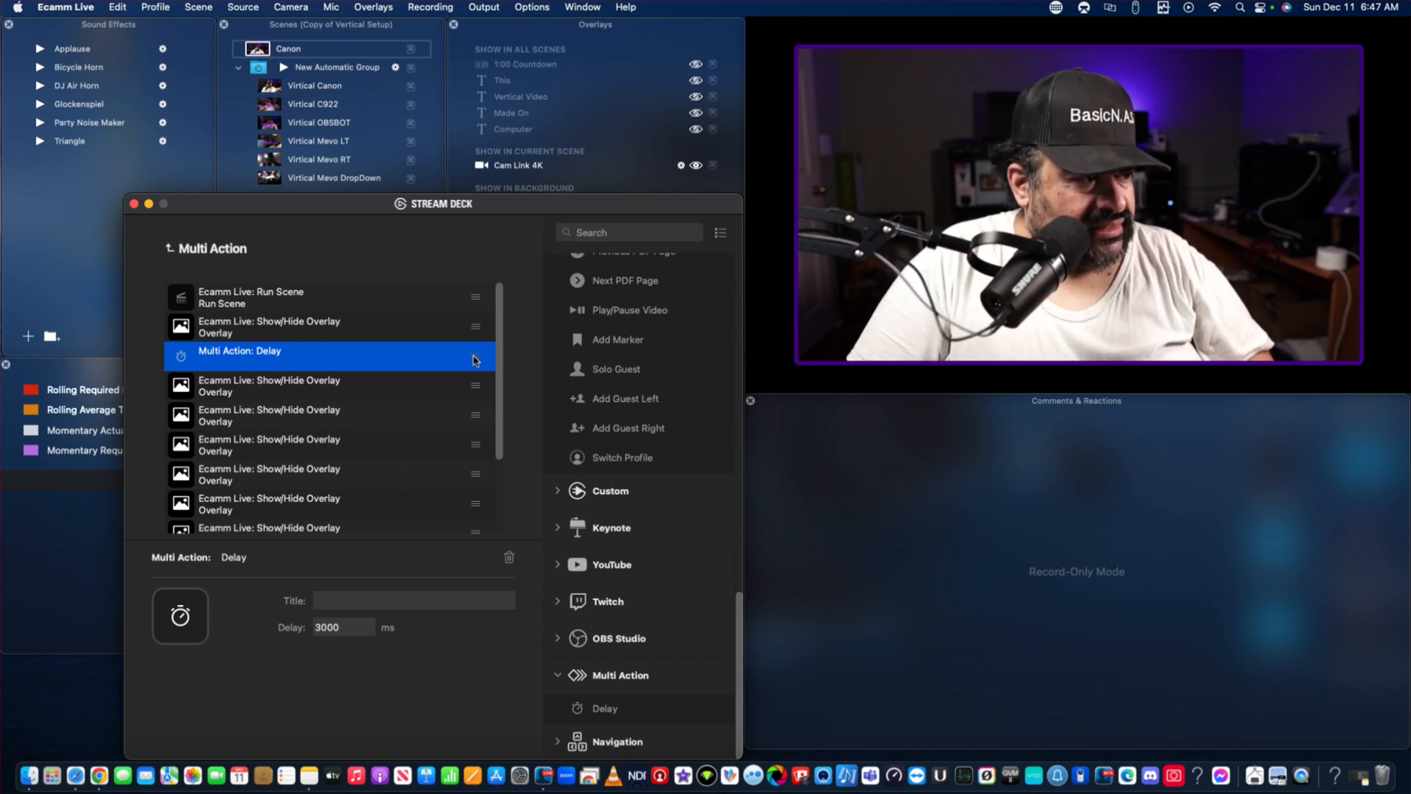
mouse_move(385, 357)
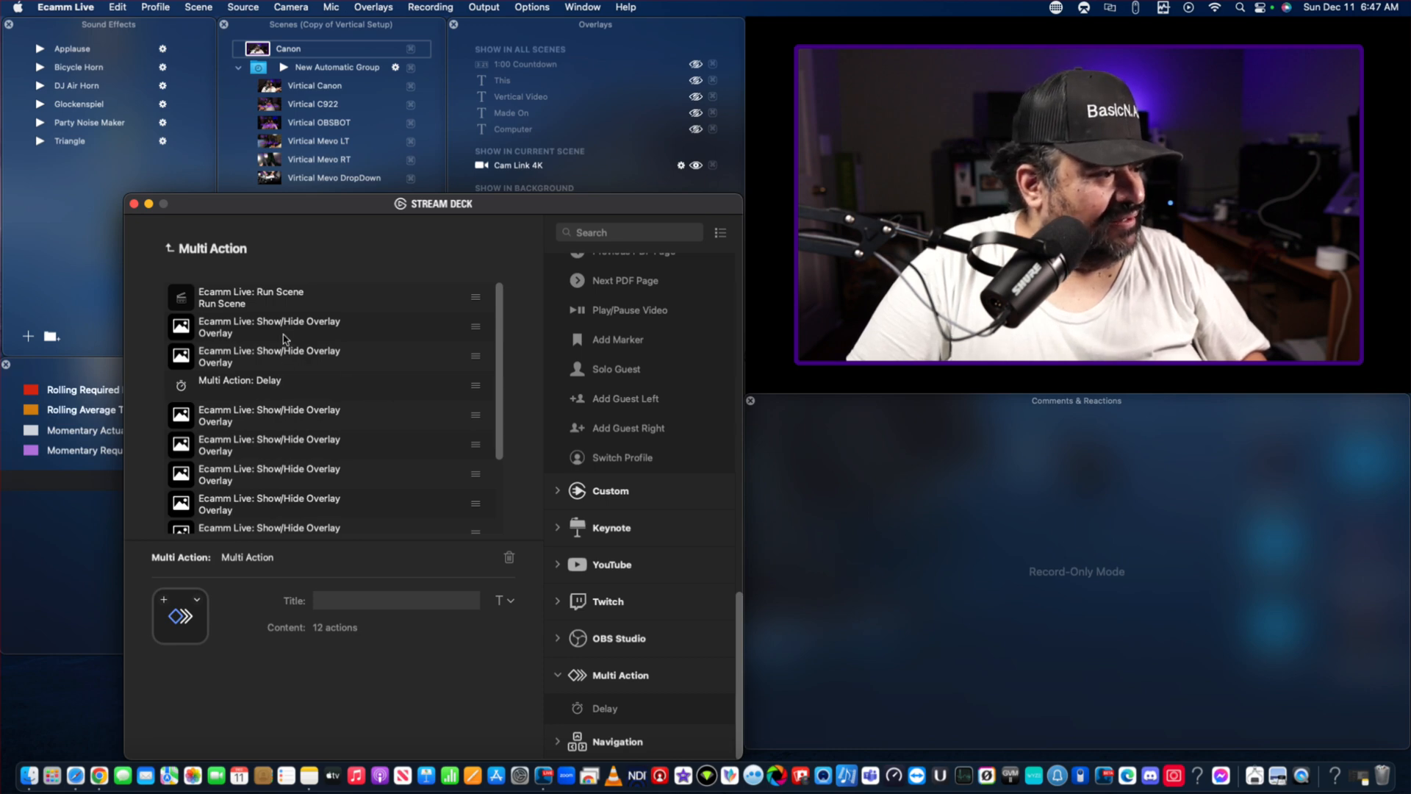
Insert further Delay steps between the Show/Hide Overlay toggles.
scroll(down, 3)
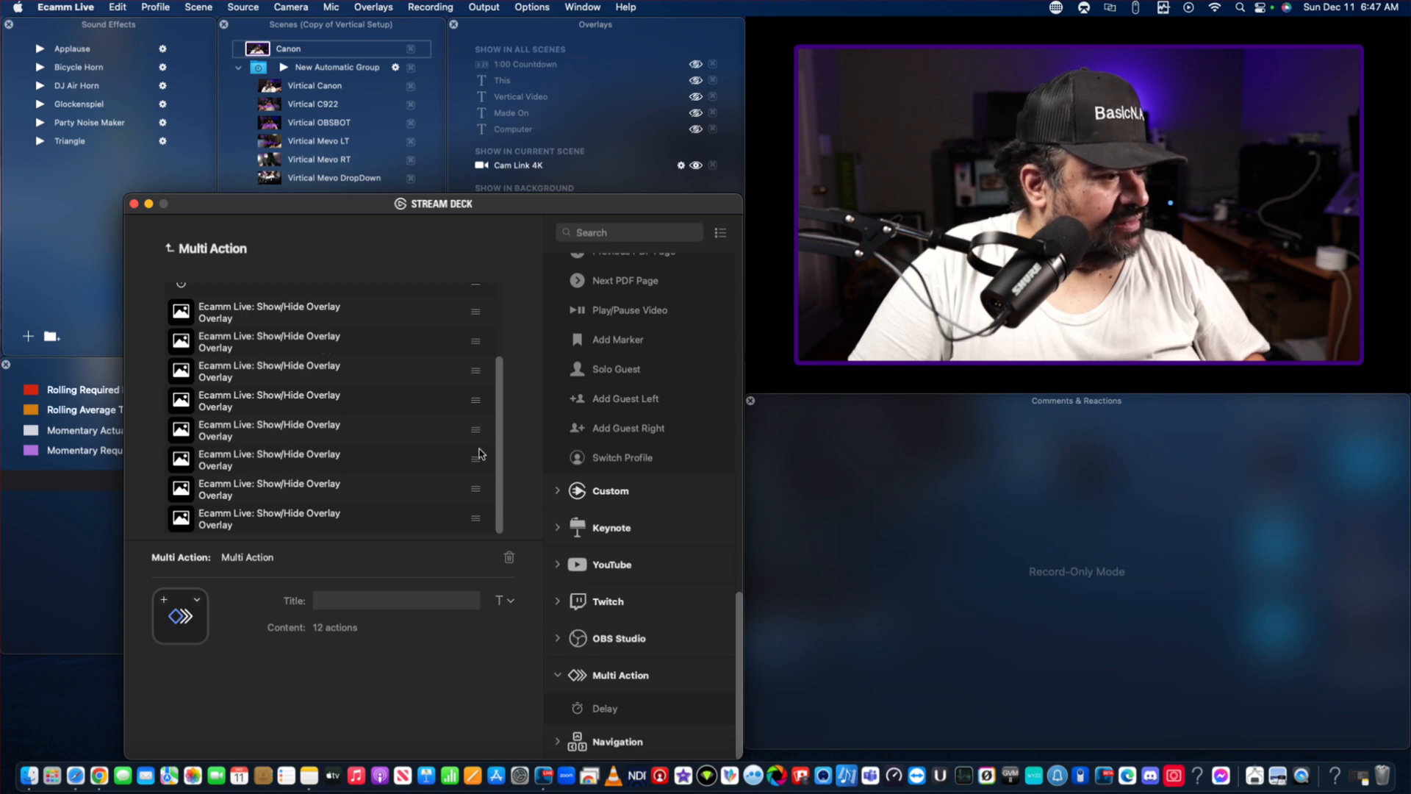
mouse_move(496, 498)
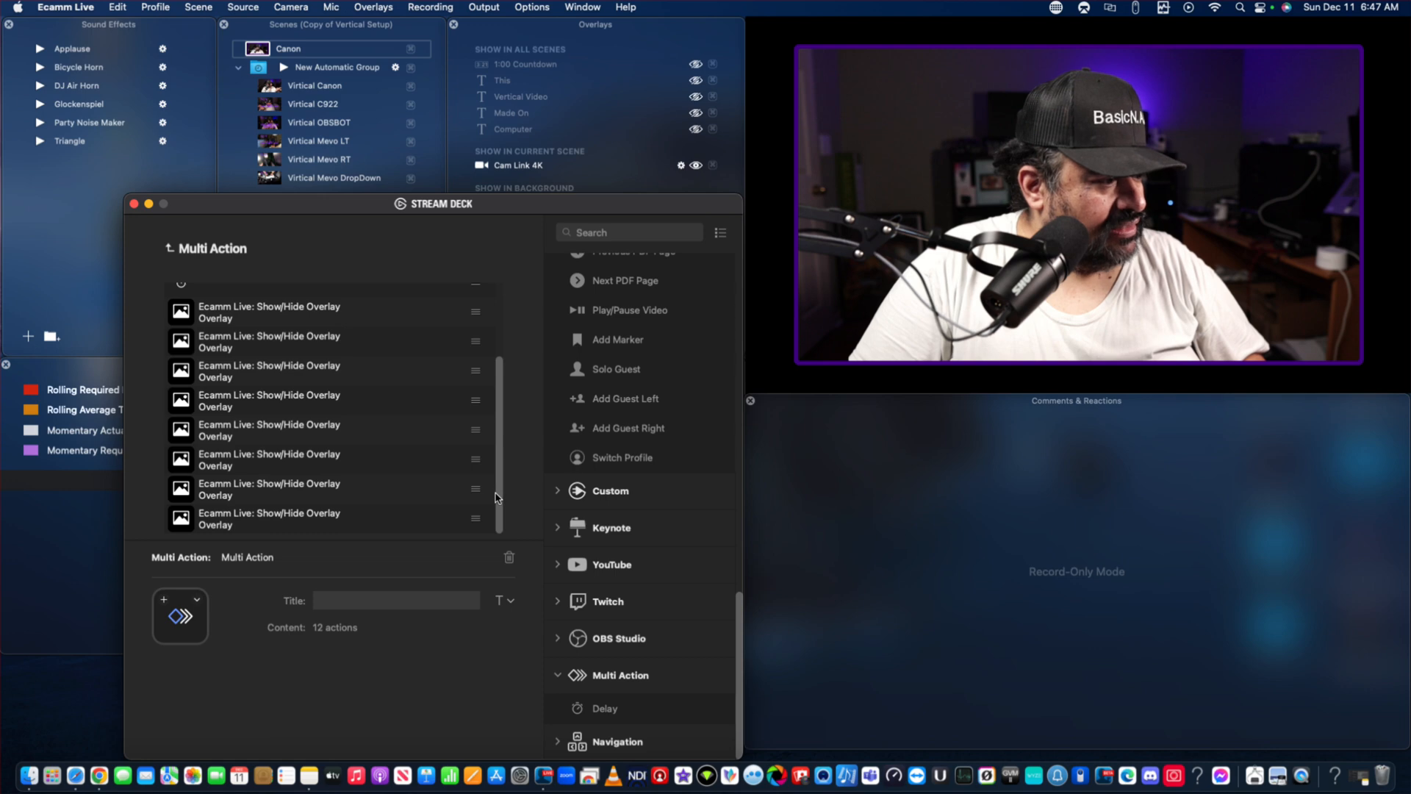
scroll(up, 3)
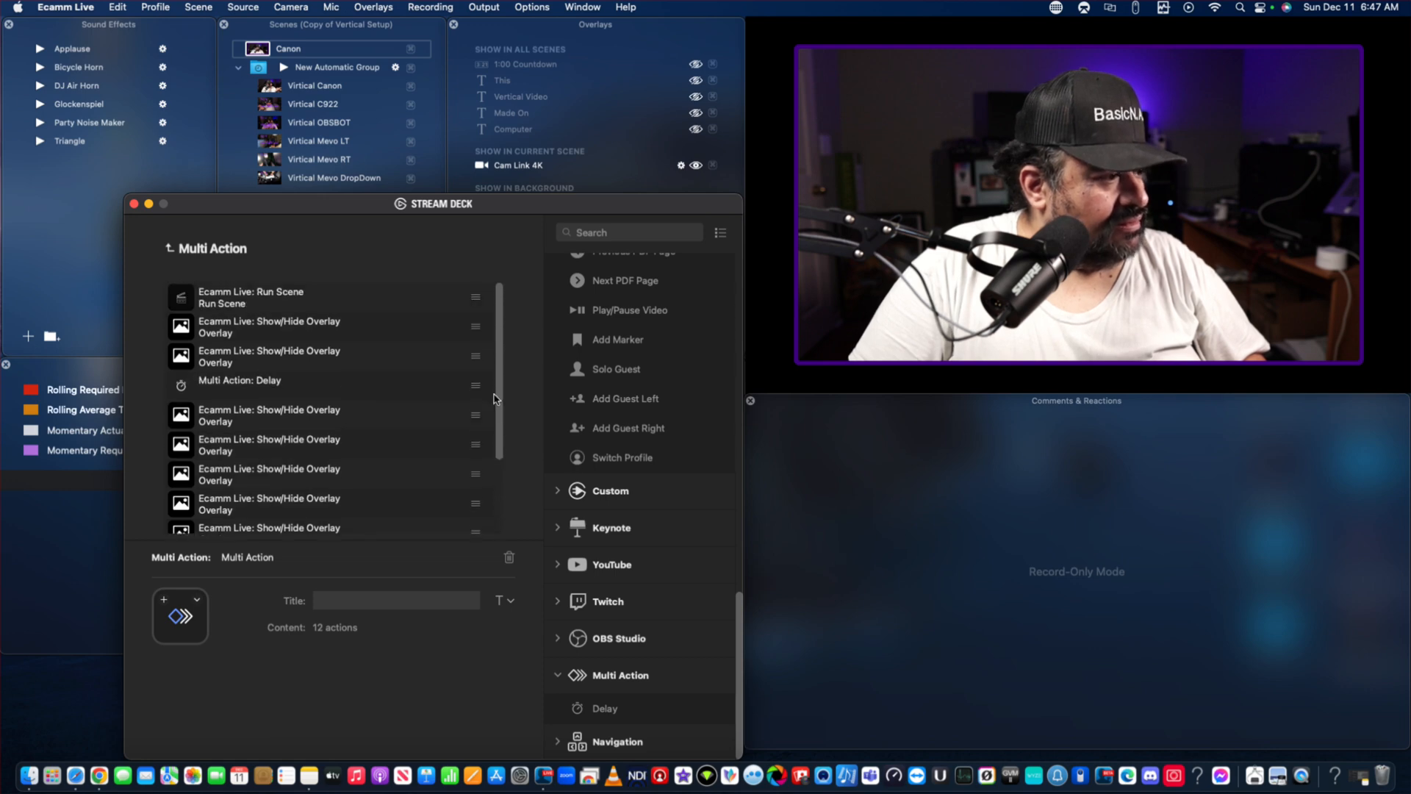
mouse_move(285, 385)
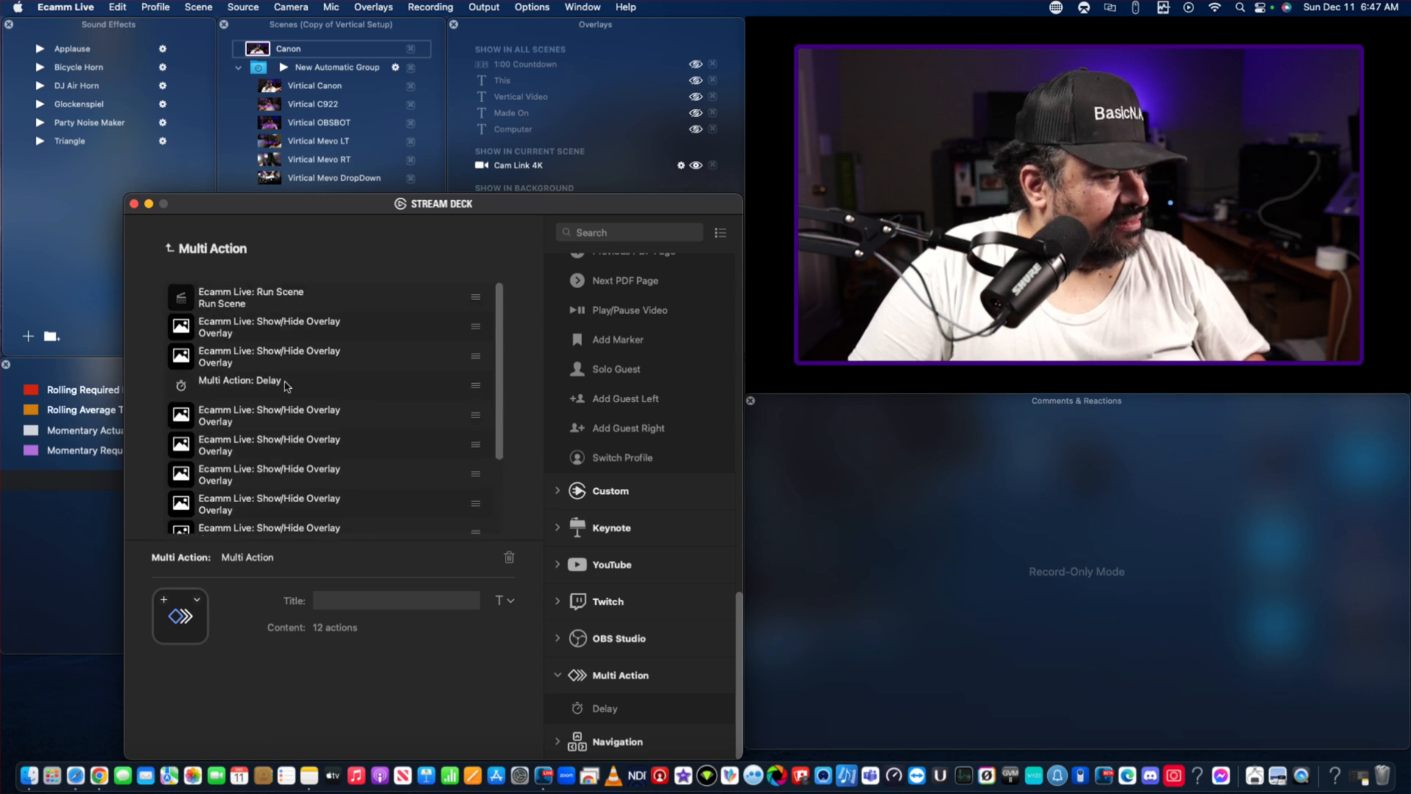
click(270, 379)
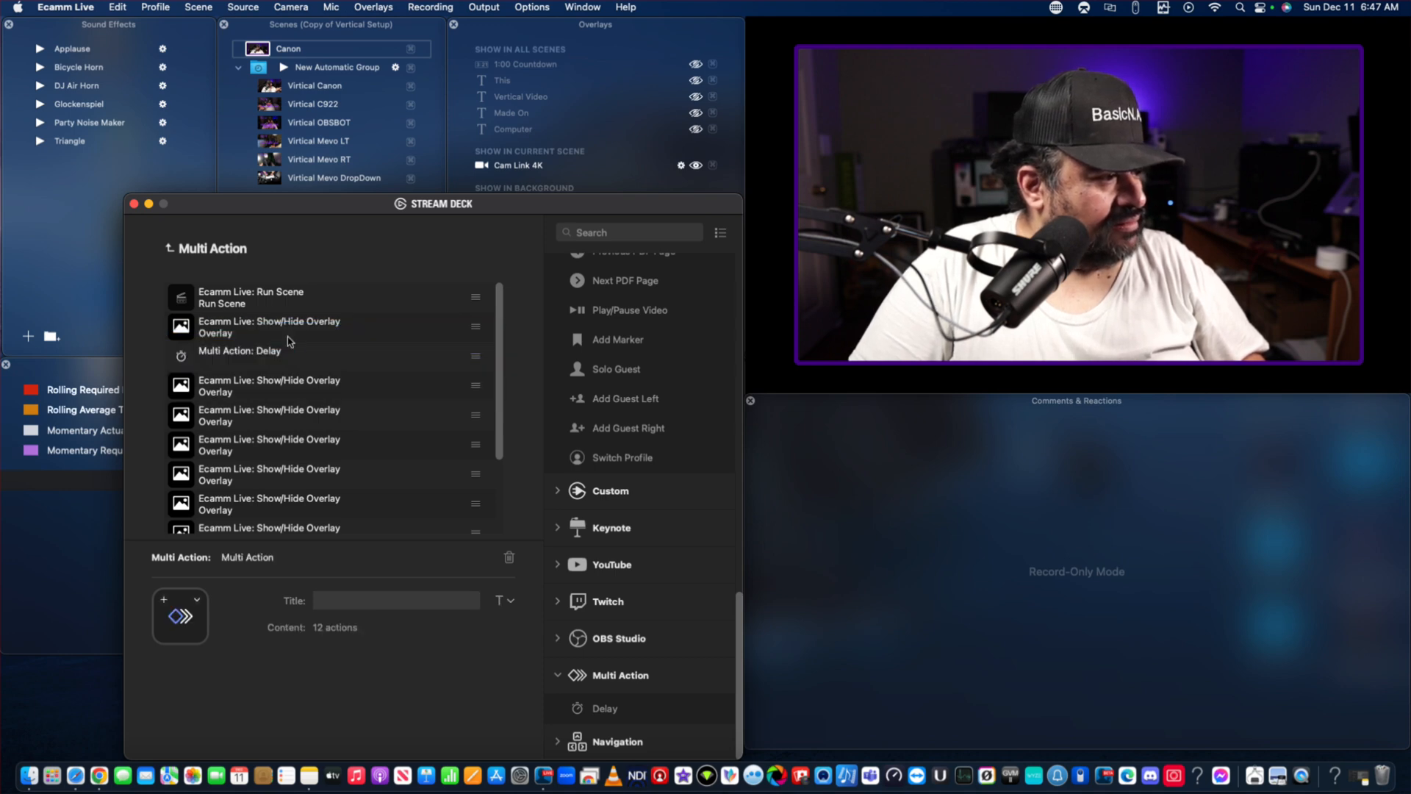
click(251, 351)
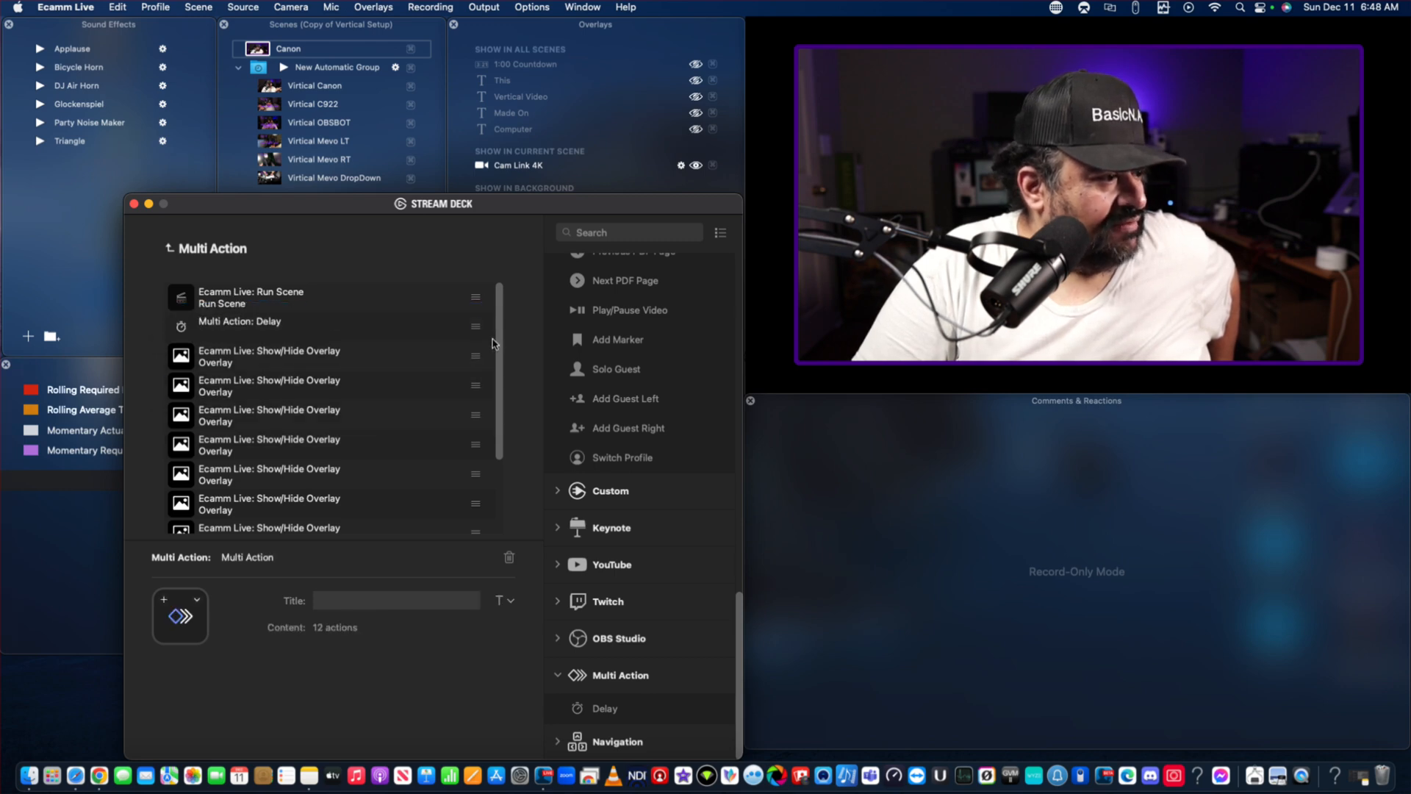
mouse_move(486, 334)
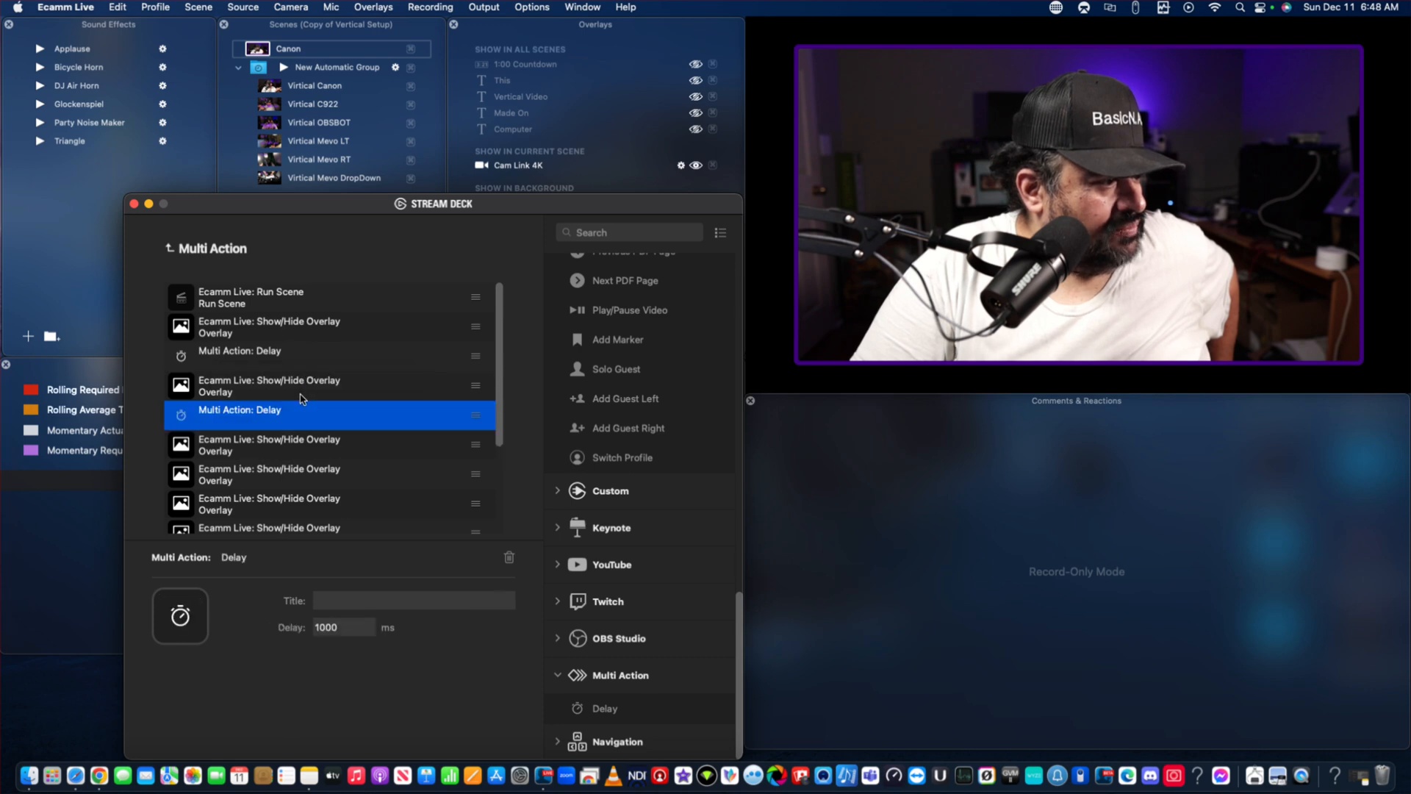
mouse_move(612, 719)
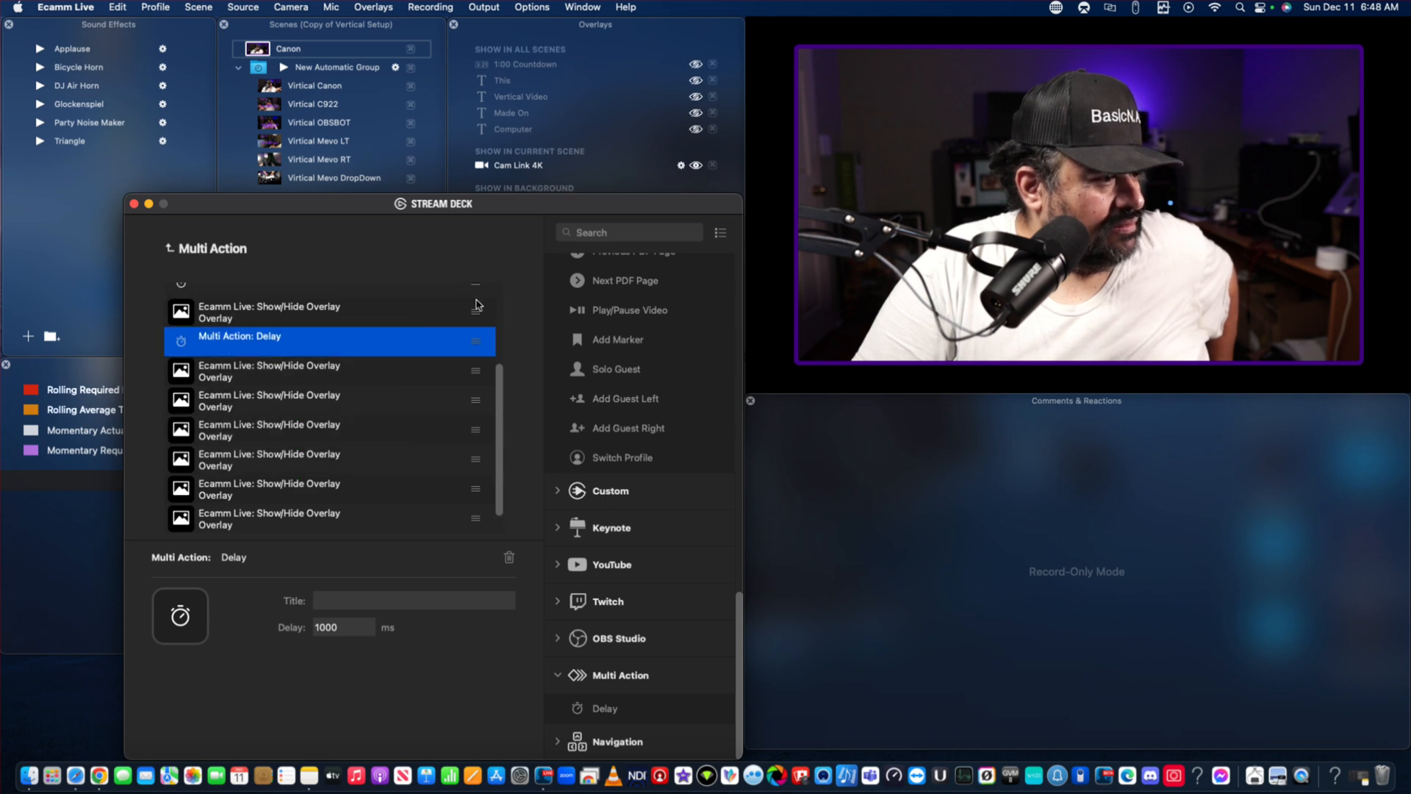
scroll(down, 3)
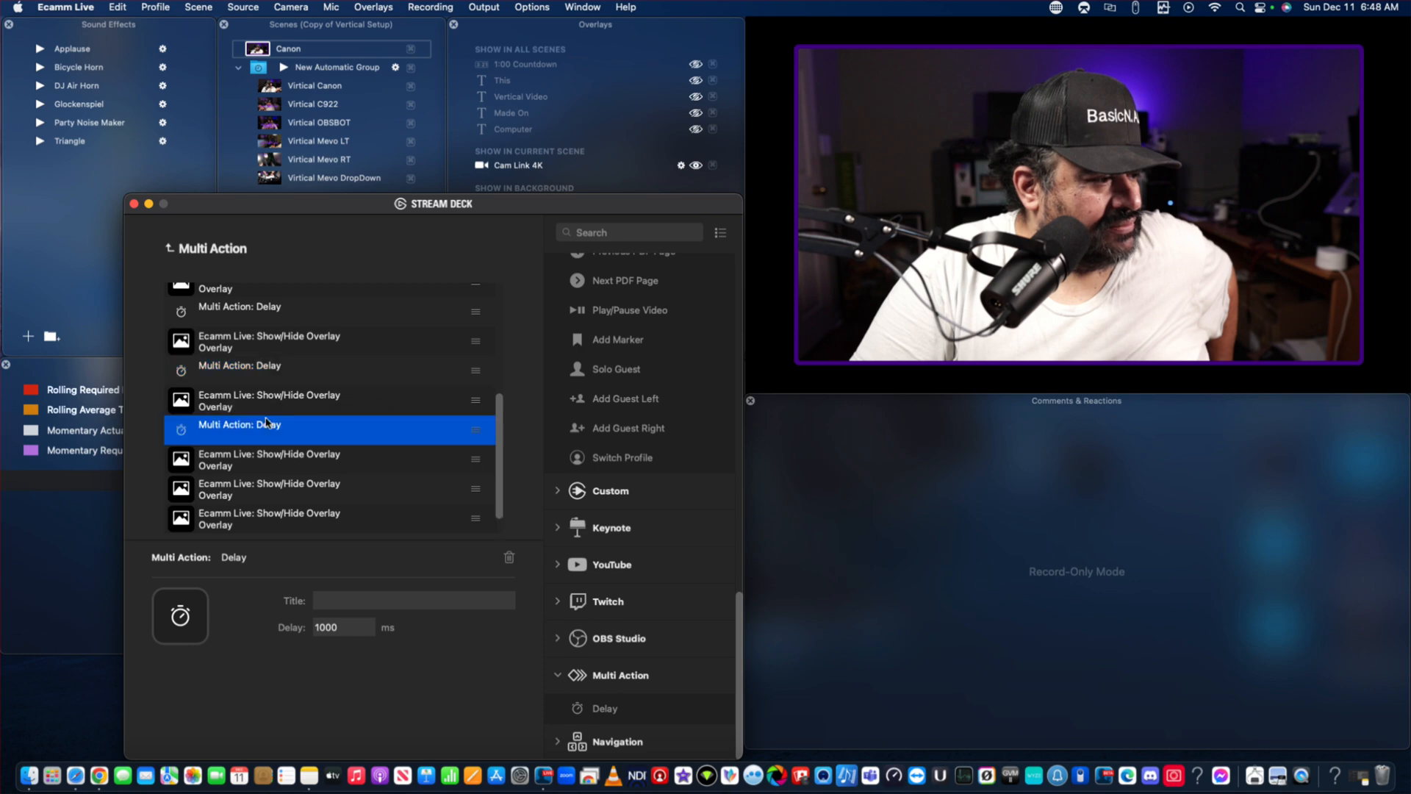
Copy a delay step and paste it after a later overlay toggle.
right_click(266, 424)
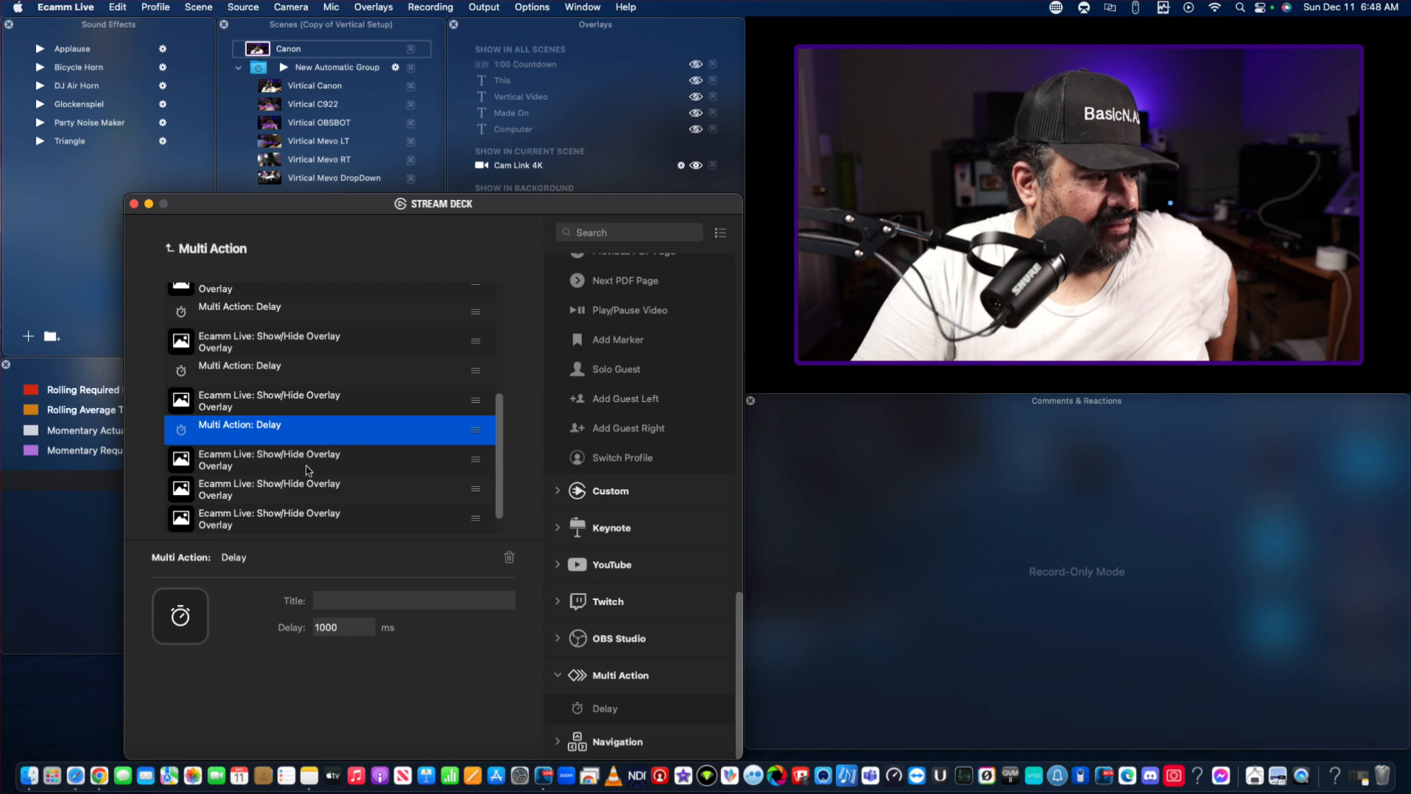
right_click(306, 488)
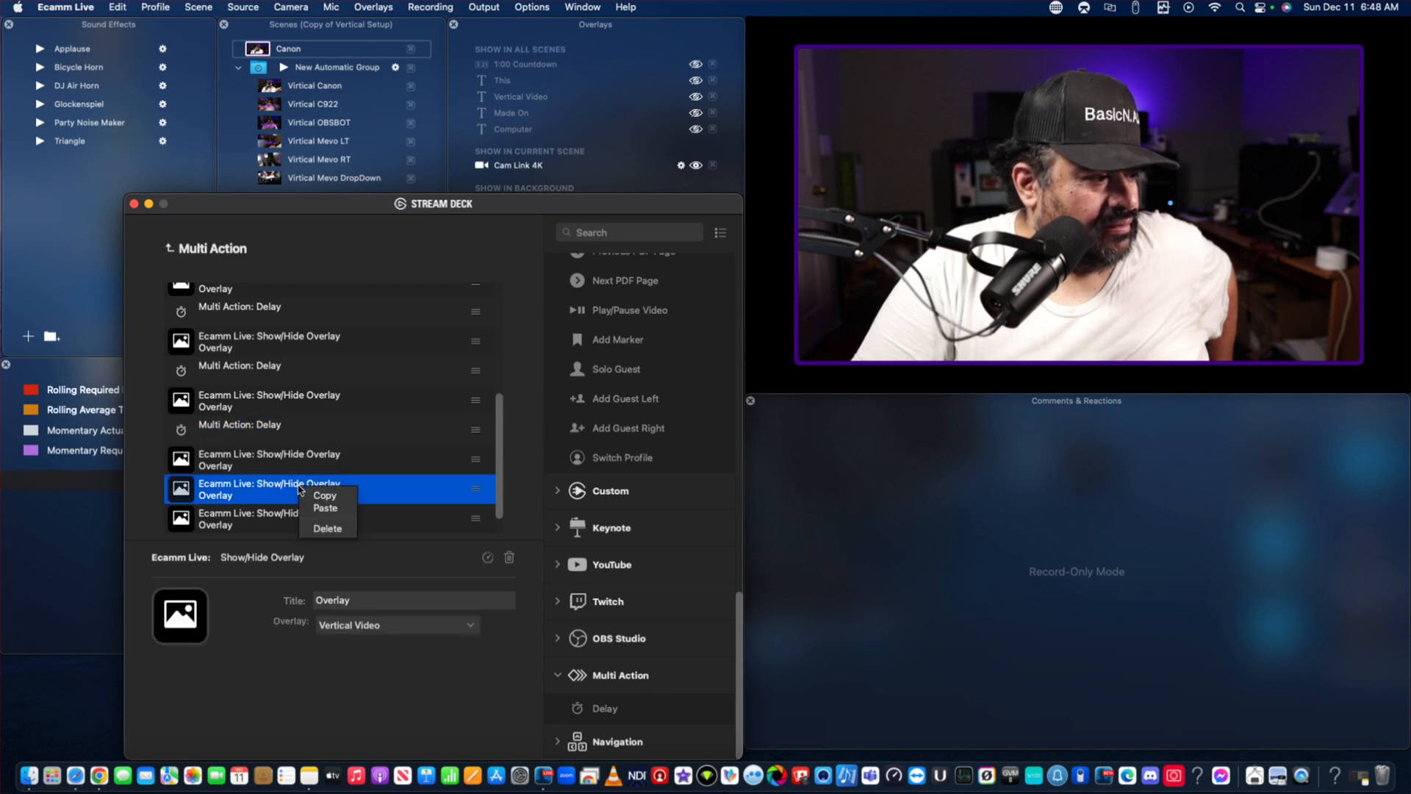
mouse_move(325, 507)
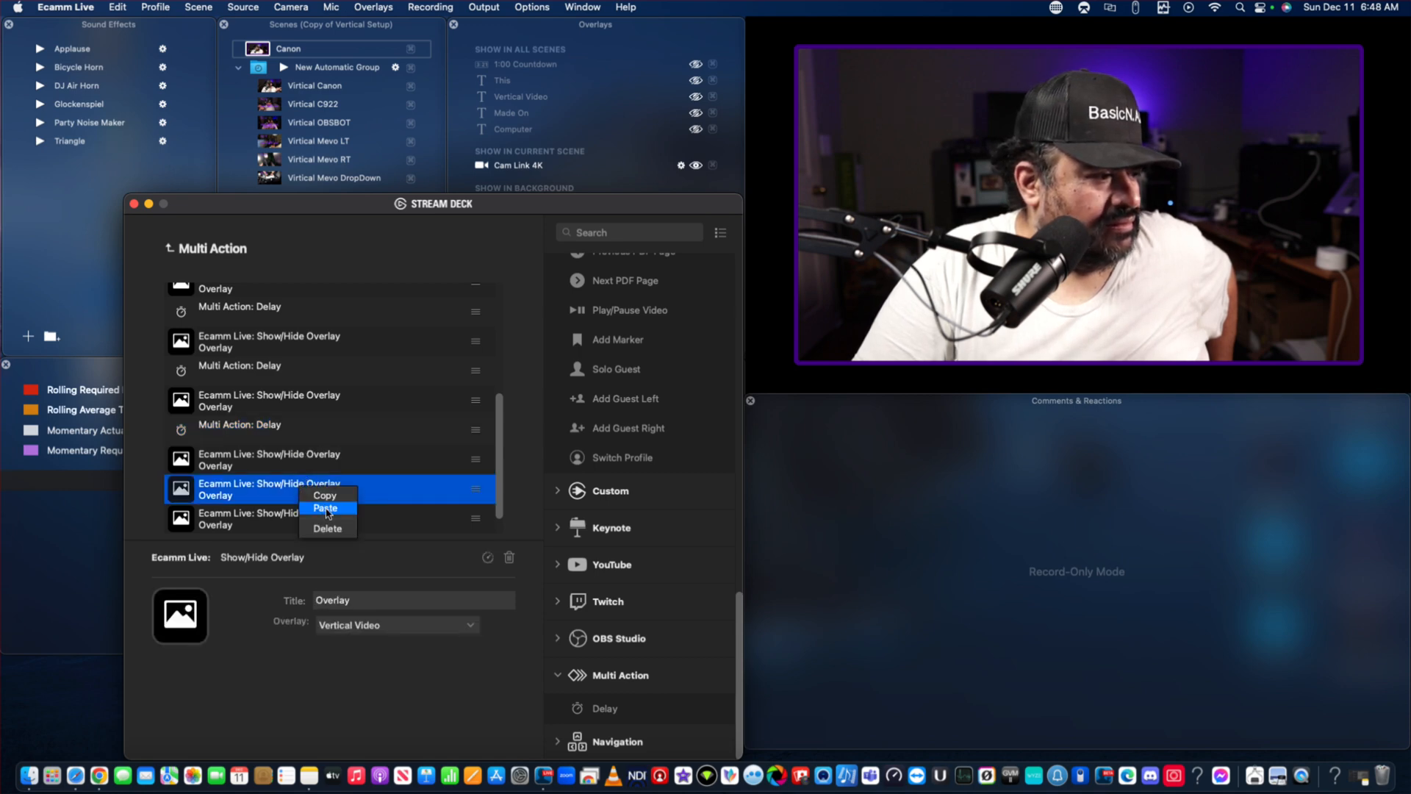
click(324, 509)
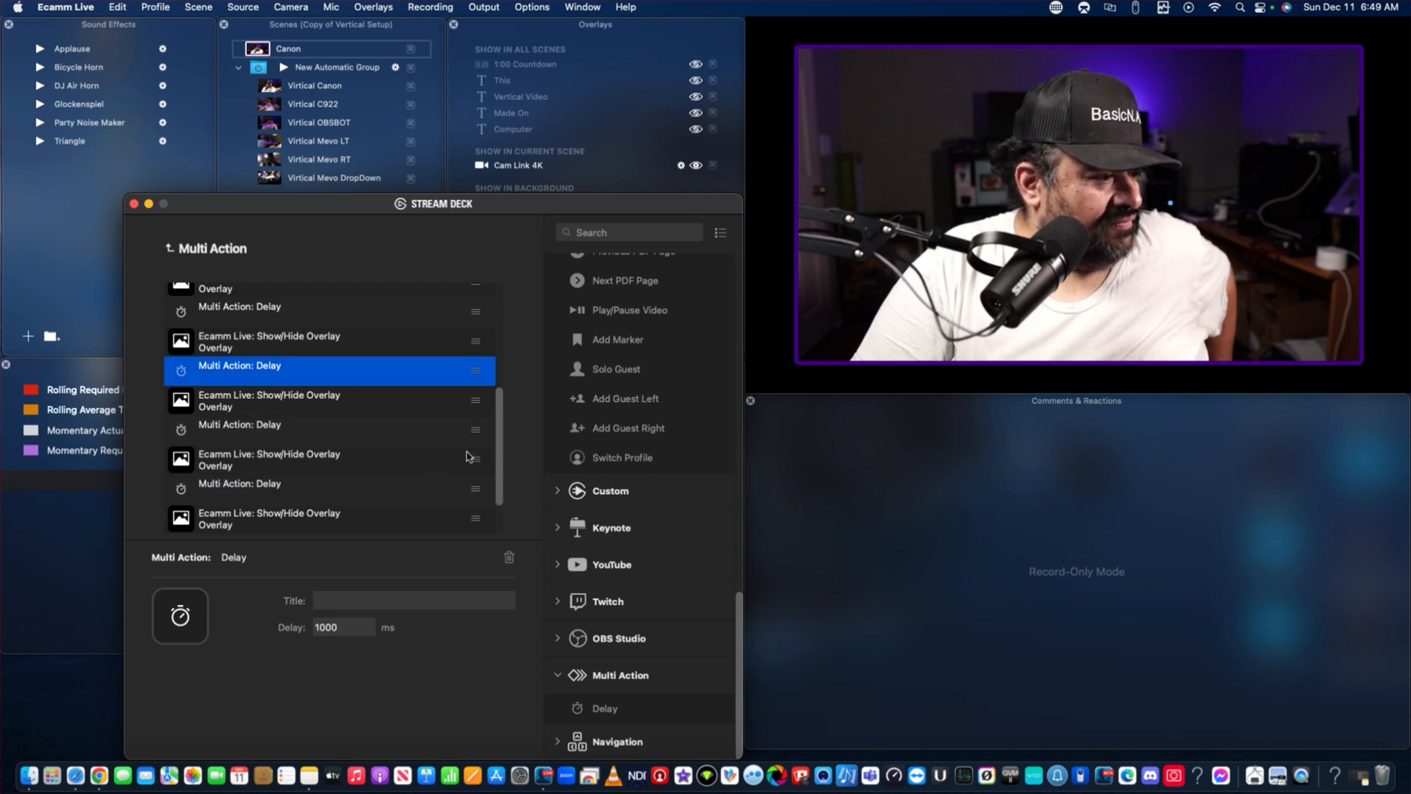
scroll(up, 3)
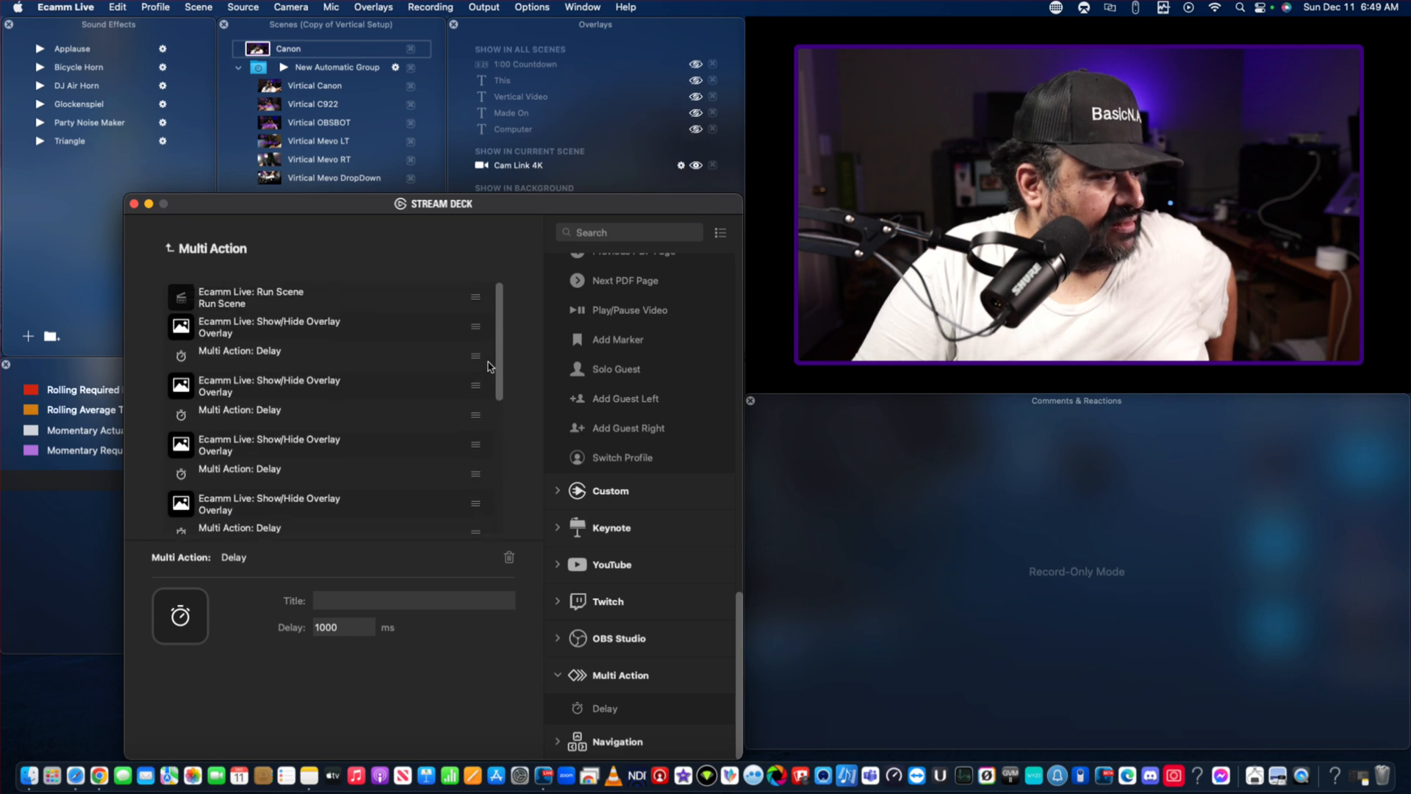
right_click(239, 350)
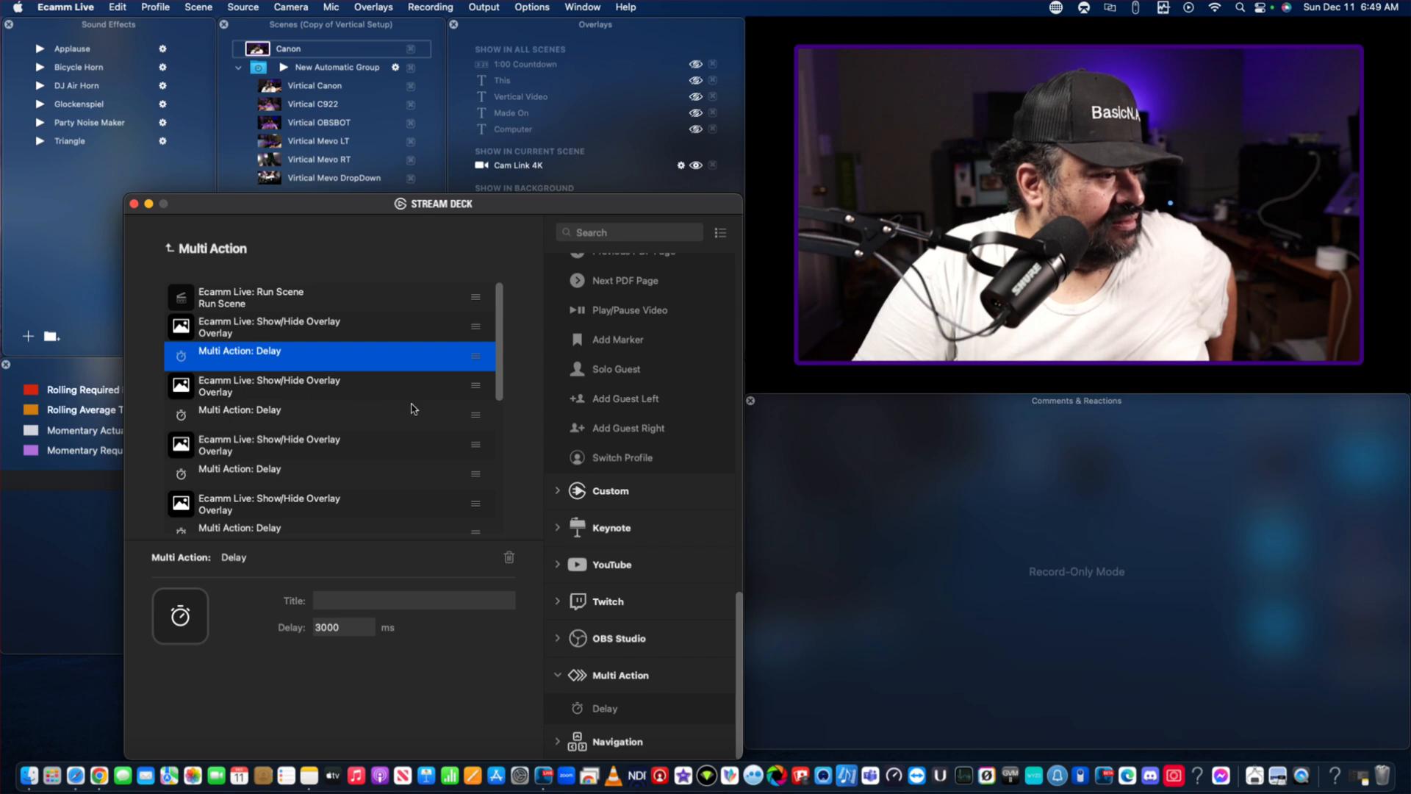
scroll(down, 3)
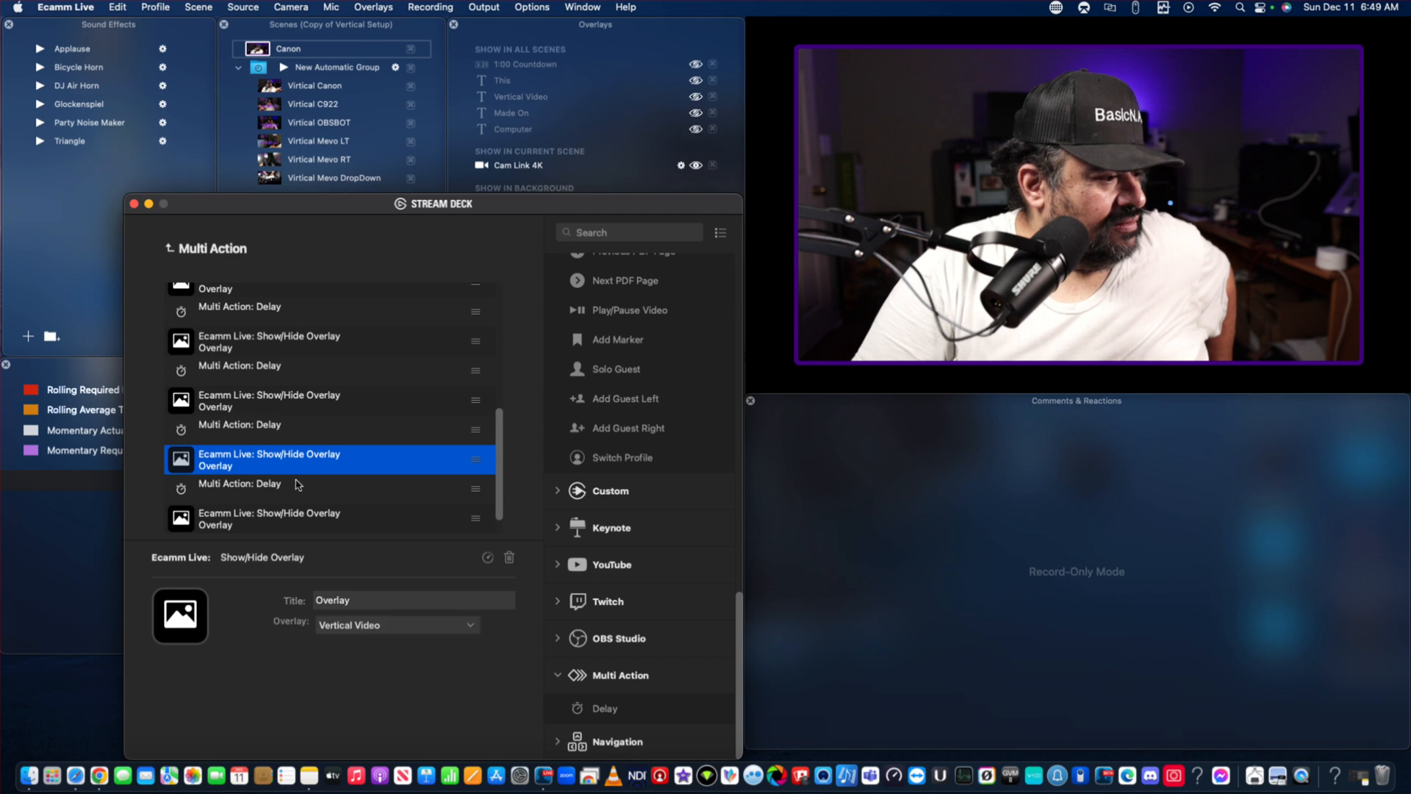
Check the final toggle's overlay and raise a later delay to 3000 ms.
click(296, 519)
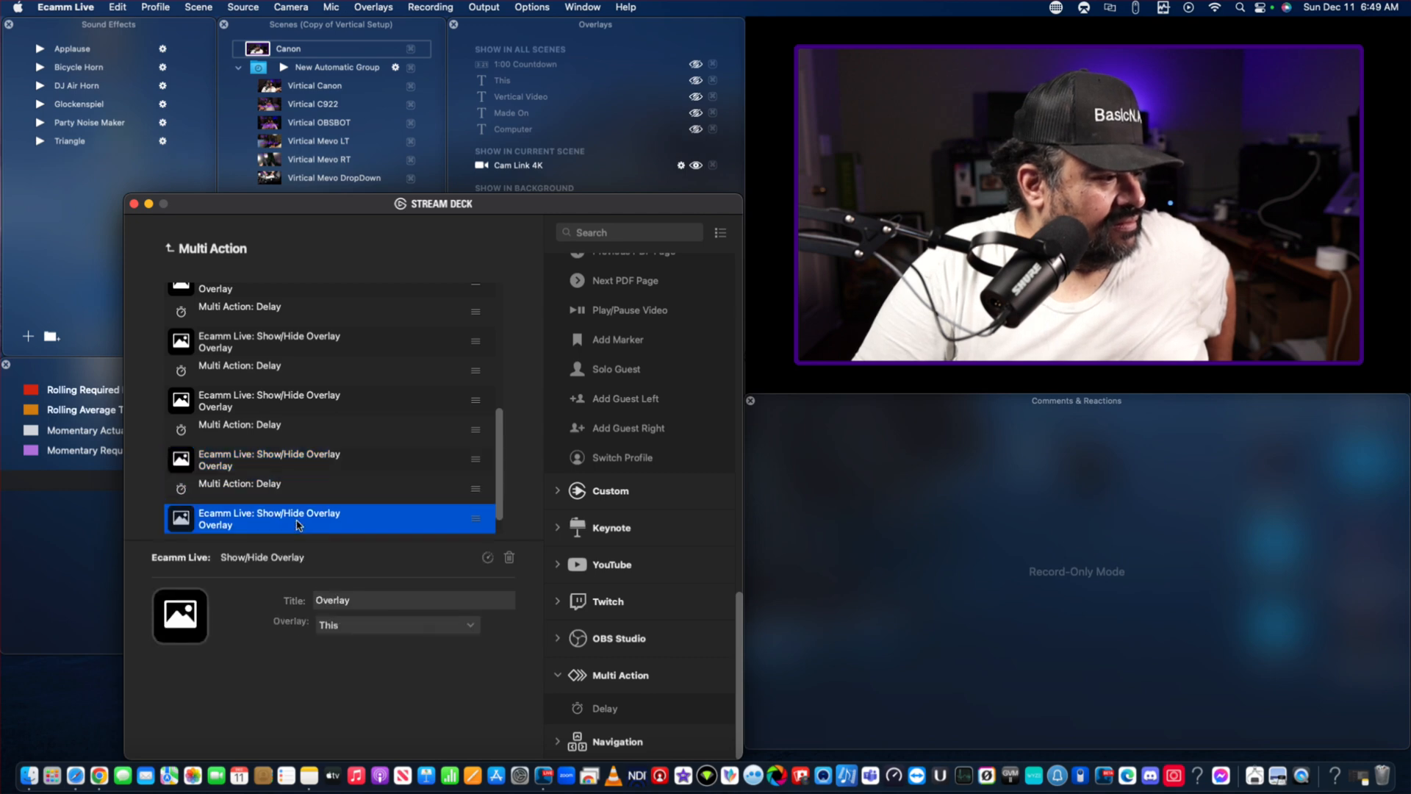
right_click(297, 523)
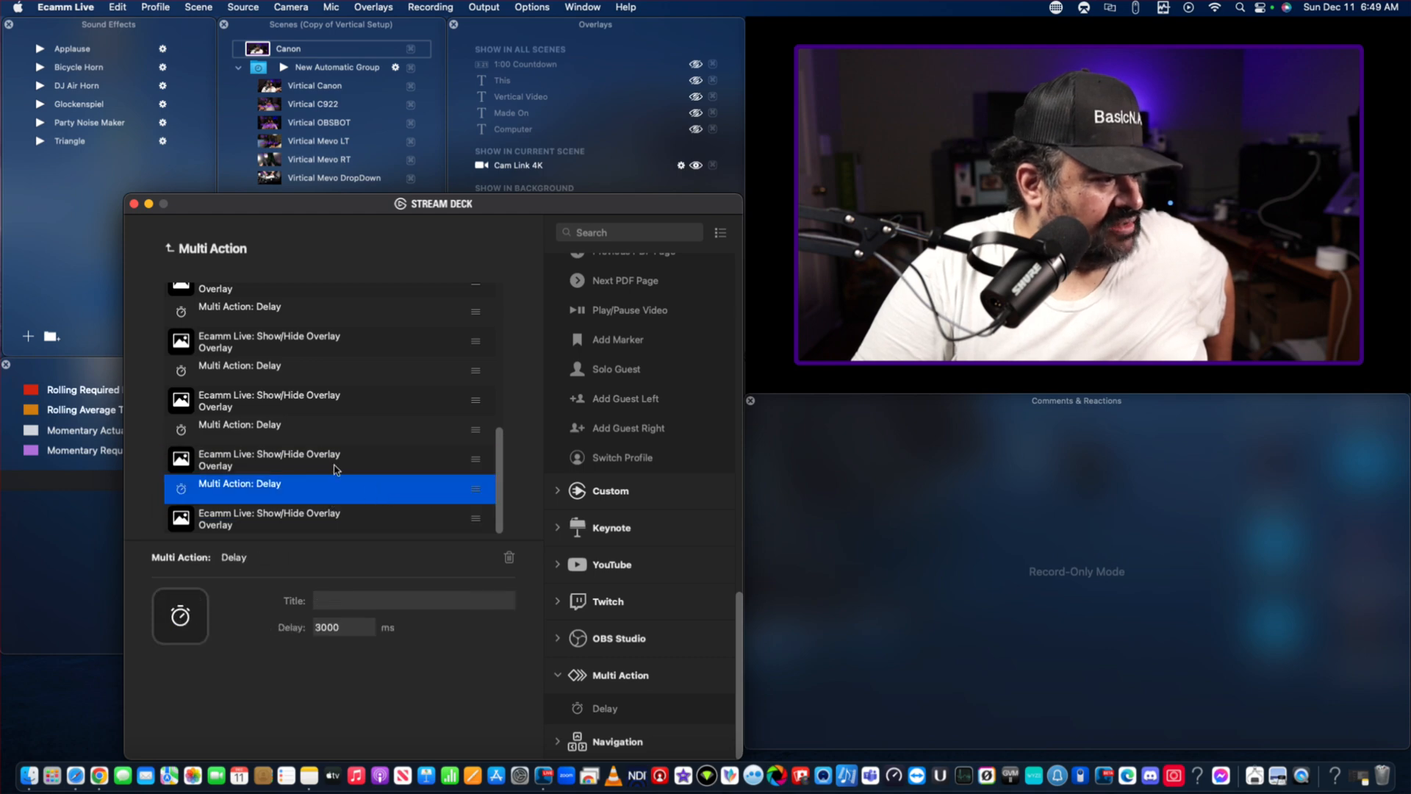
click(240, 423)
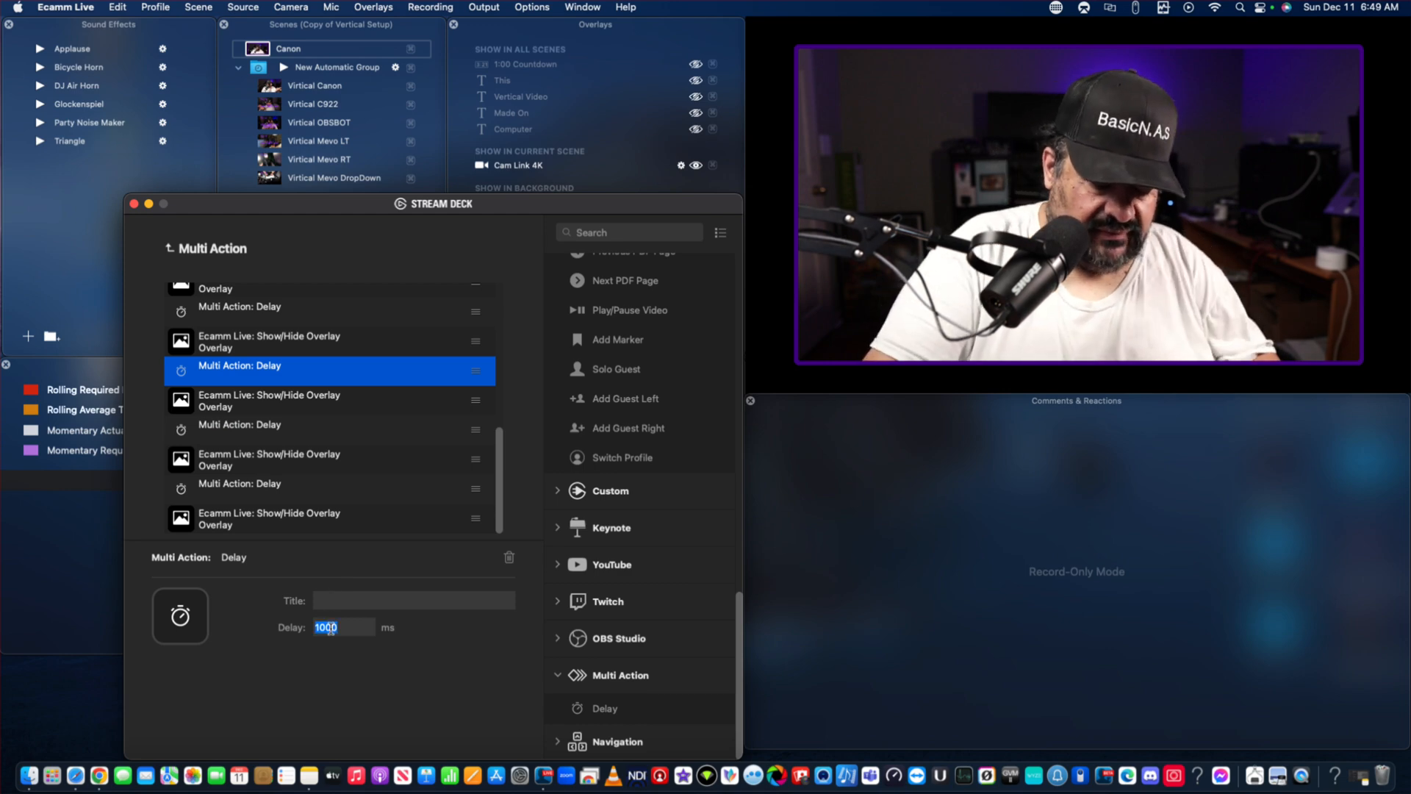
text(3000)
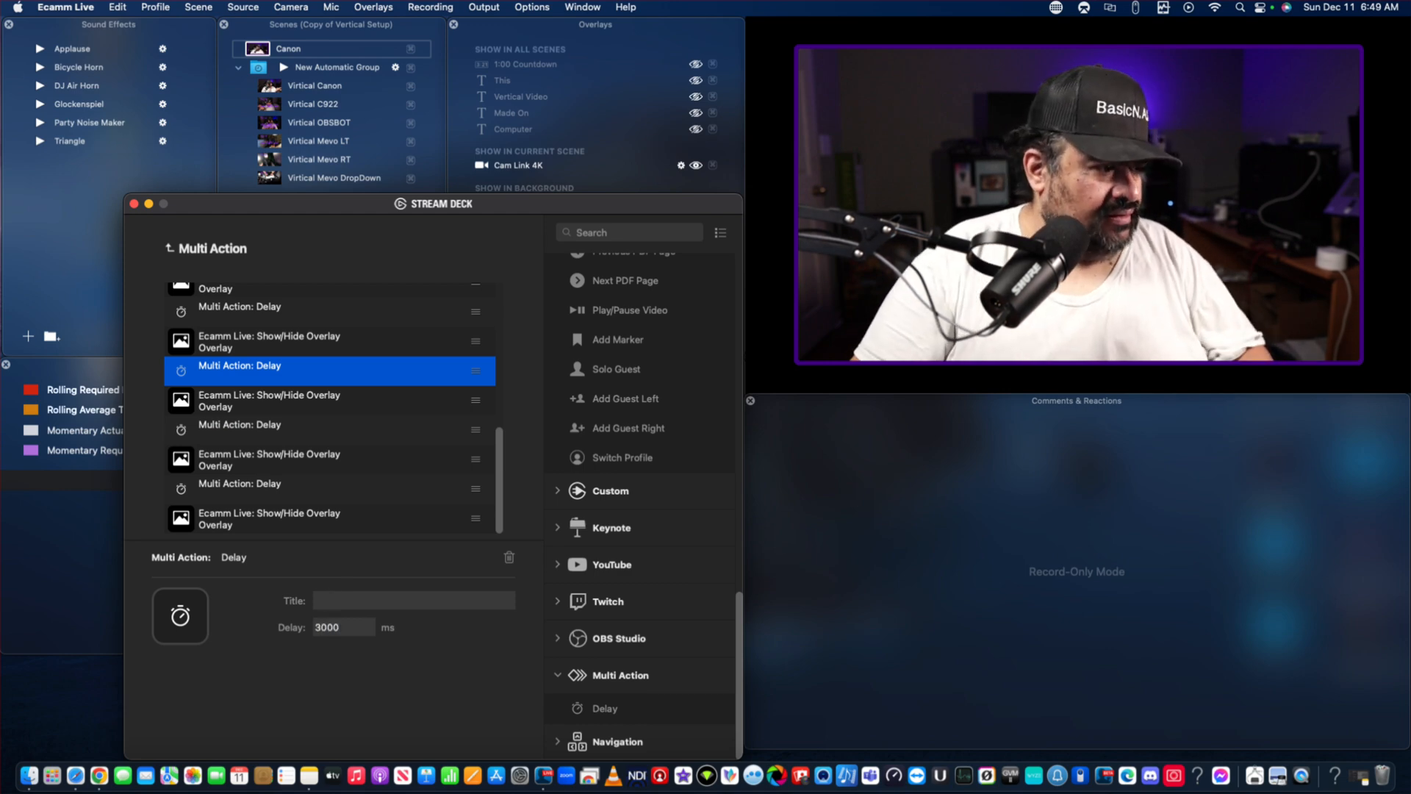
Select another delay value in full and replace it with 3000 ms.
right_click(343, 626)
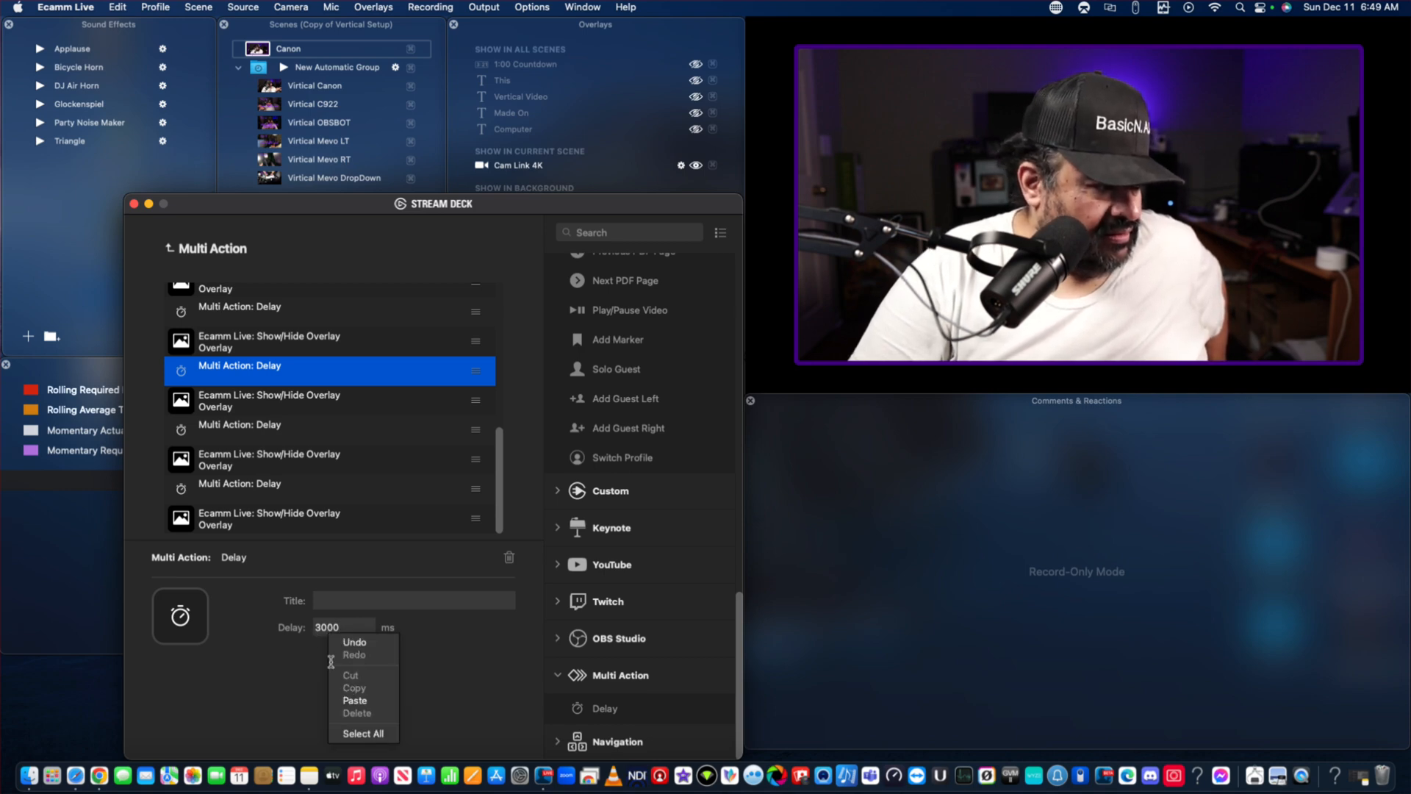
click(278, 680)
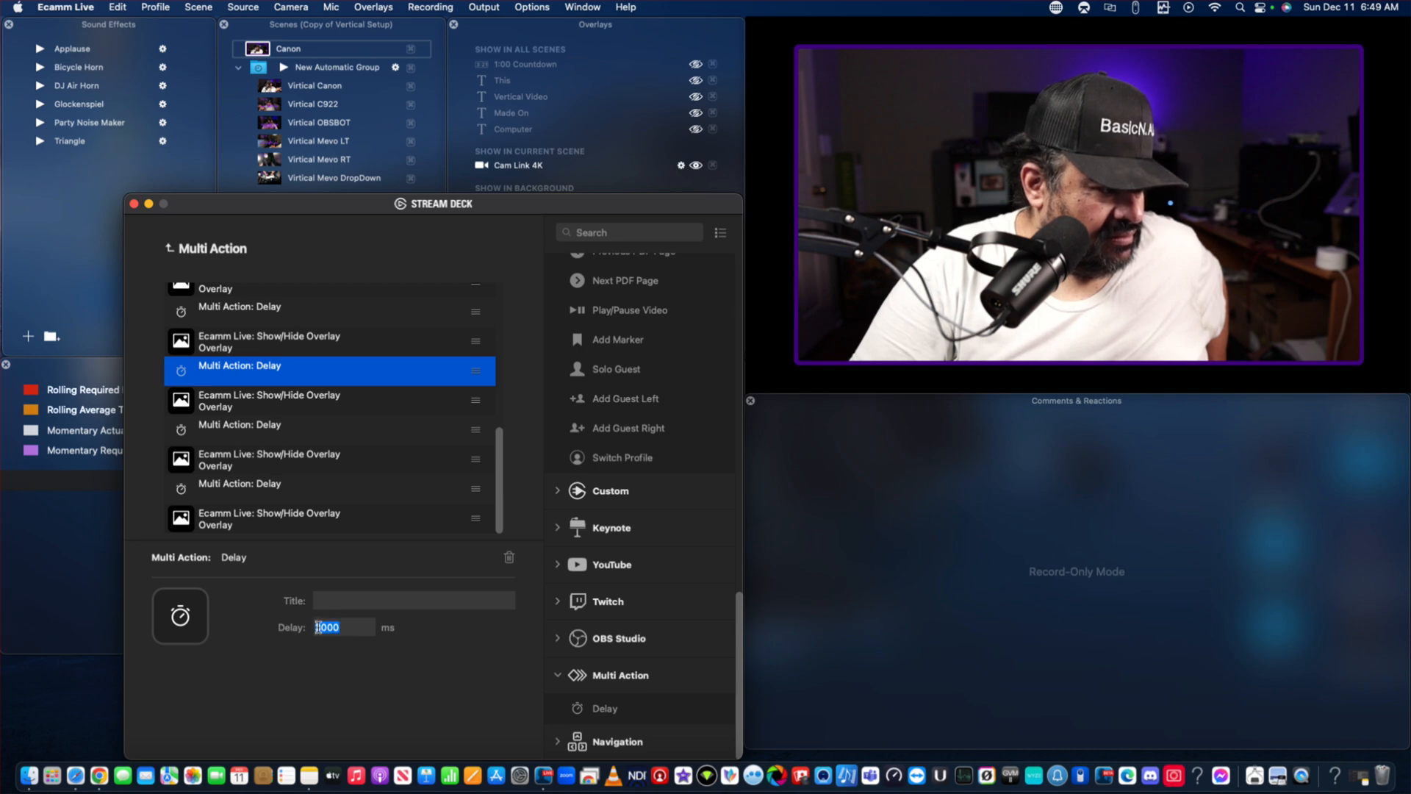
right_click(339, 627)
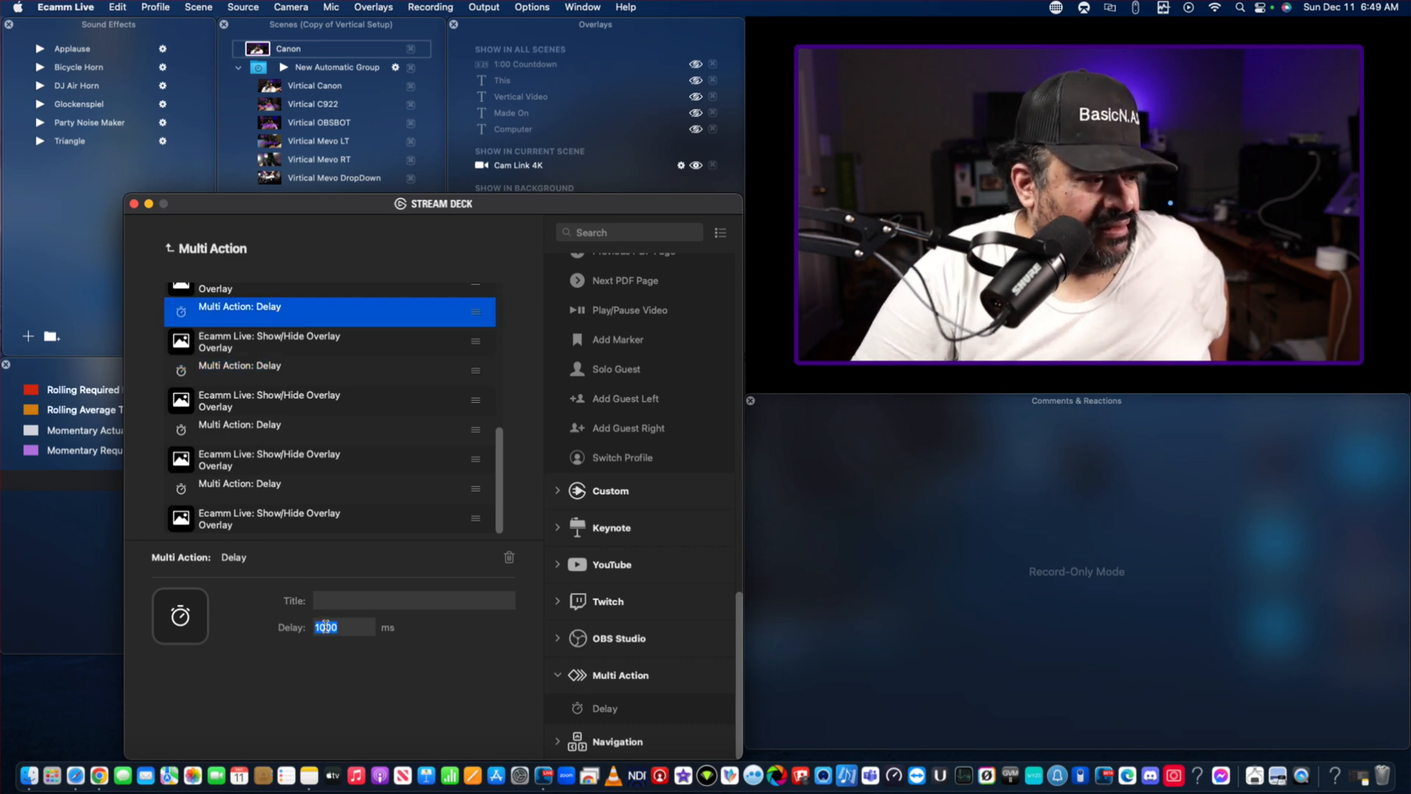
text(3000)
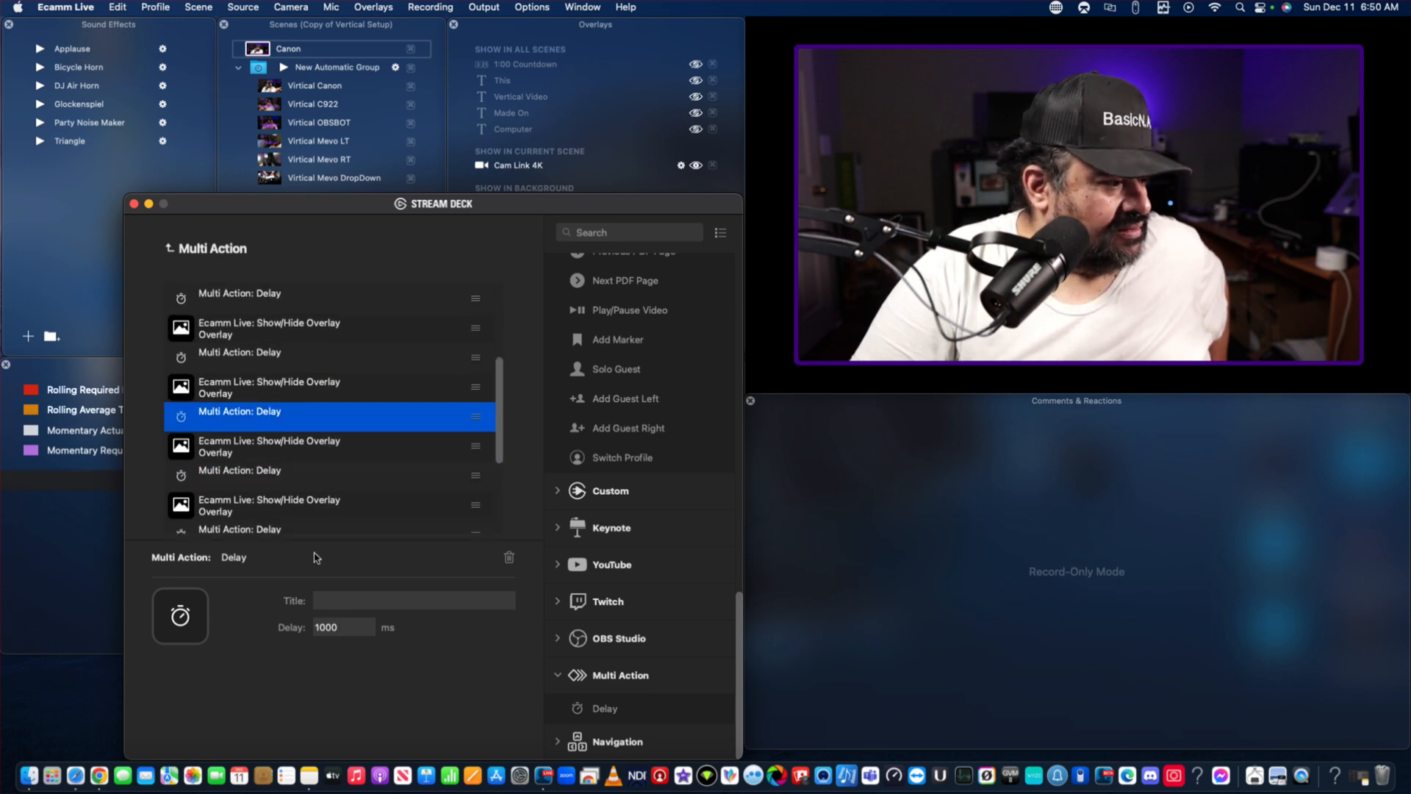
Change two more remaining delays from 1000 ms to 3000 ms.
triple_click(326, 627)
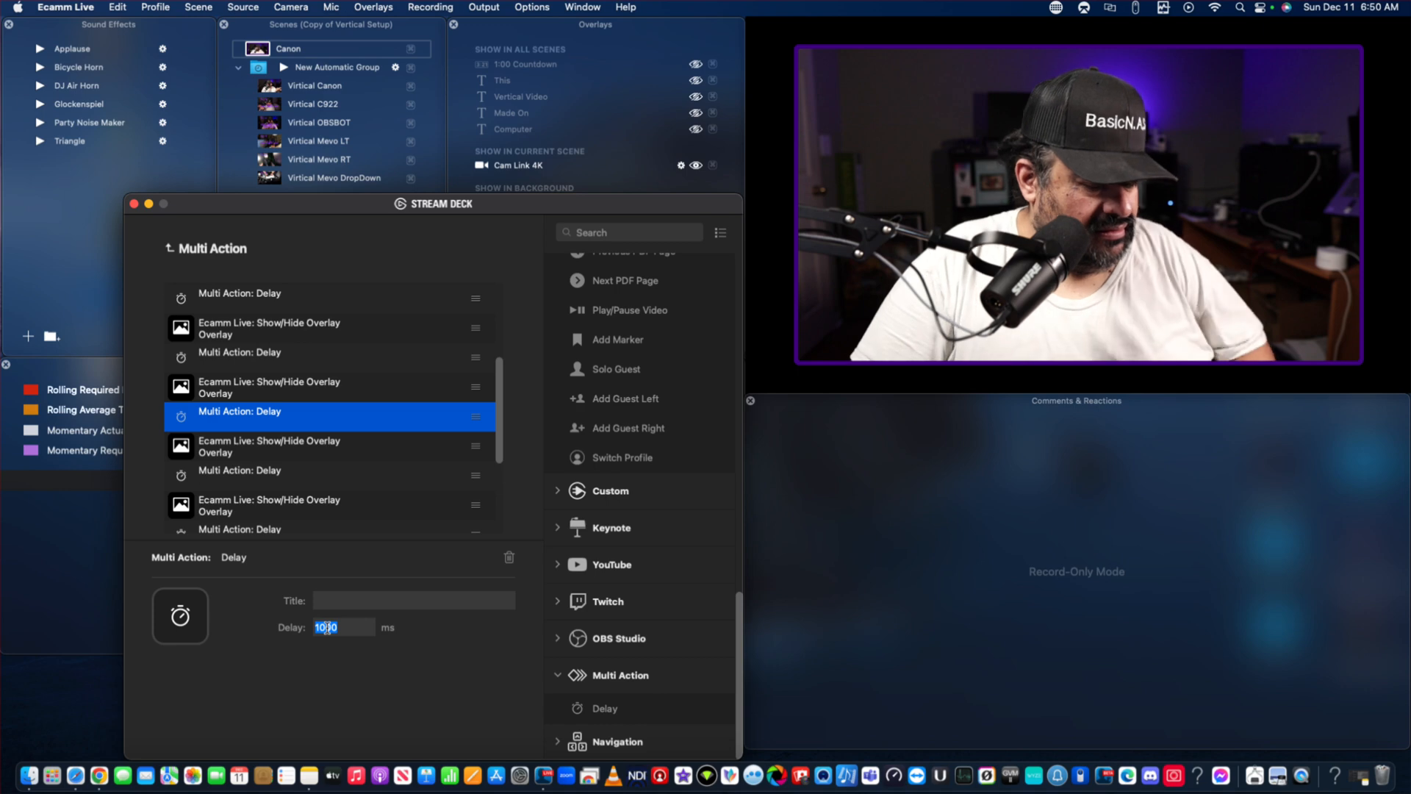
text(3000)
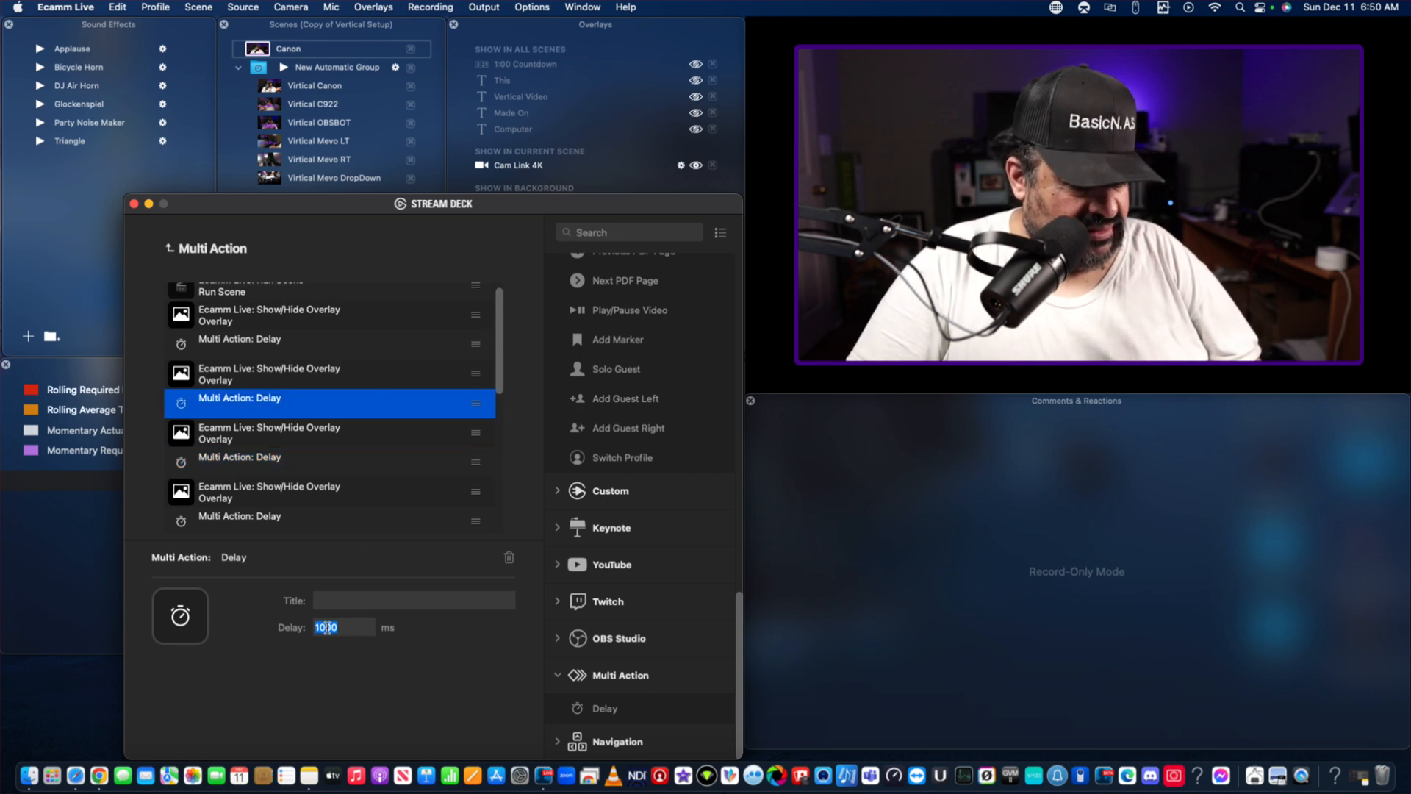
text(3000)
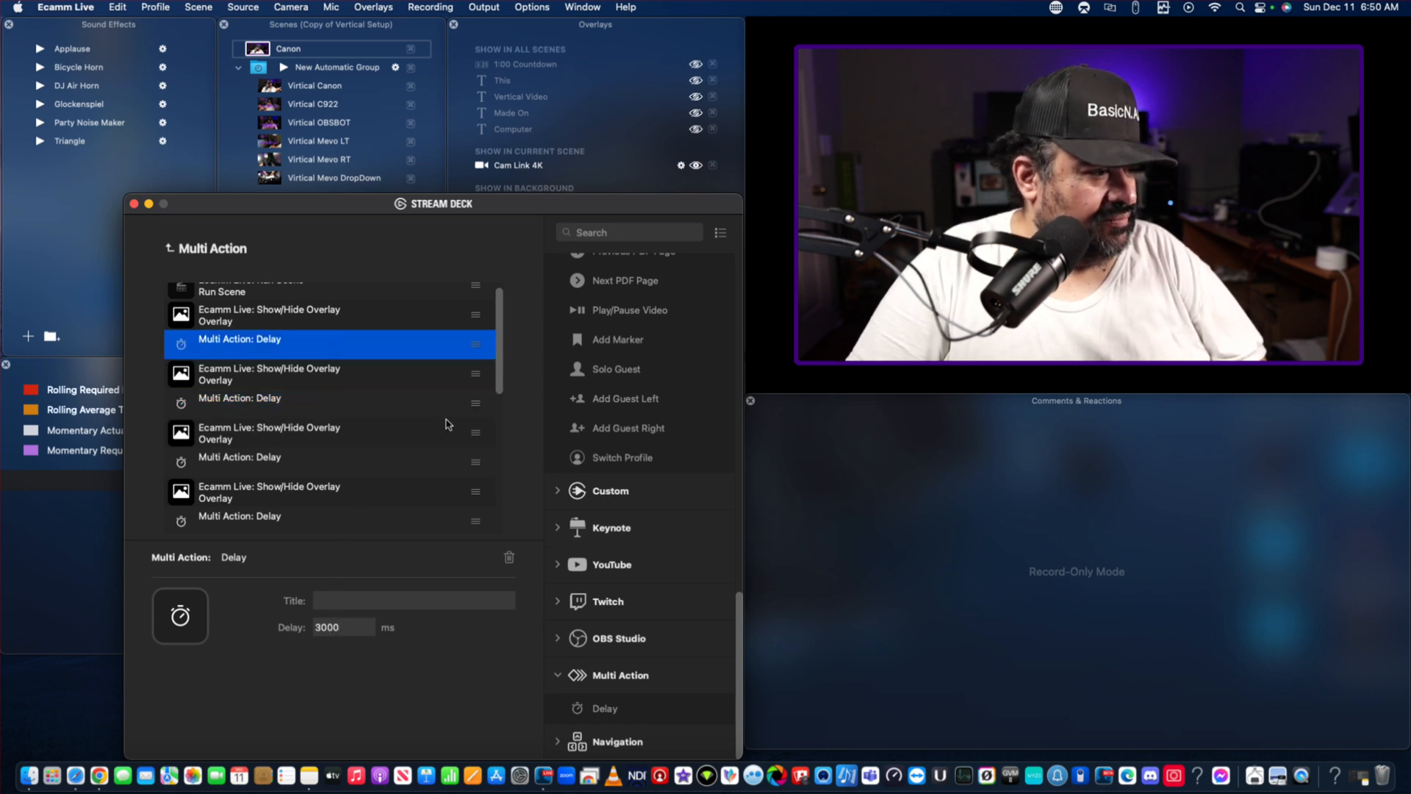
scroll(up, 3)
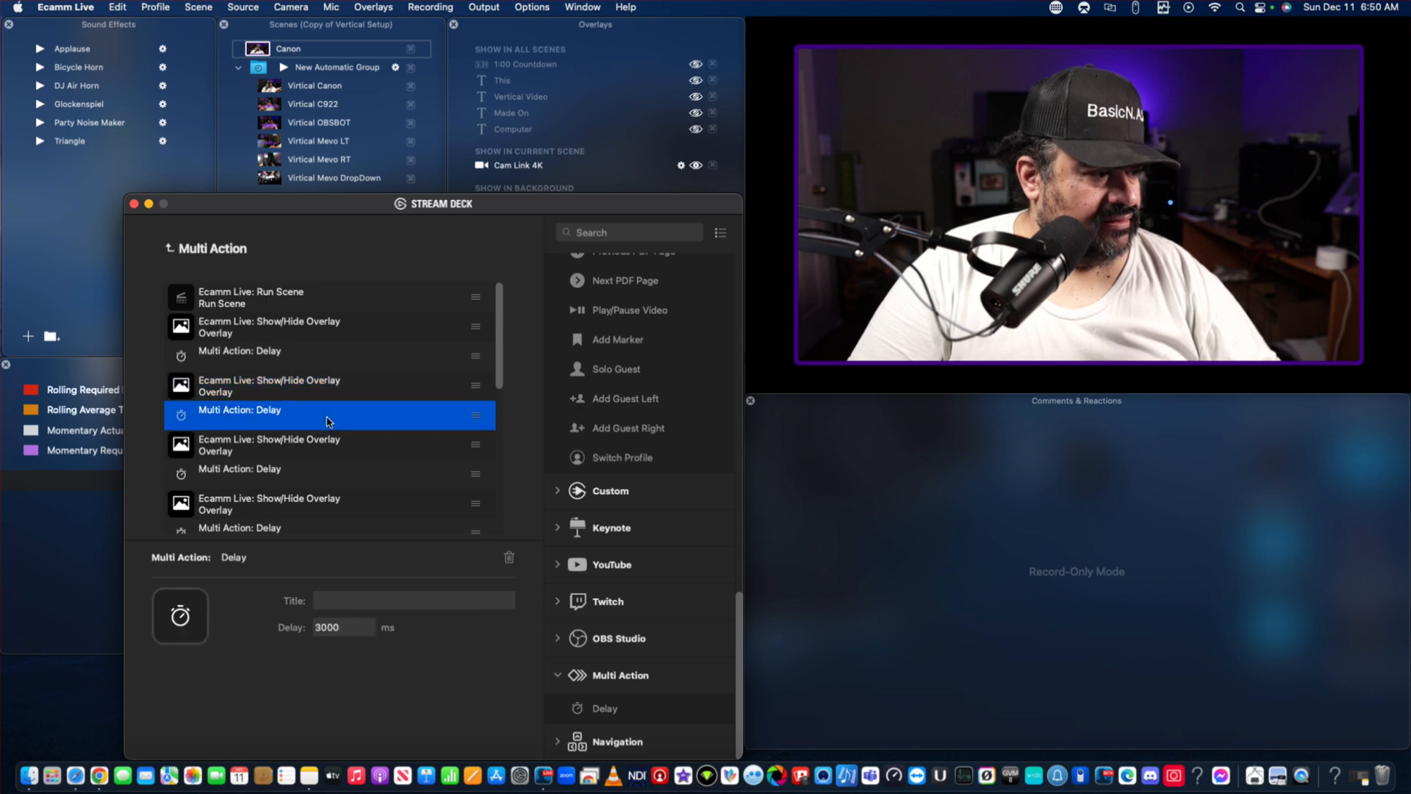
click(331, 444)
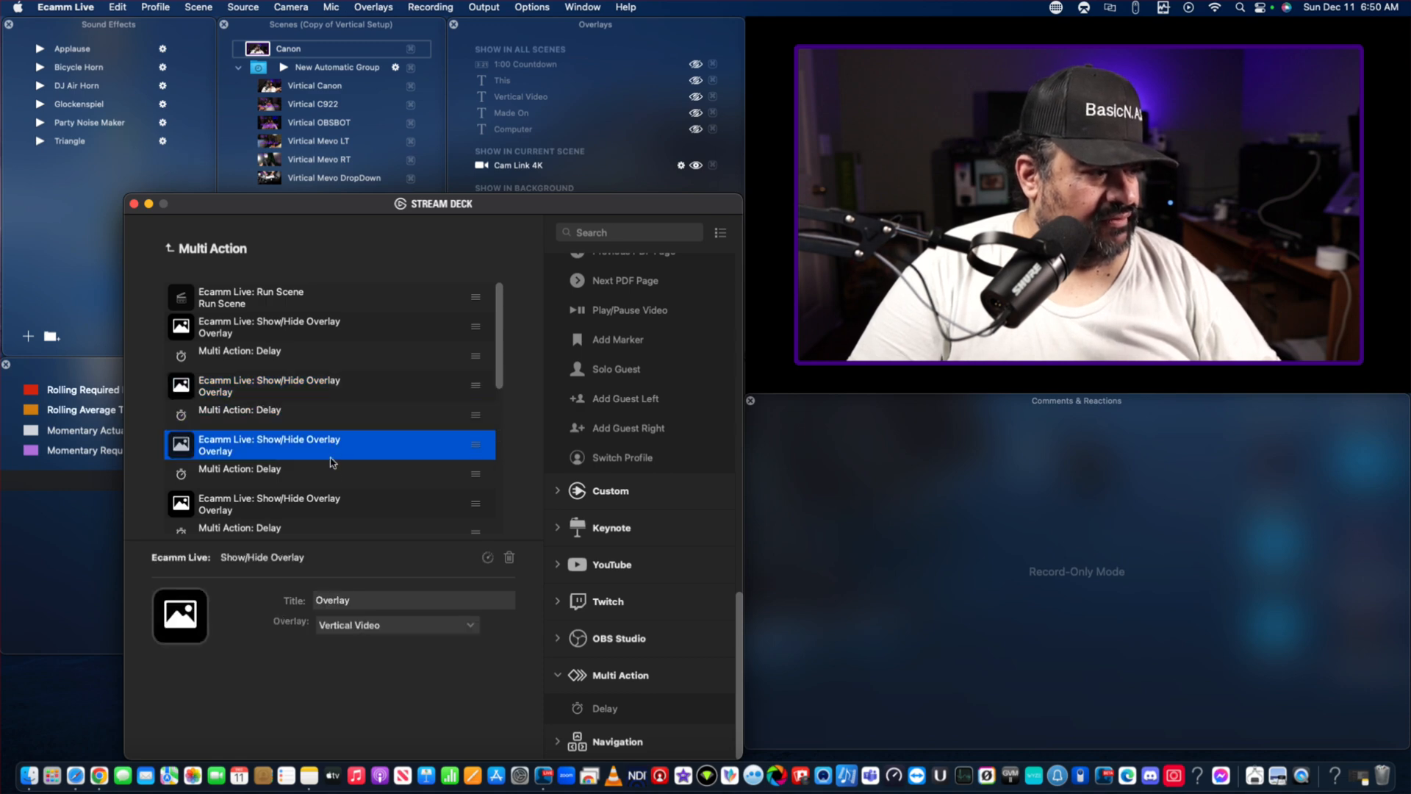
click(327, 504)
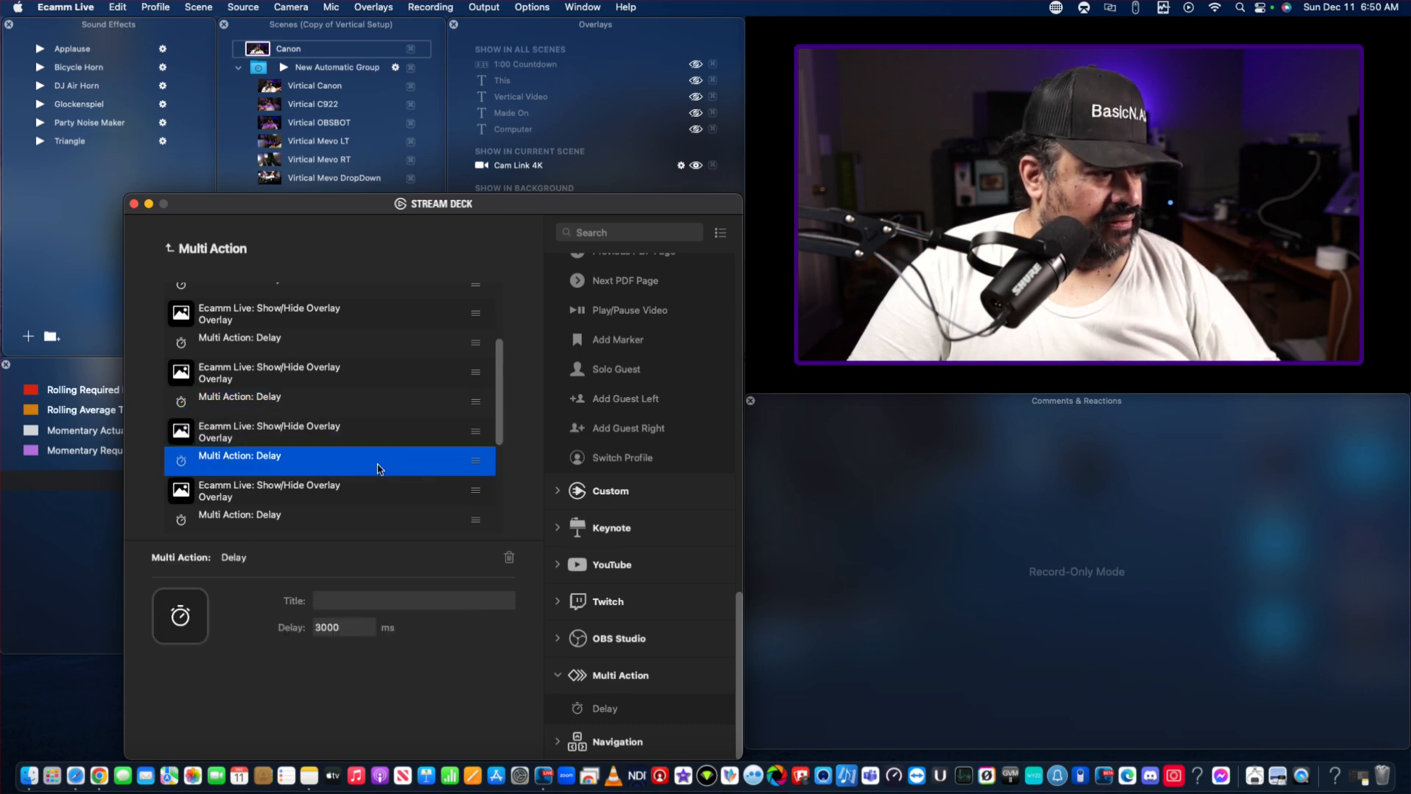
click(328, 491)
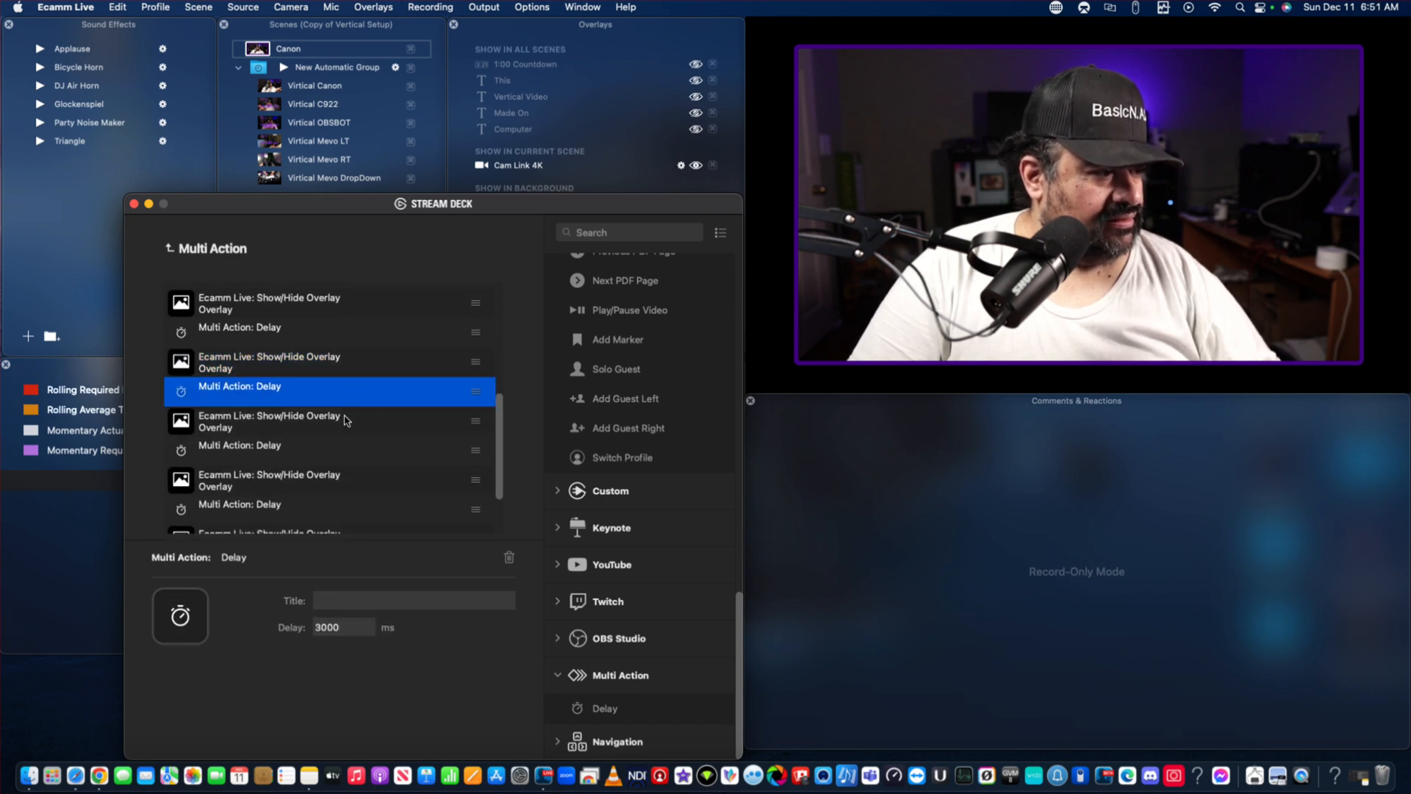
click(270, 422)
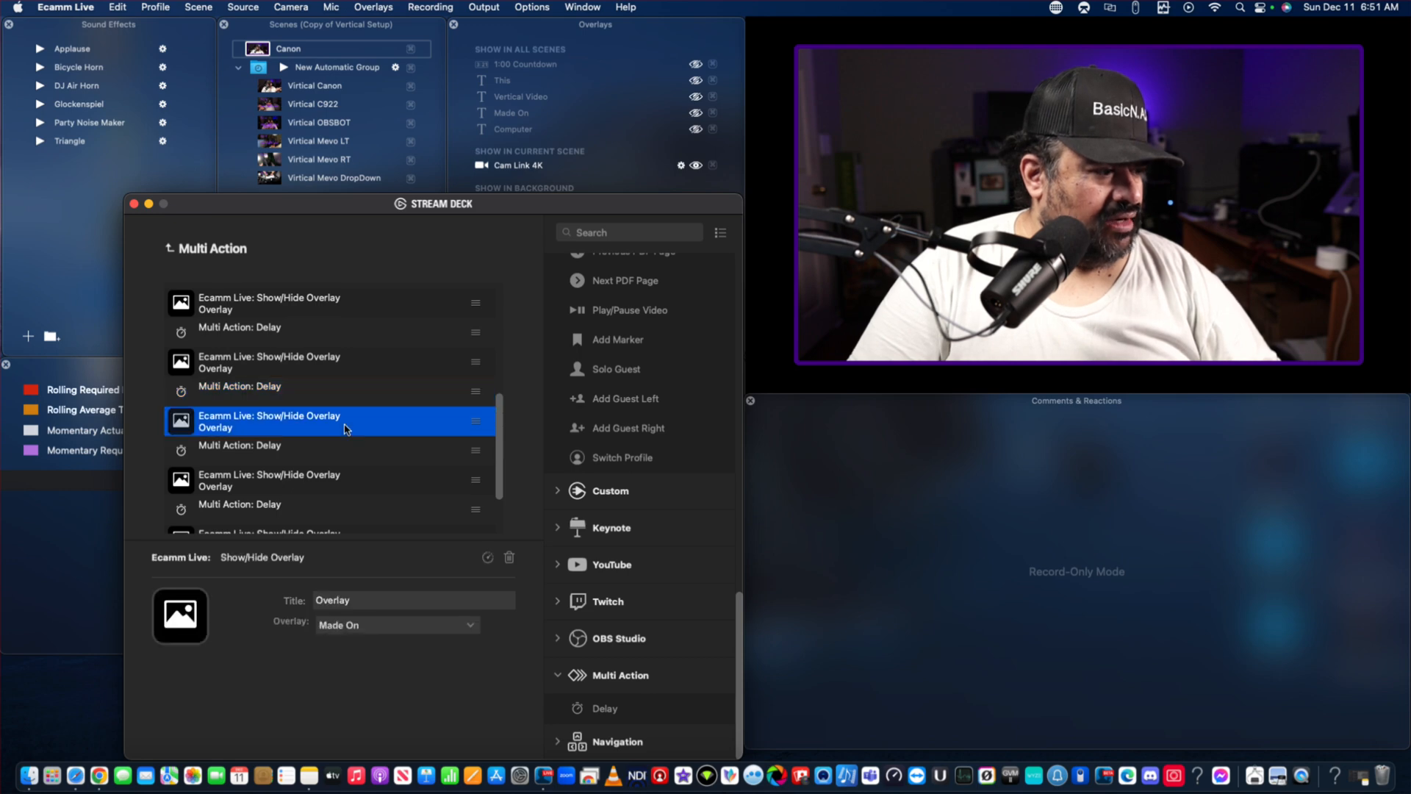
click(342, 444)
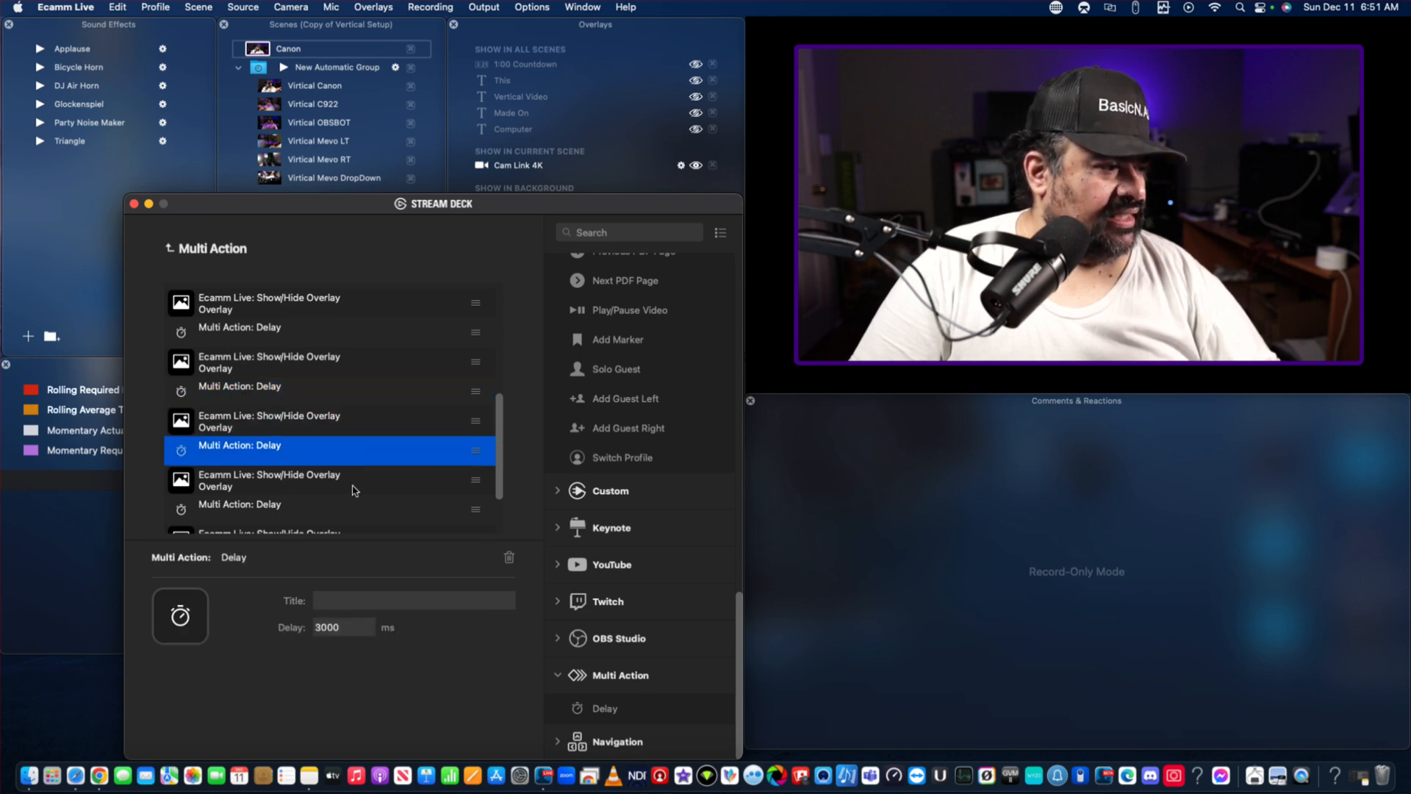
click(342, 479)
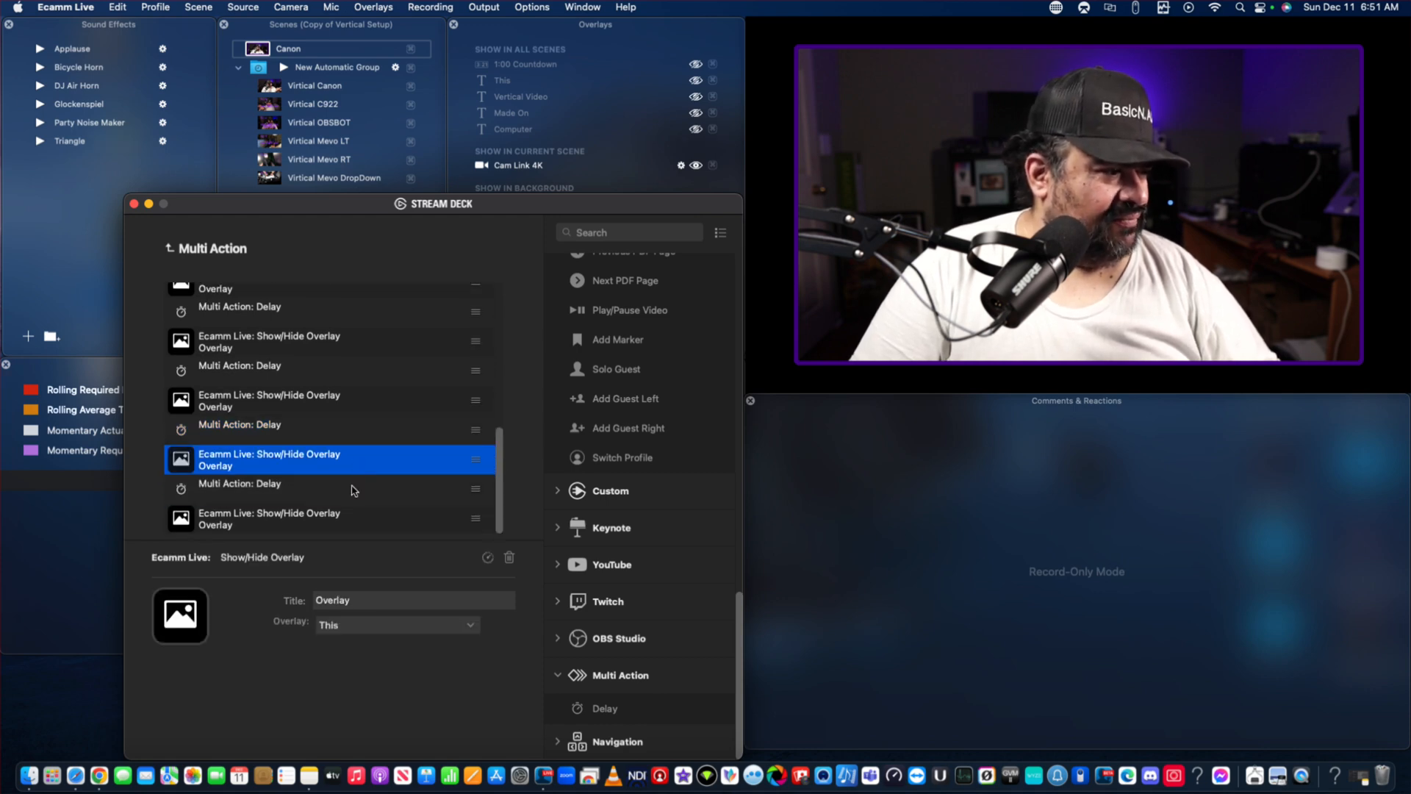
click(239, 484)
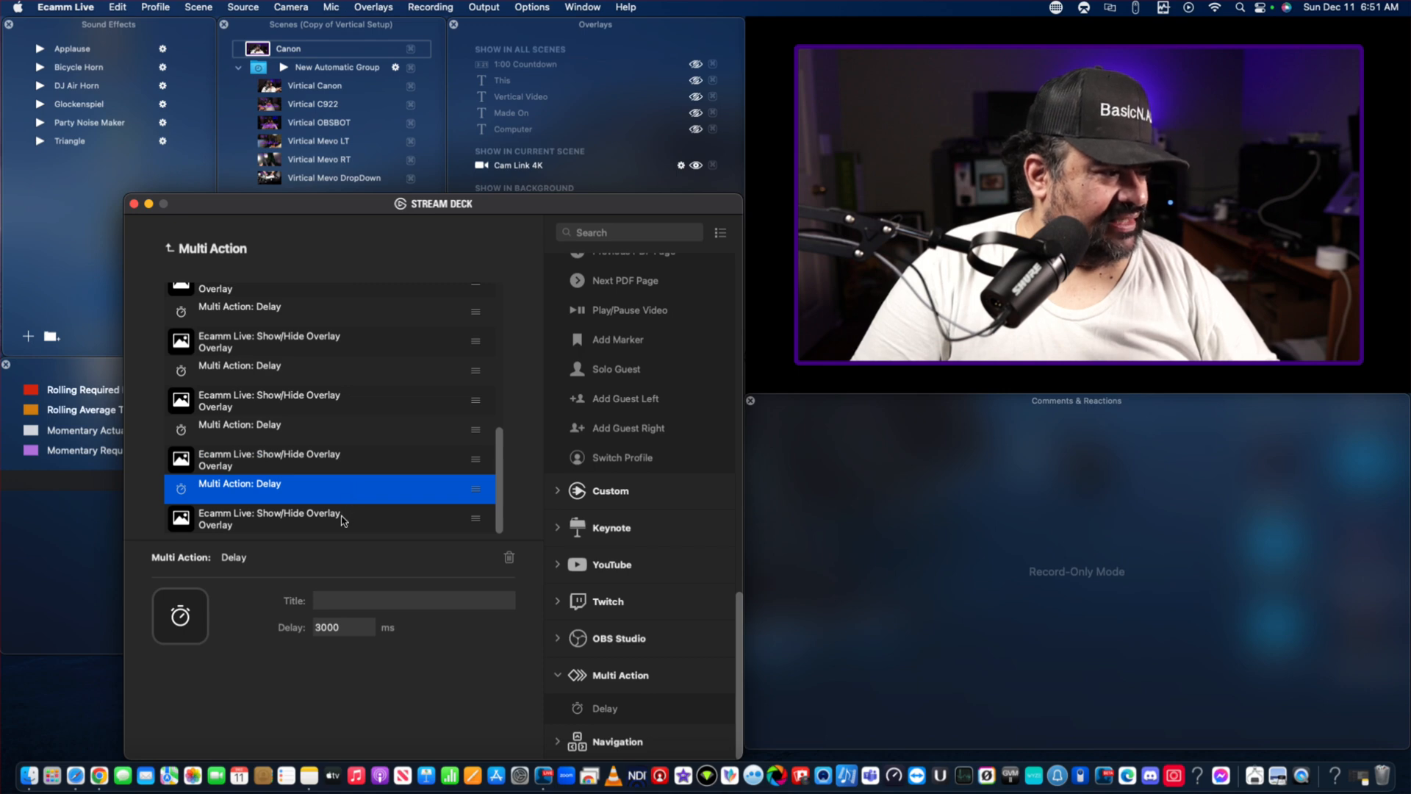
click(328, 519)
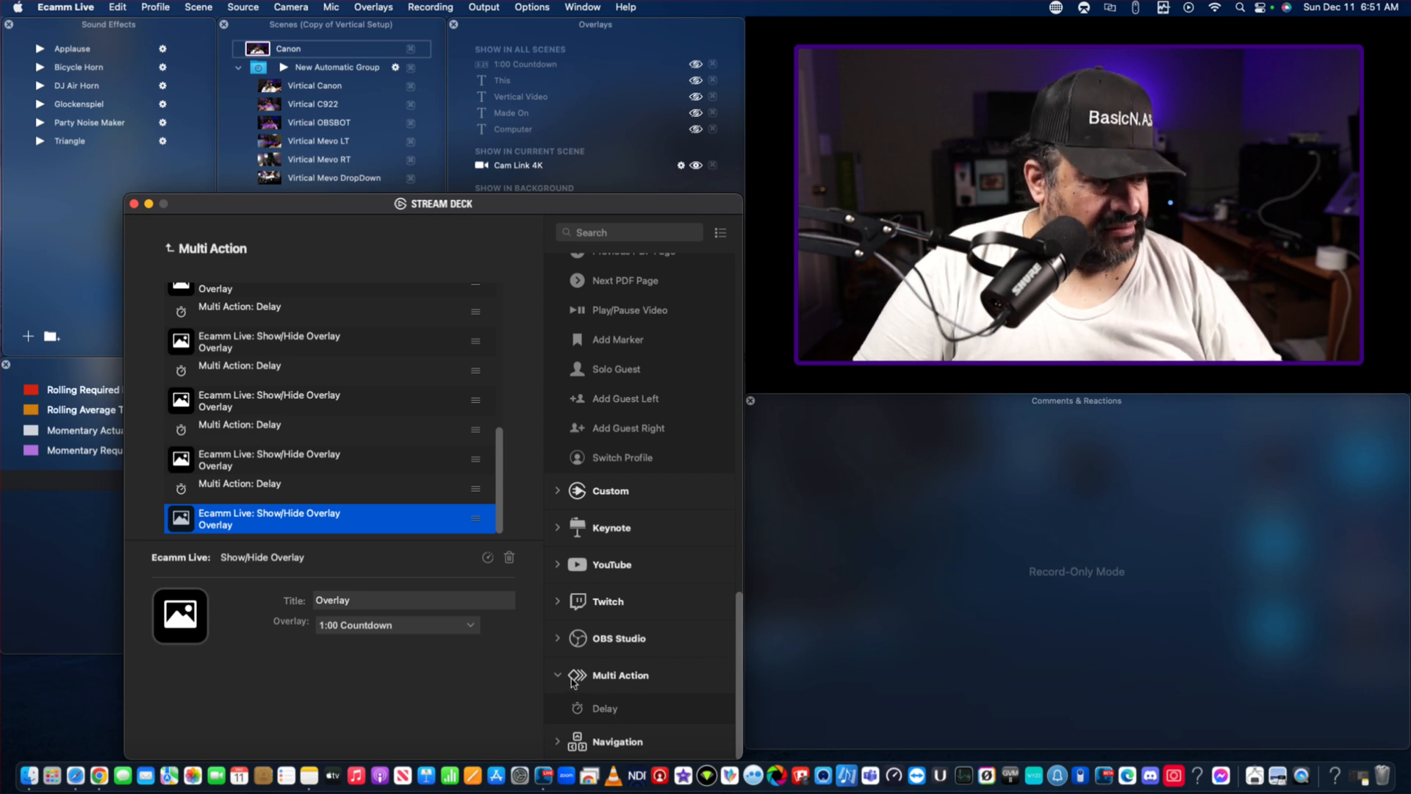
Scroll the action list up toward the Ecamm Live and Soundboard actions.
scroll(up, 3)
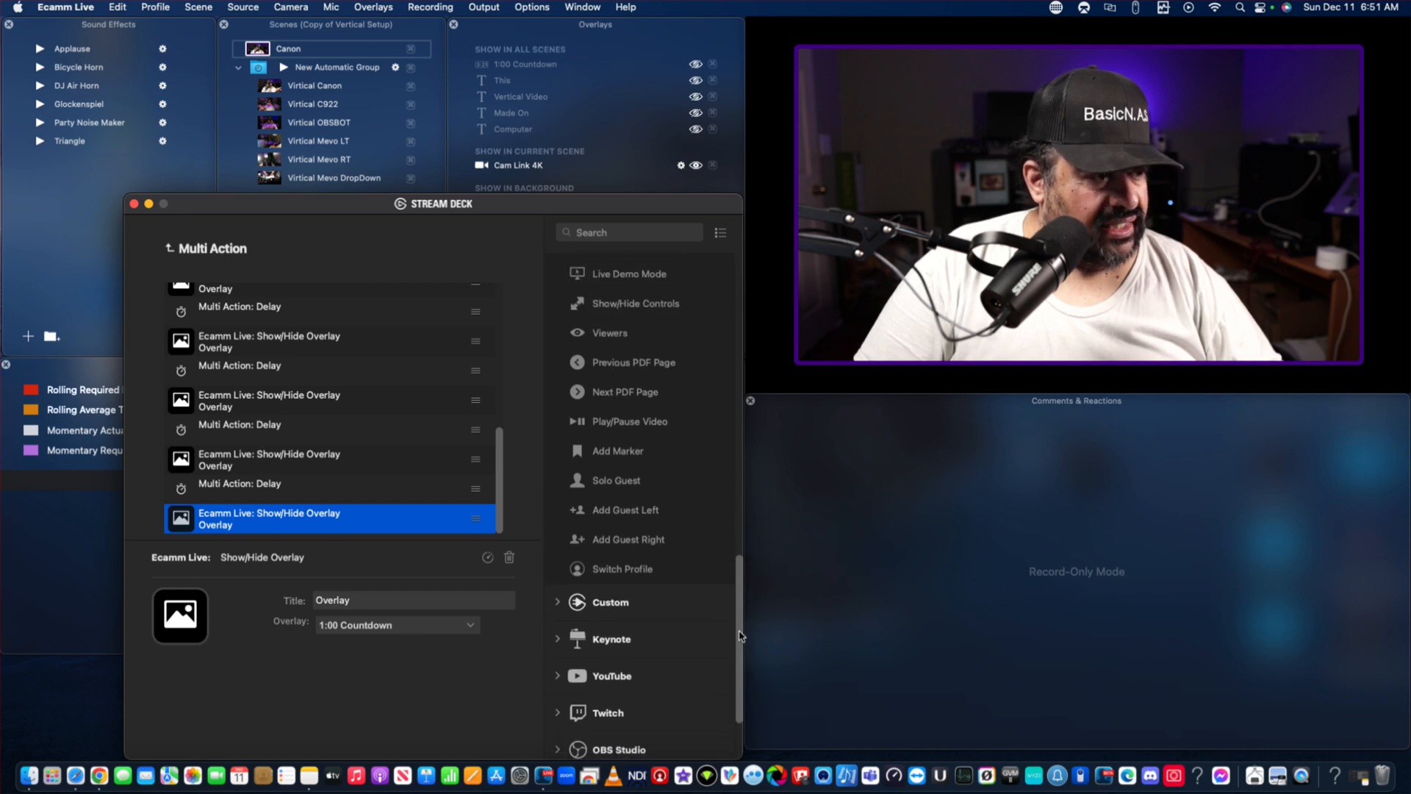
scroll(up, 3)
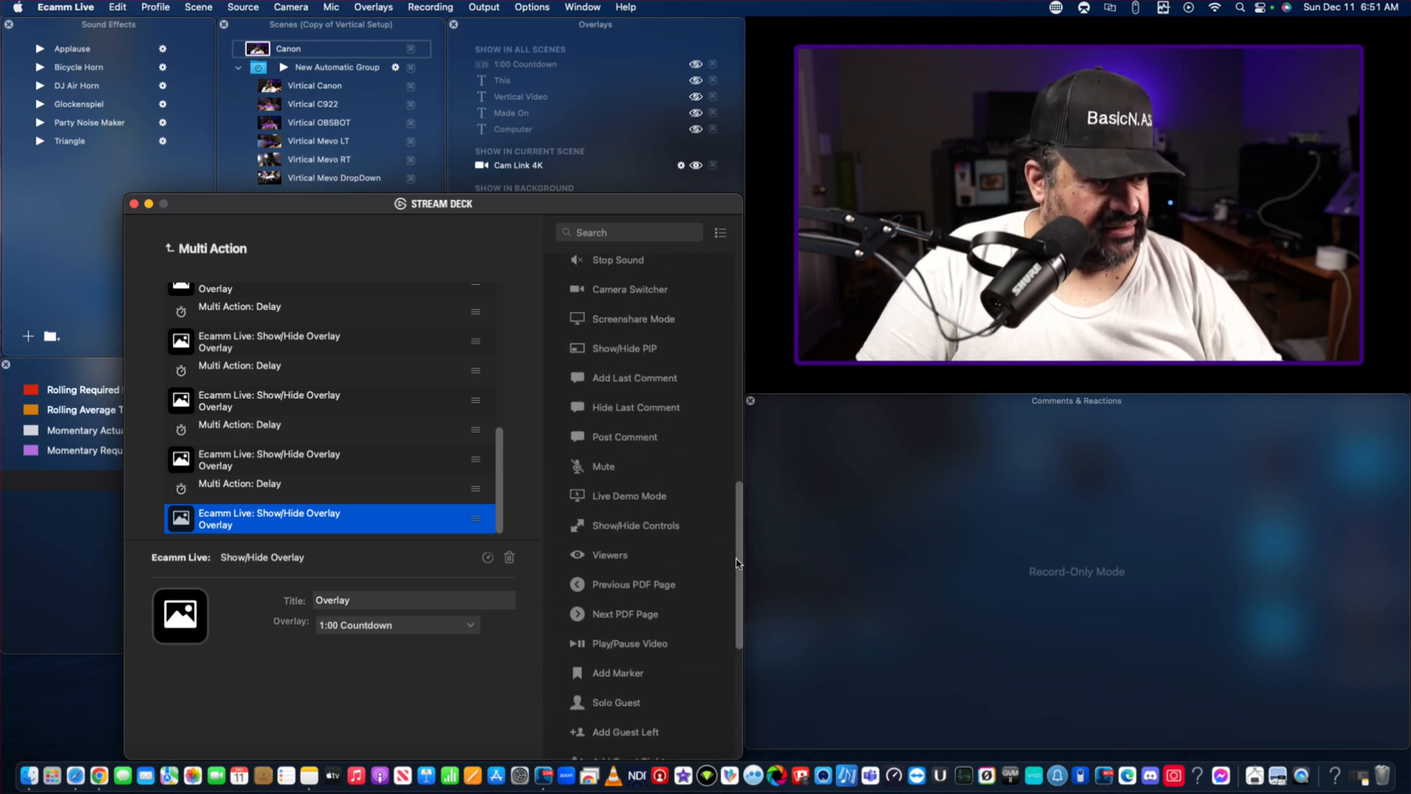
scroll(up, 3)
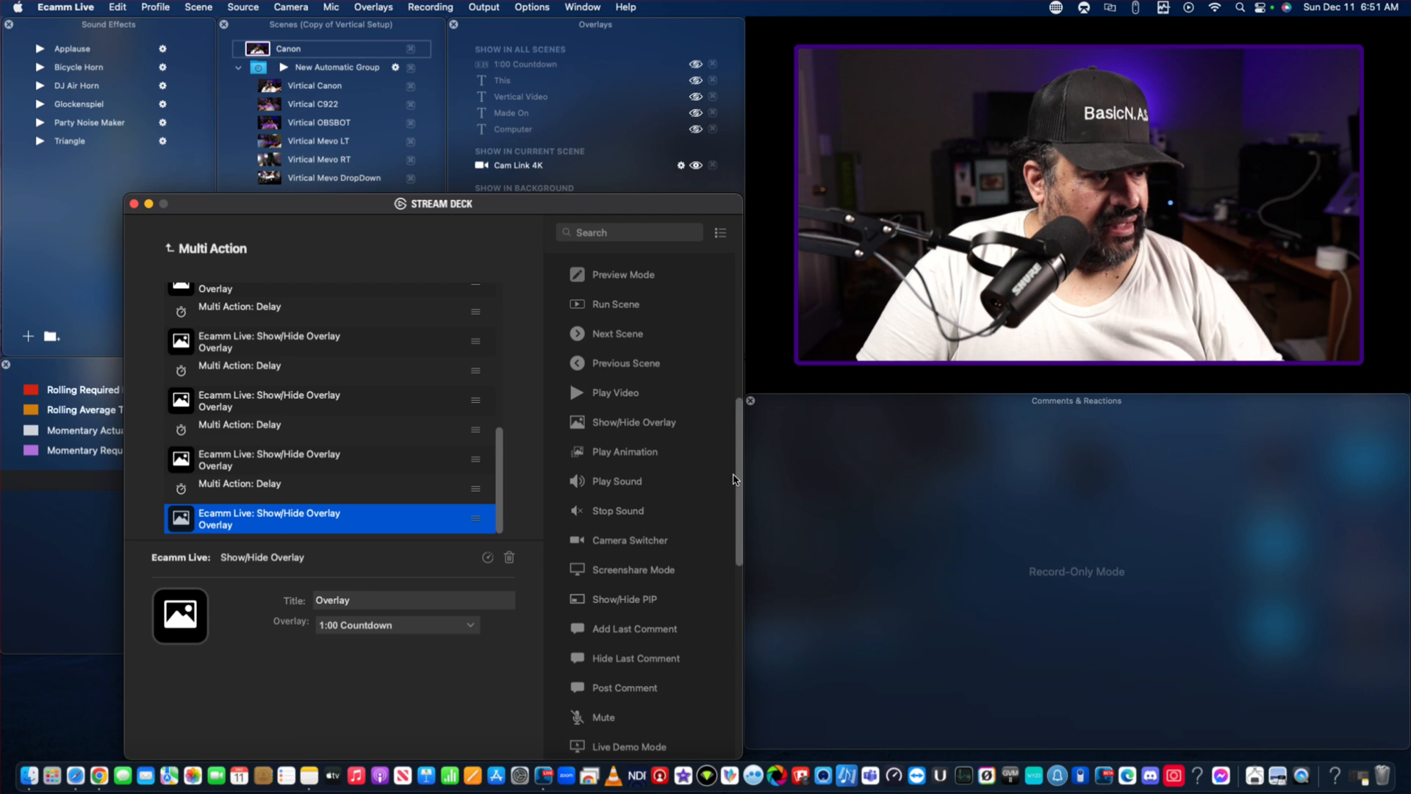
scroll(up, 3)
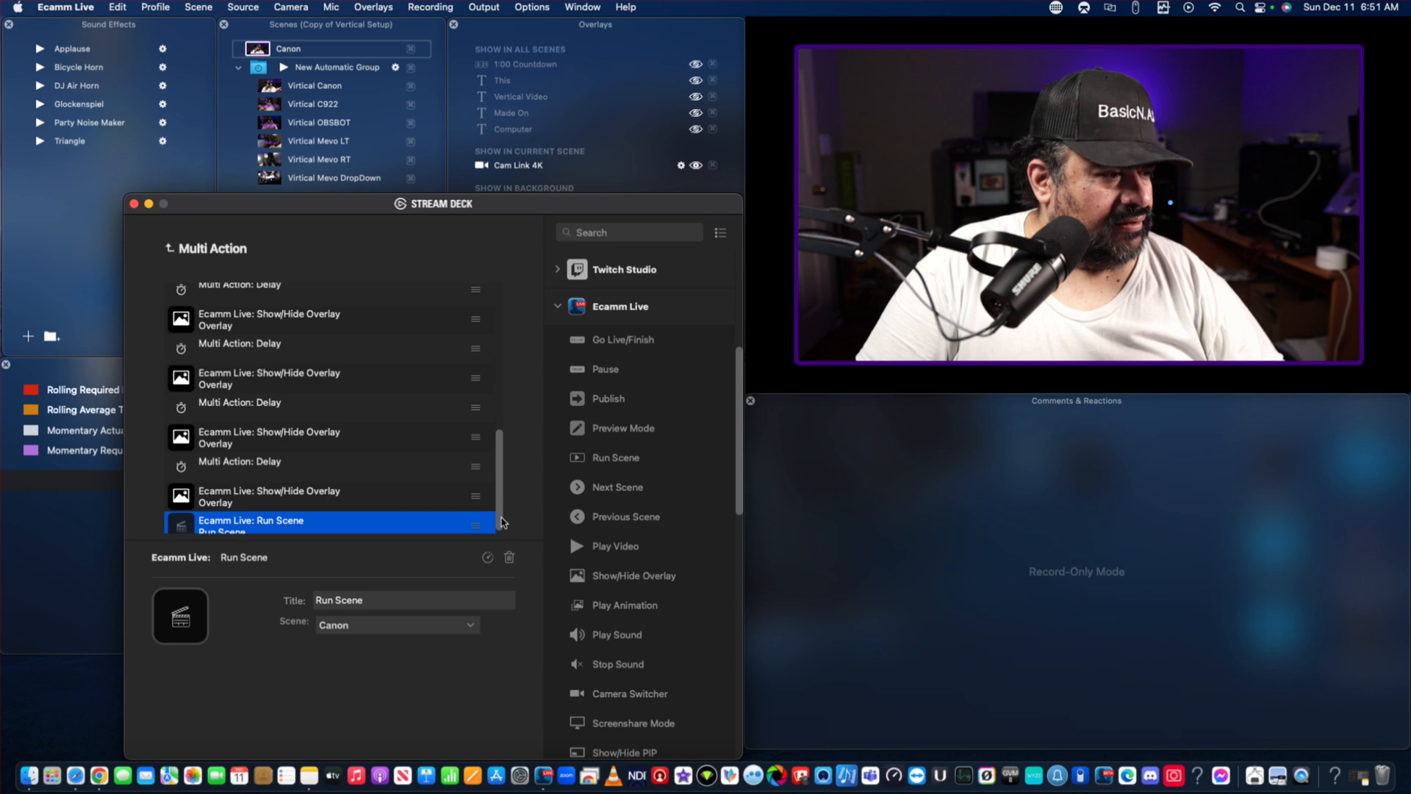
scroll(up, 3)
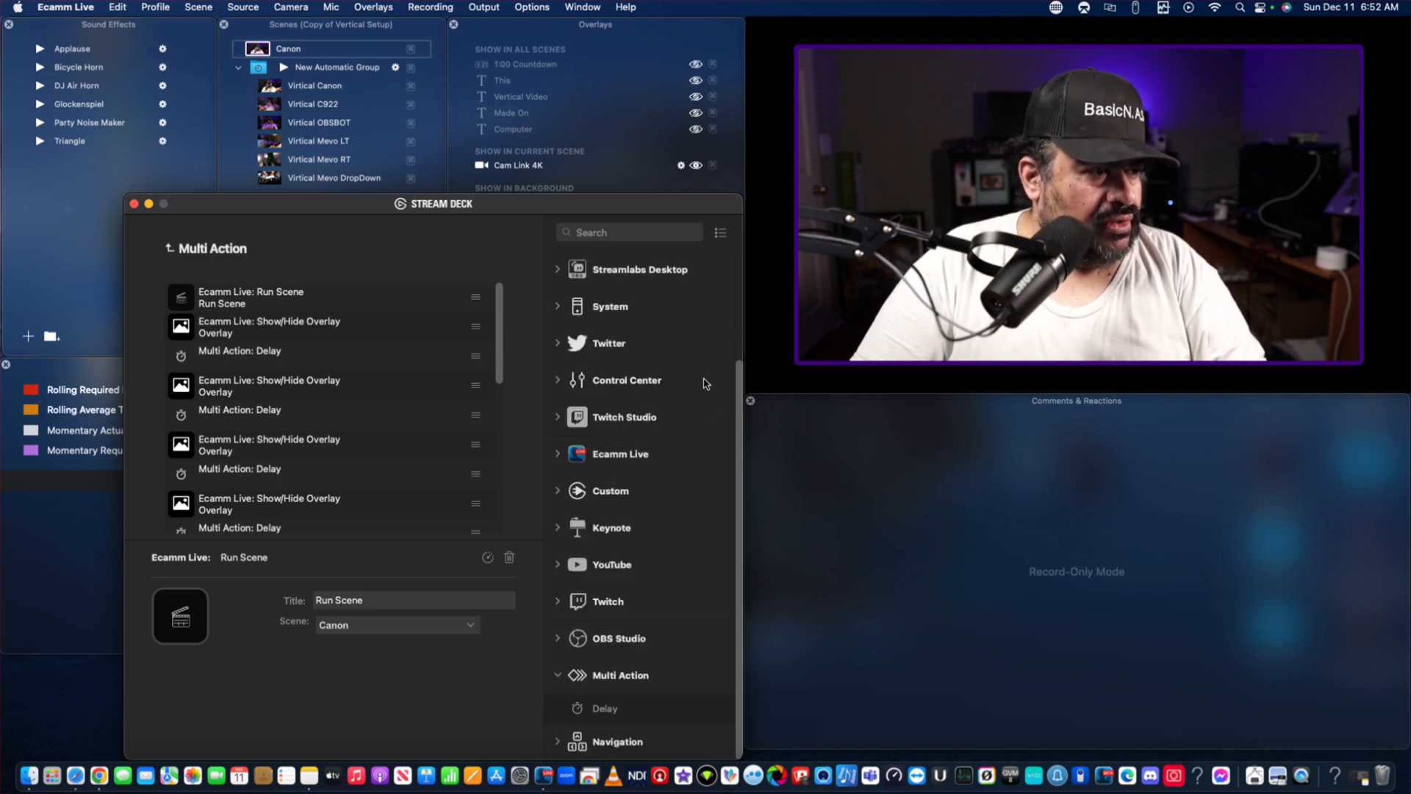
scroll(up, 3)
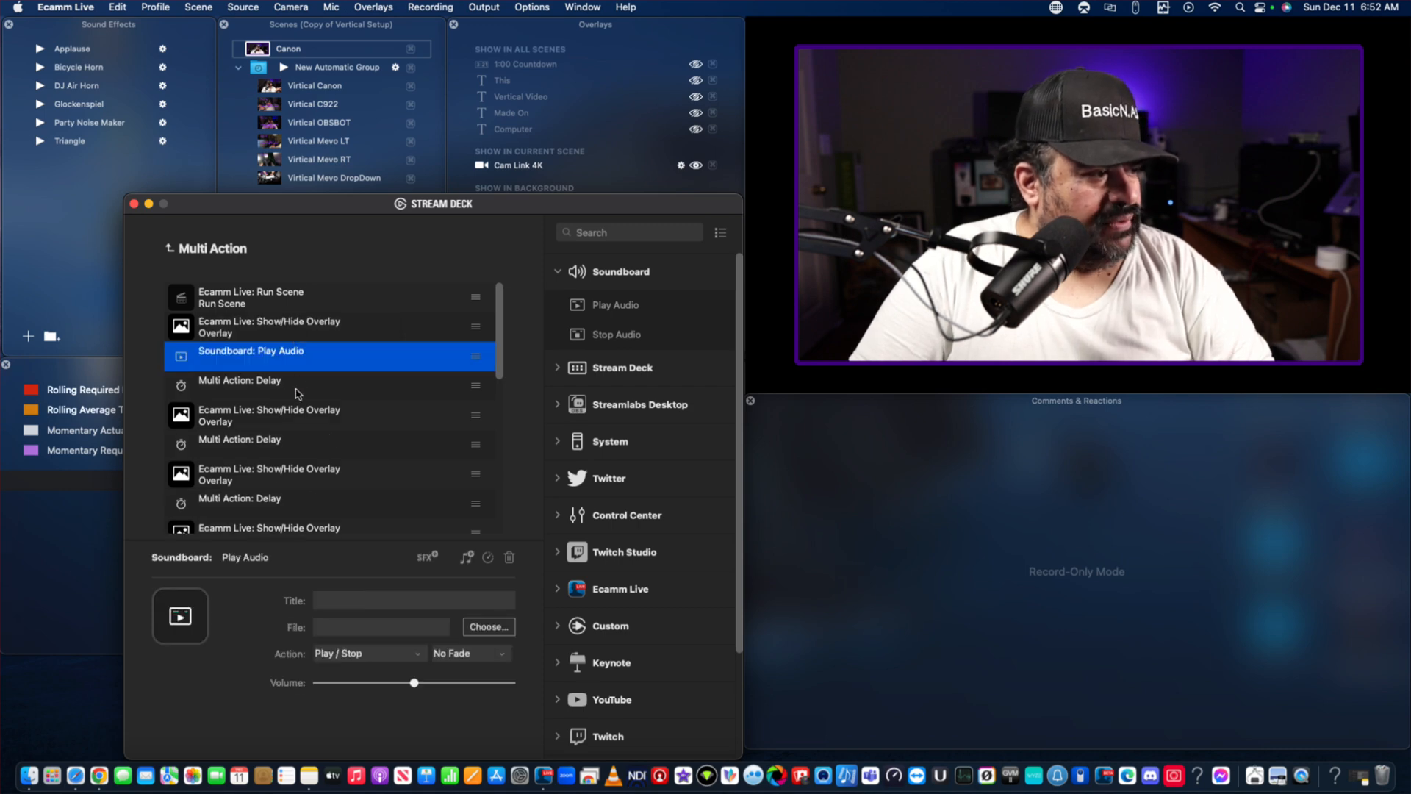
Review the steps after the audio action and return to the key layout (23 actions).
click(297, 379)
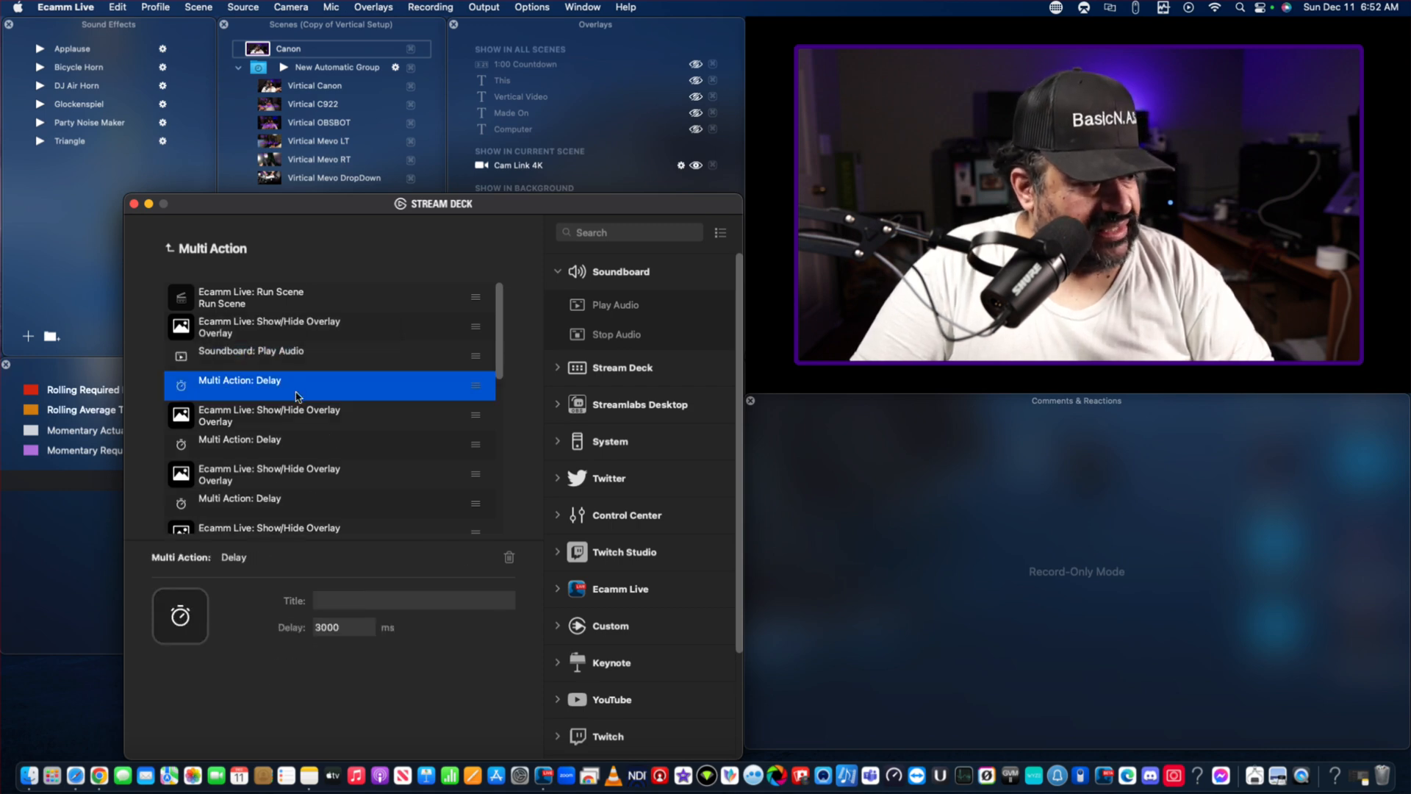
click(306, 414)
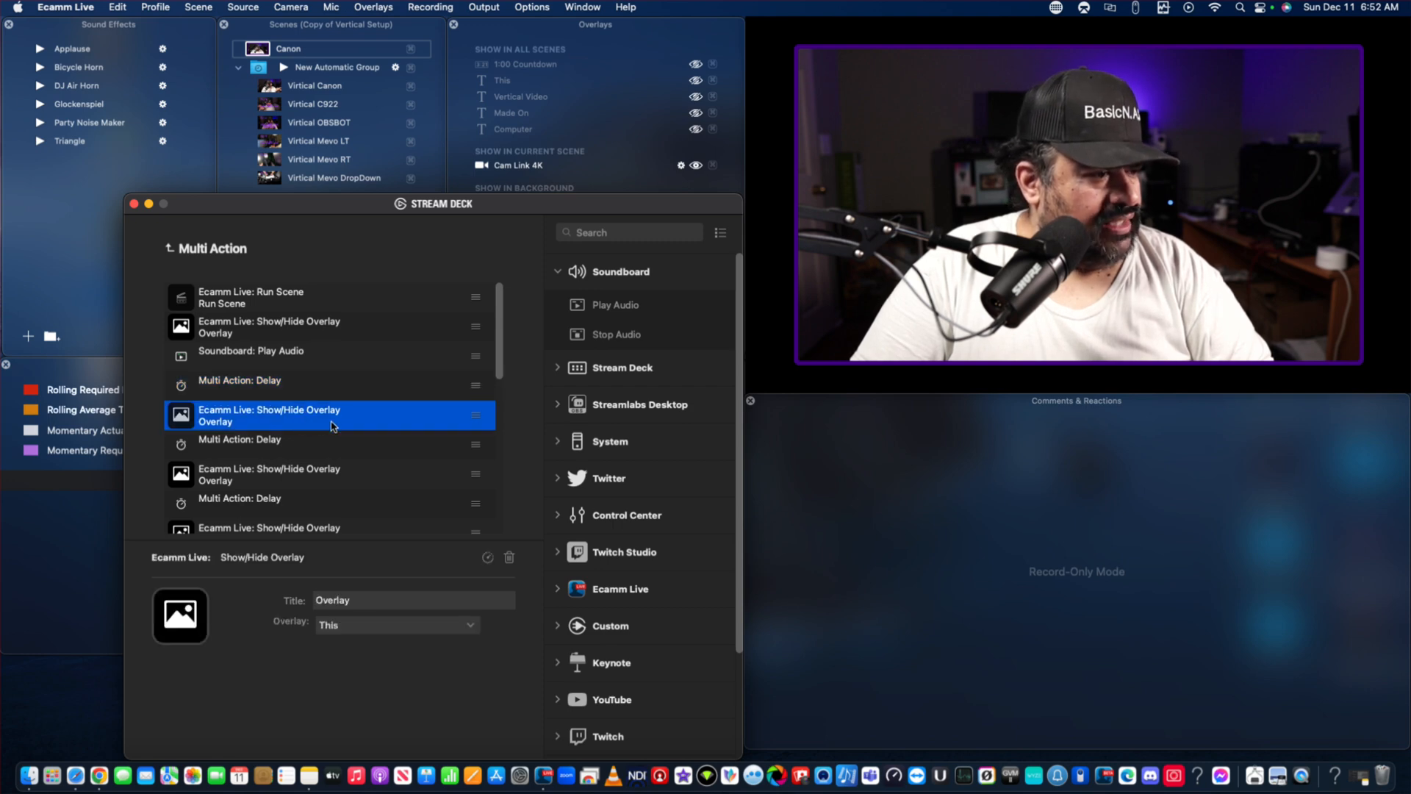
mouse_move(631, 339)
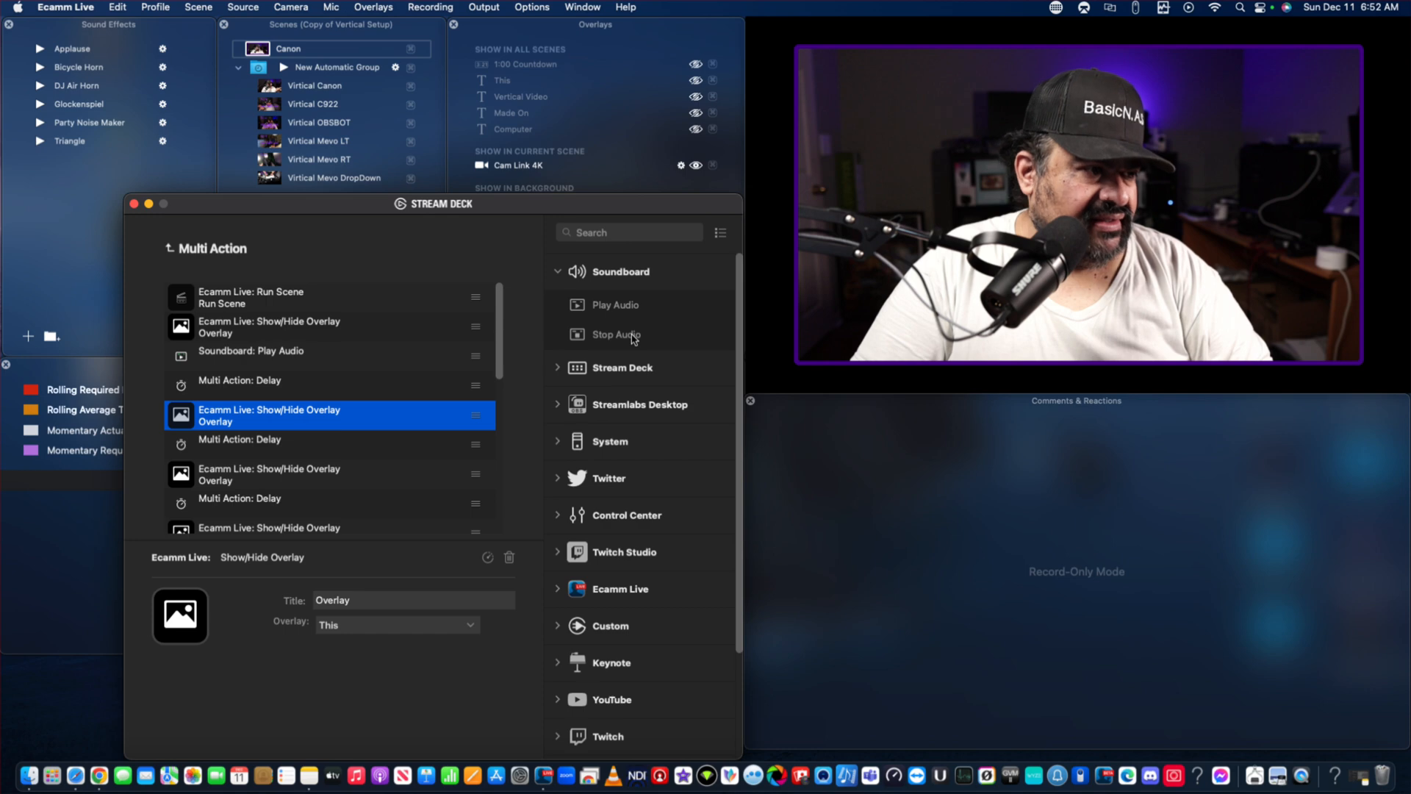
mouse_move(616, 333)
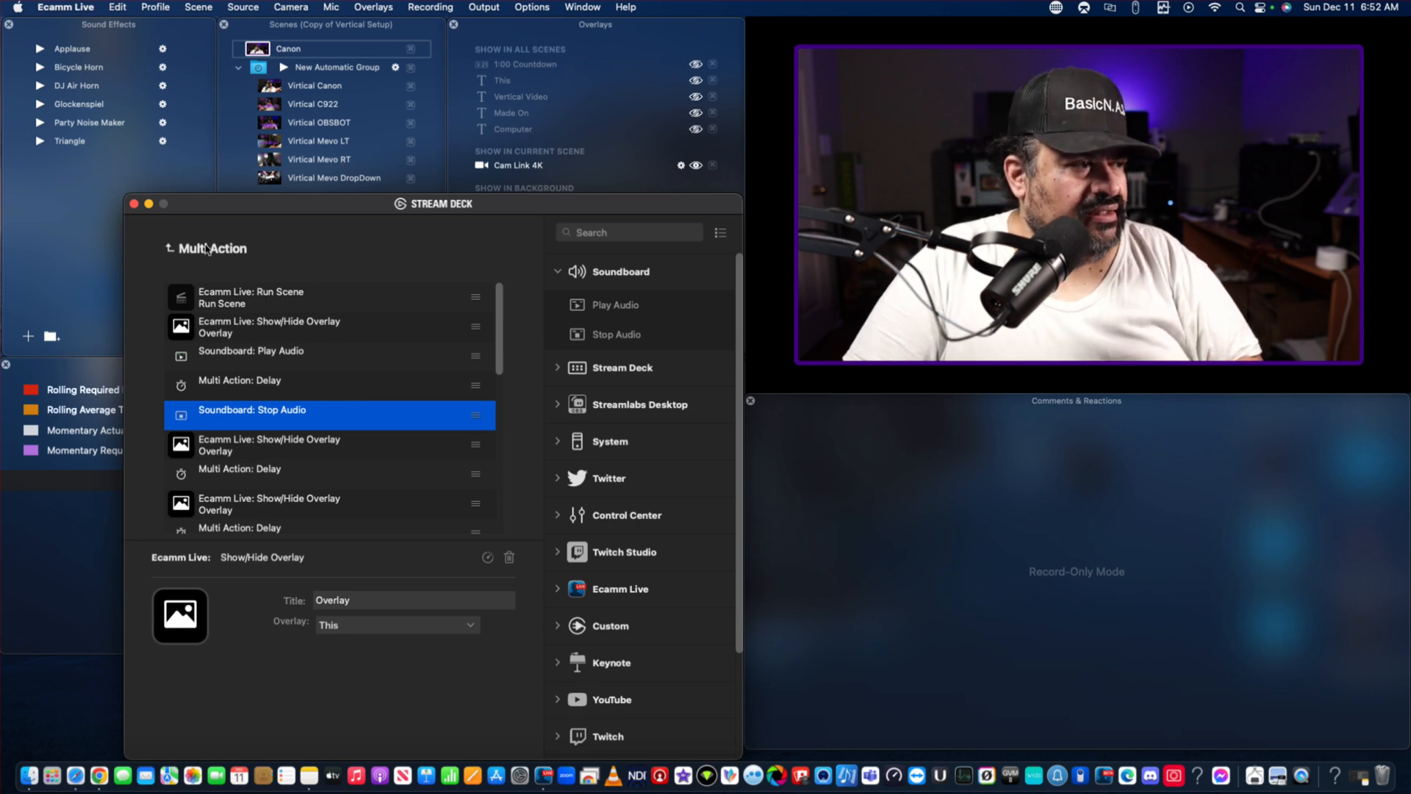
click(207, 248)
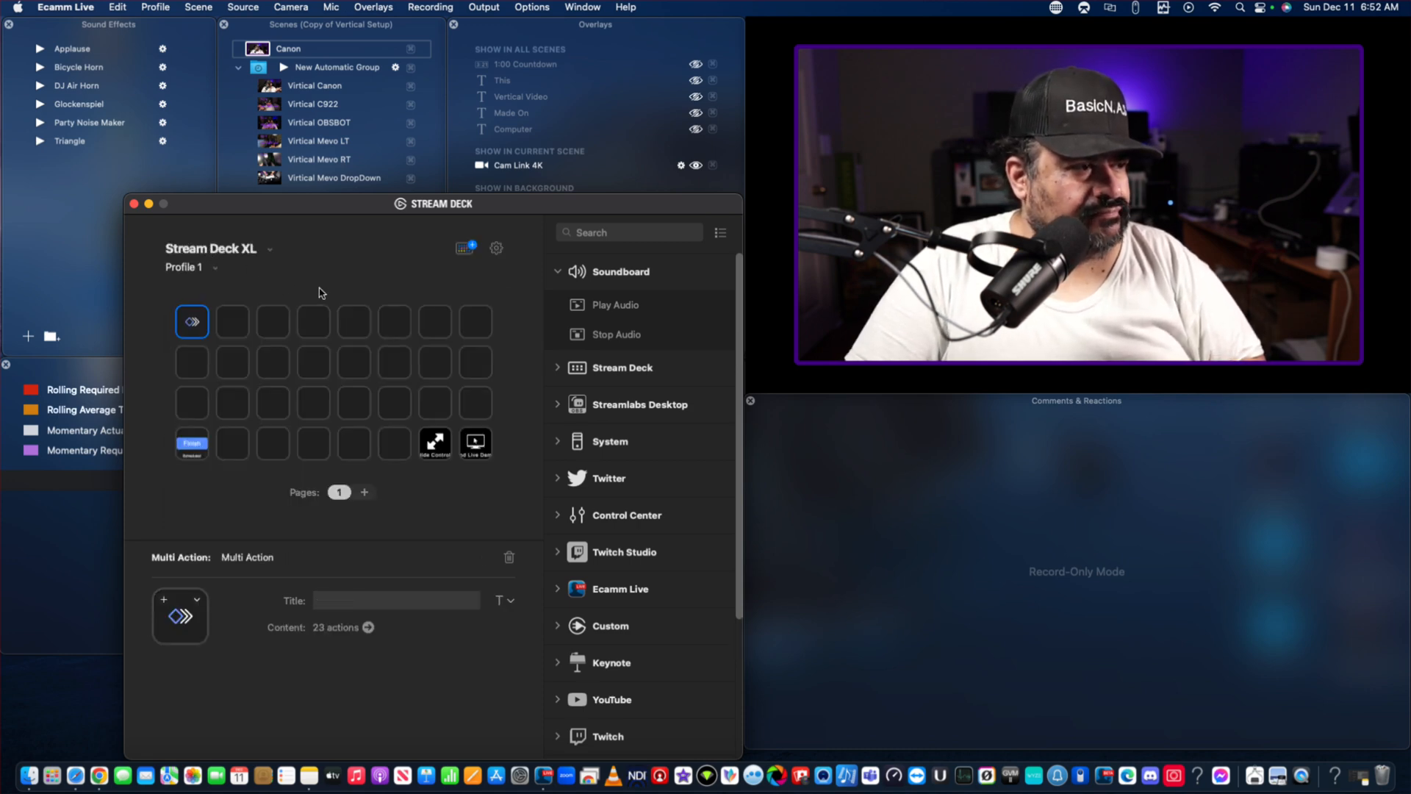